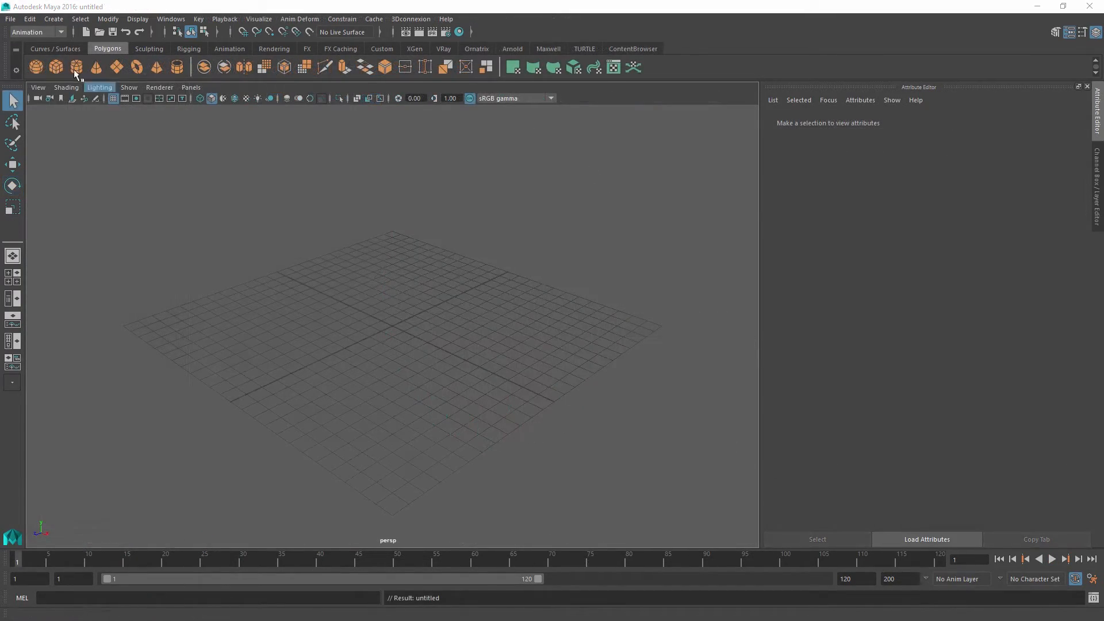
Create a poly sphere with radius about 6.5 and add Ornatrix hair to it
{"action": "left_click", "coordinate": [35, 66]}
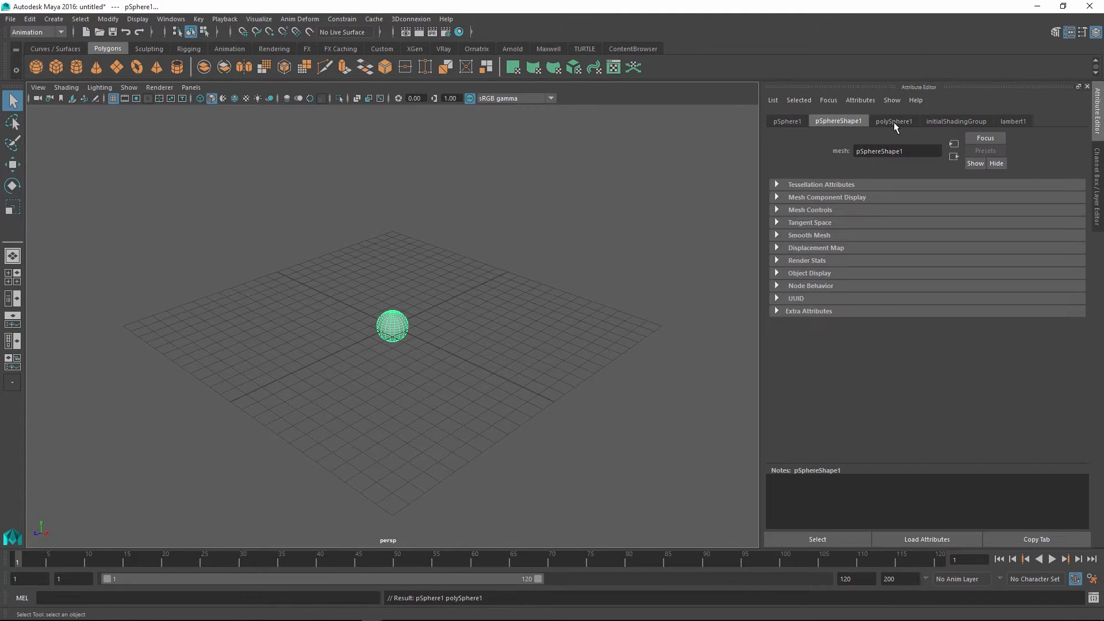
{"action": "left_click", "coordinate": [894, 120]}
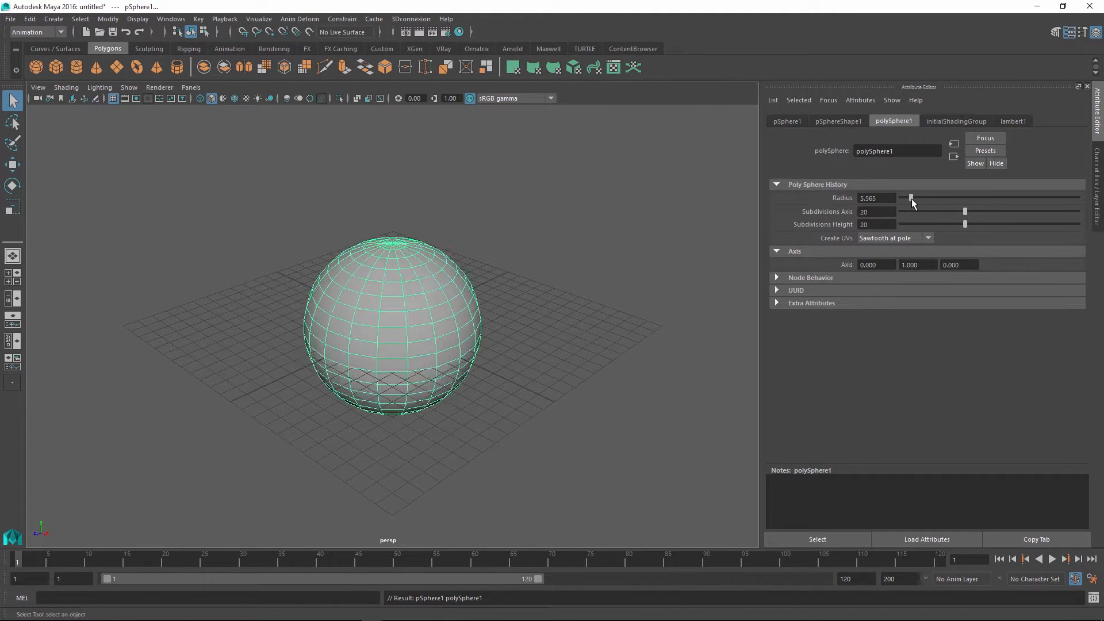
{"action": "left_click_drag", "start_coordinate": [912, 198], "coordinate": [926, 198]}
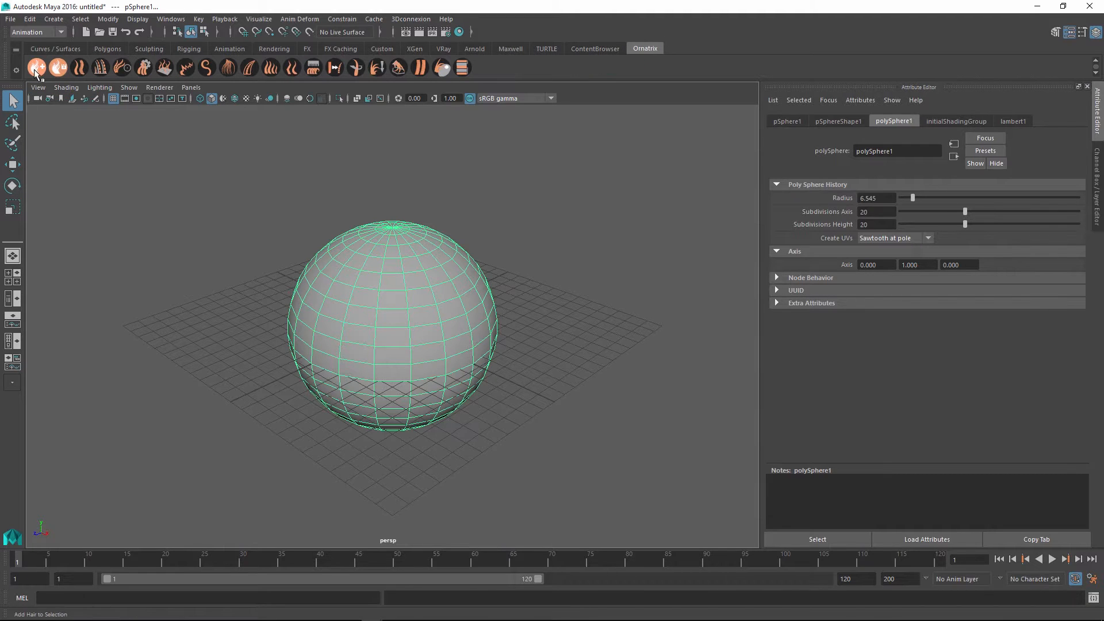
{"action": "left_click", "coordinate": [36, 67]}
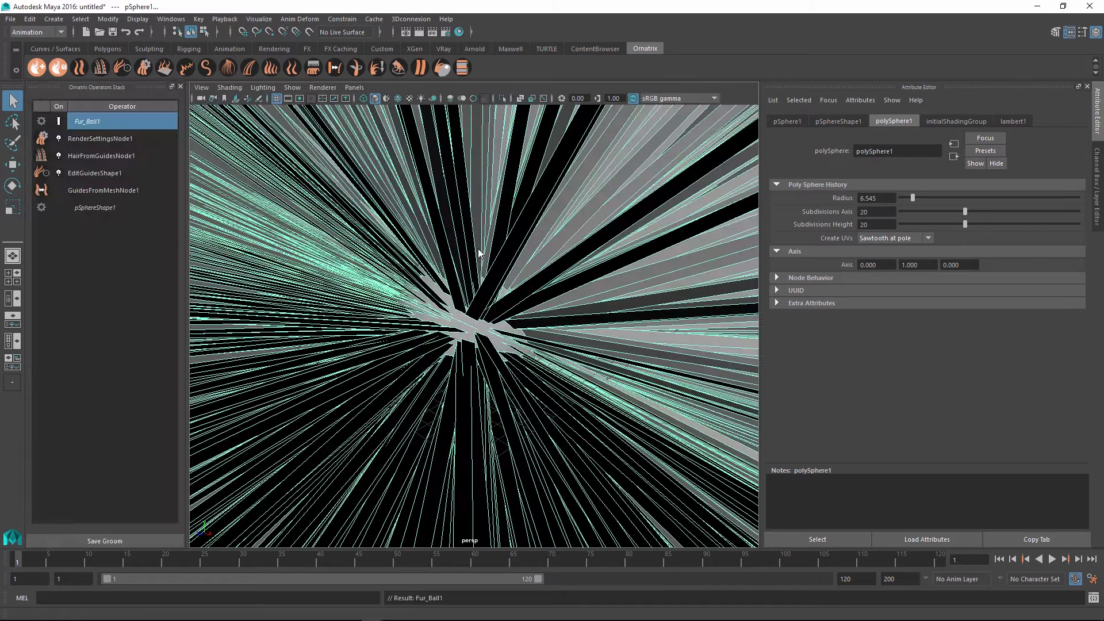
Delete the RenderSettings, EditGuides and HairFromGuides operators and set guide length to 14
{"action": "left_click", "coordinate": [100, 138]}
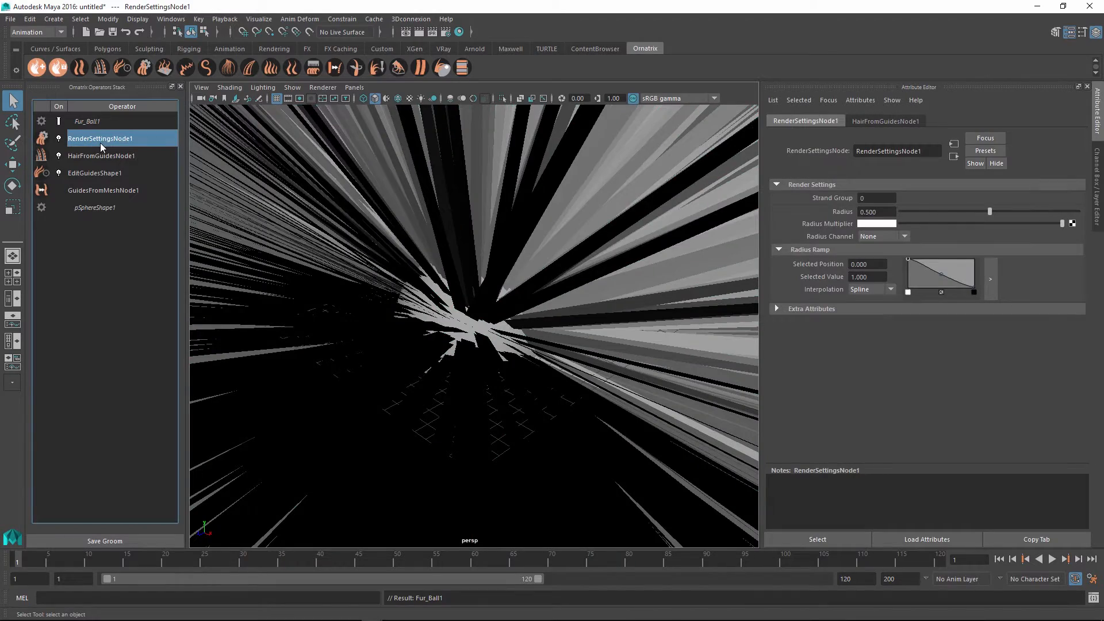
{"action": "left_click", "coordinate": [94, 138]}
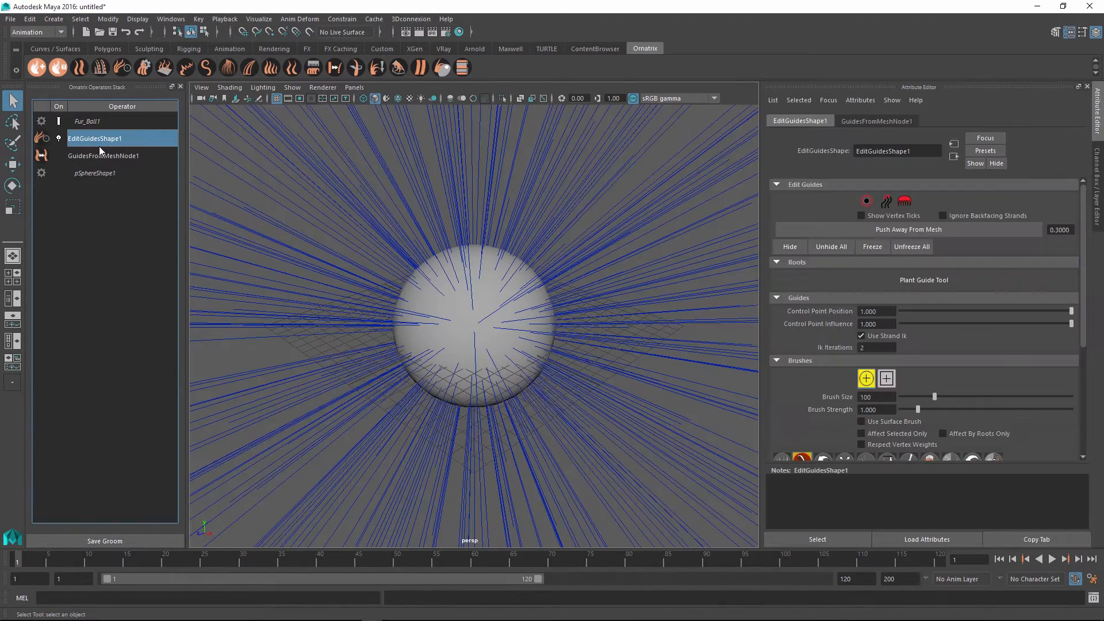
{"action": "left_click", "coordinate": [103, 138]}
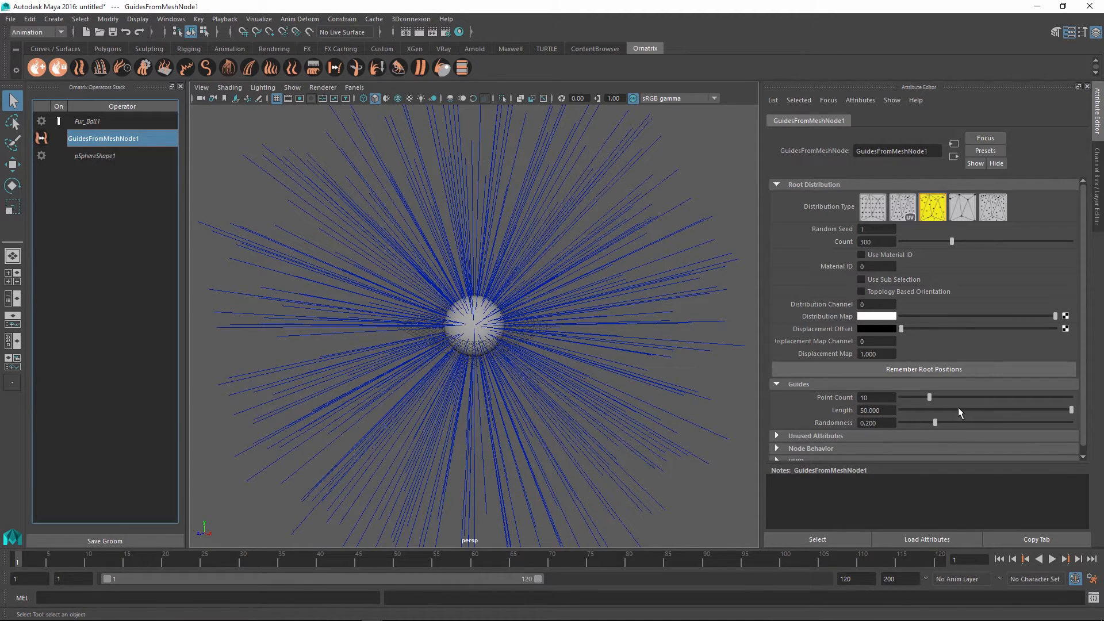
{"action": "left_click_drag", "start_coordinate": [1071, 410], "coordinate": [951, 410]}
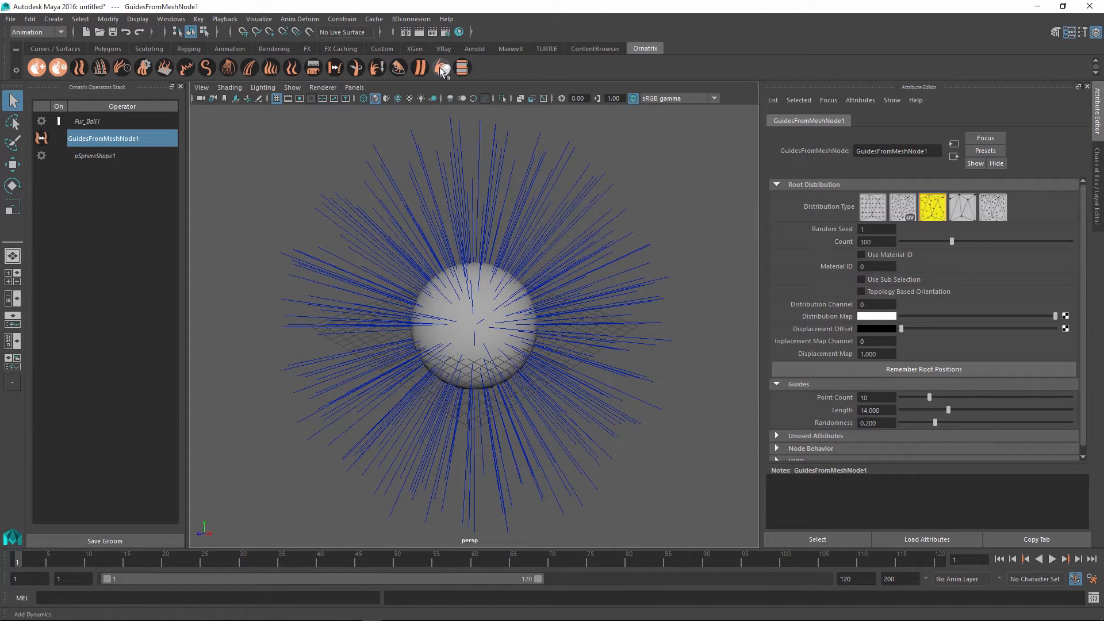
Add a dynamics operator to the guides and play the timeline to watch strands droop
{"action": "left_click", "coordinate": [440, 68]}
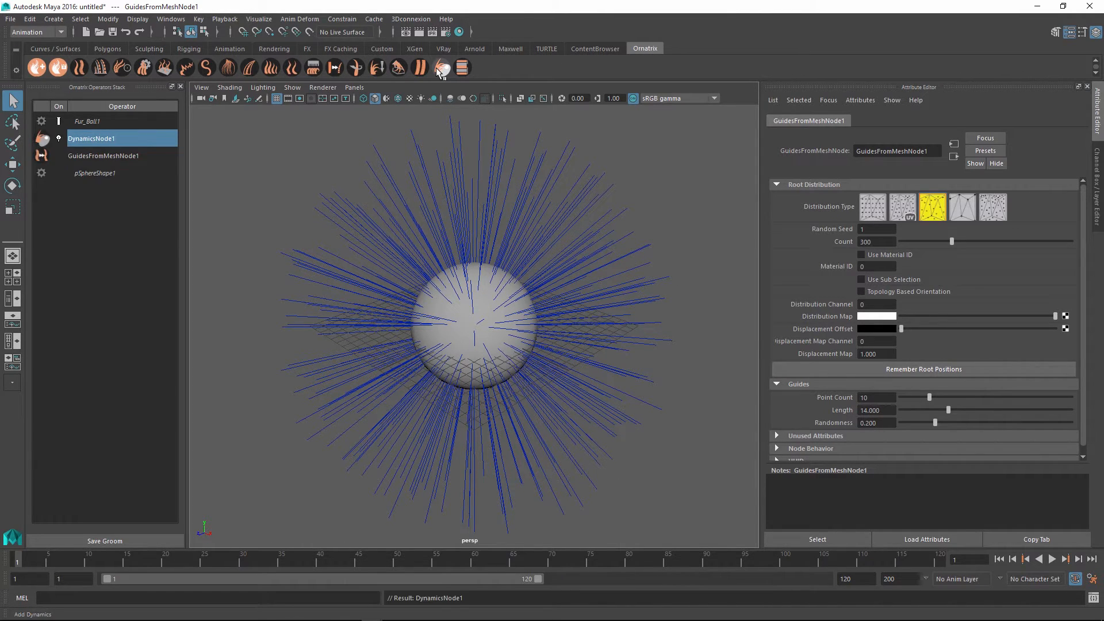
{"action": "left_click", "coordinate": [91, 139]}
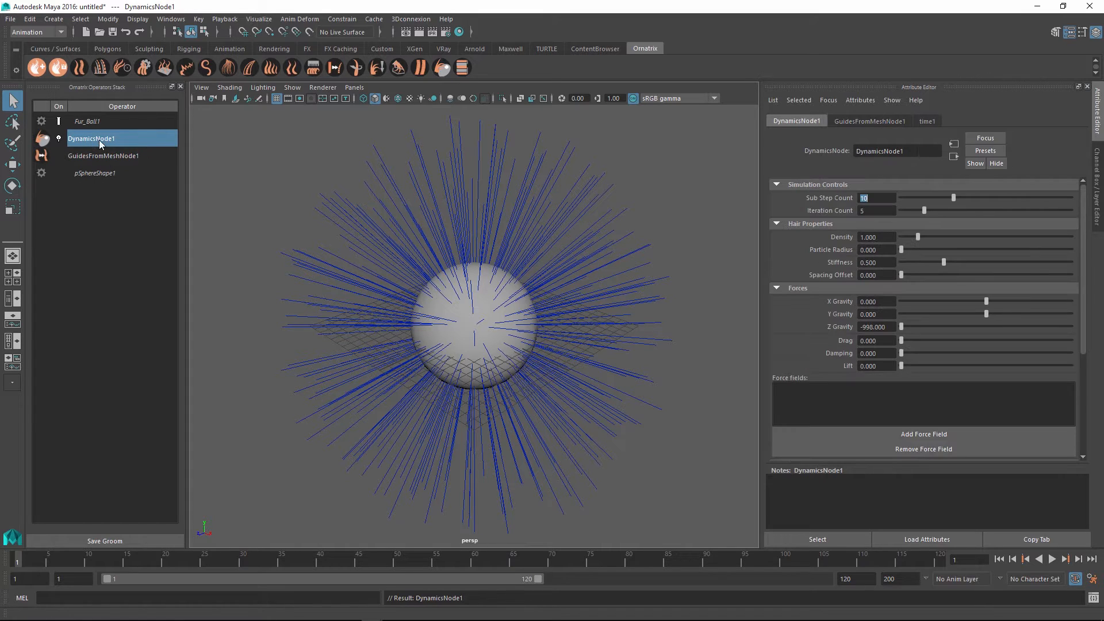
{"action": "mouse_move", "coordinate": [59, 559]}
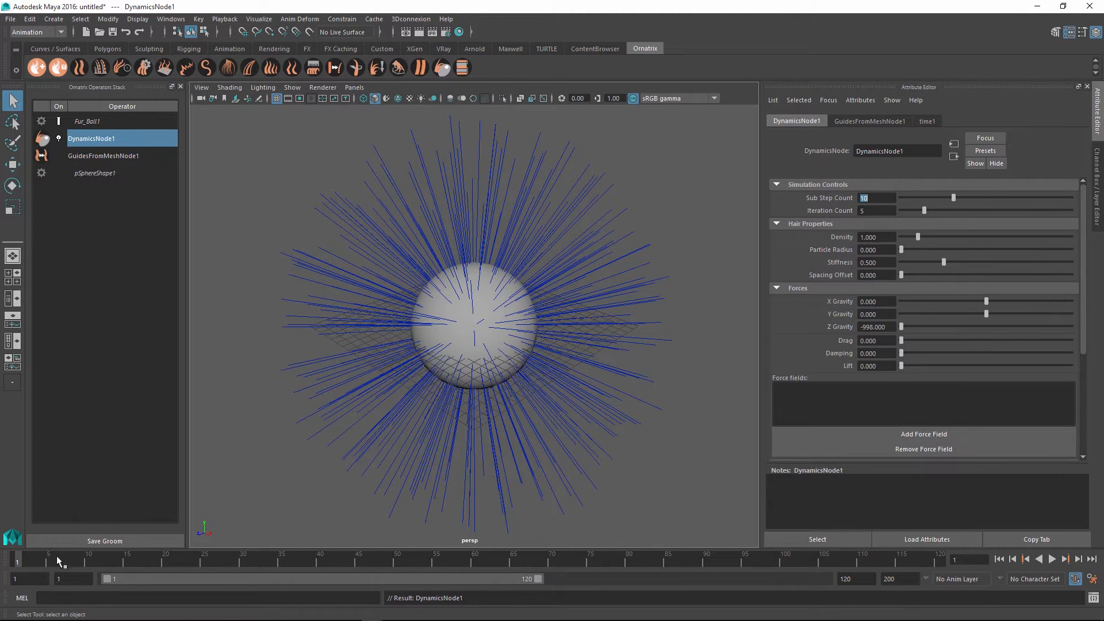
{"action": "left_click", "coordinate": [1066, 558]}
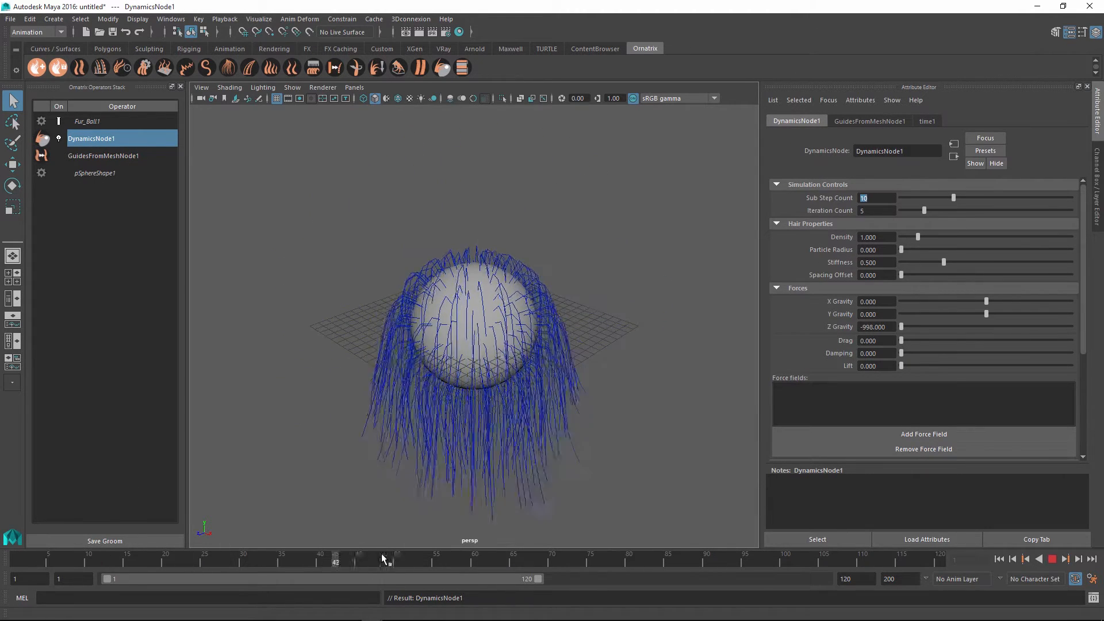
{"action": "left_click", "coordinate": [474, 562]}
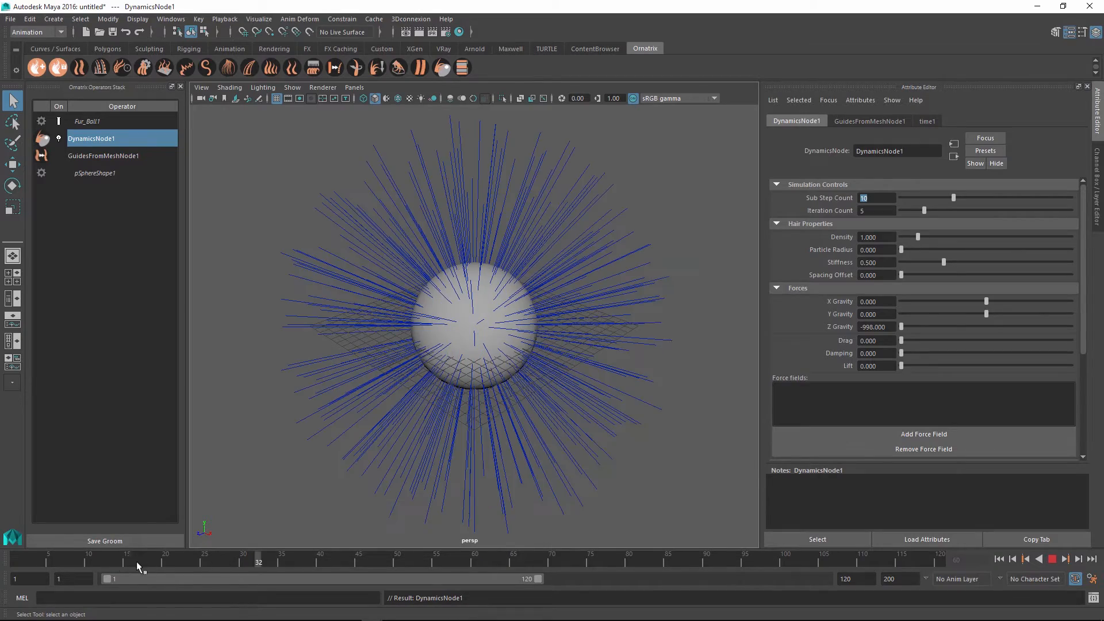
{"action": "left_click_drag", "start_coordinate": [258, 562], "coordinate": [491, 562]}
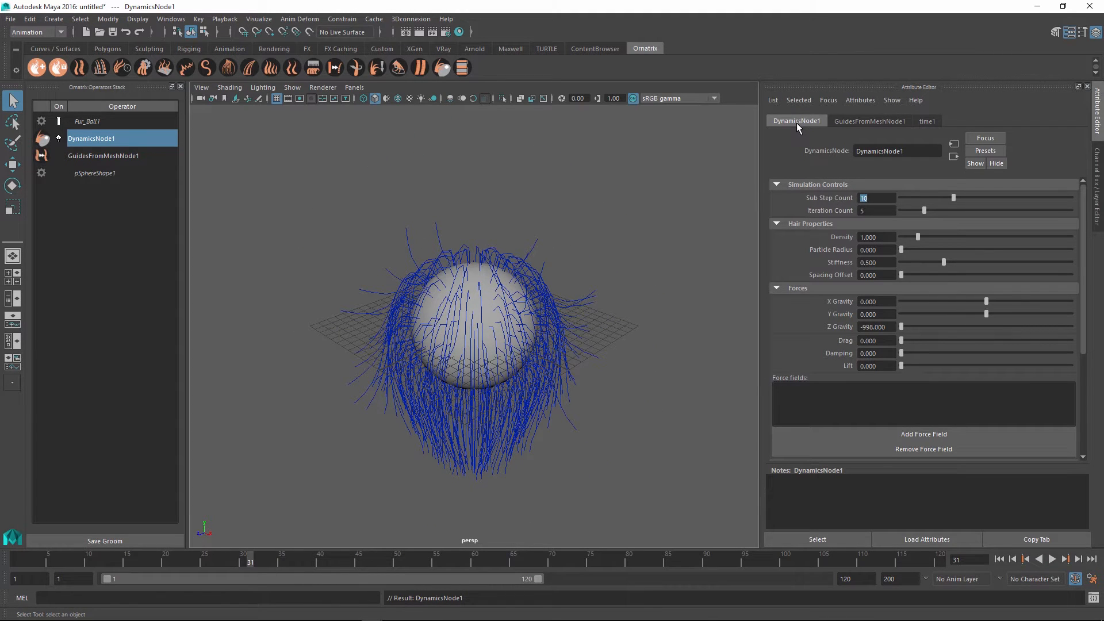
{"action": "mouse_move", "coordinate": [918, 191]}
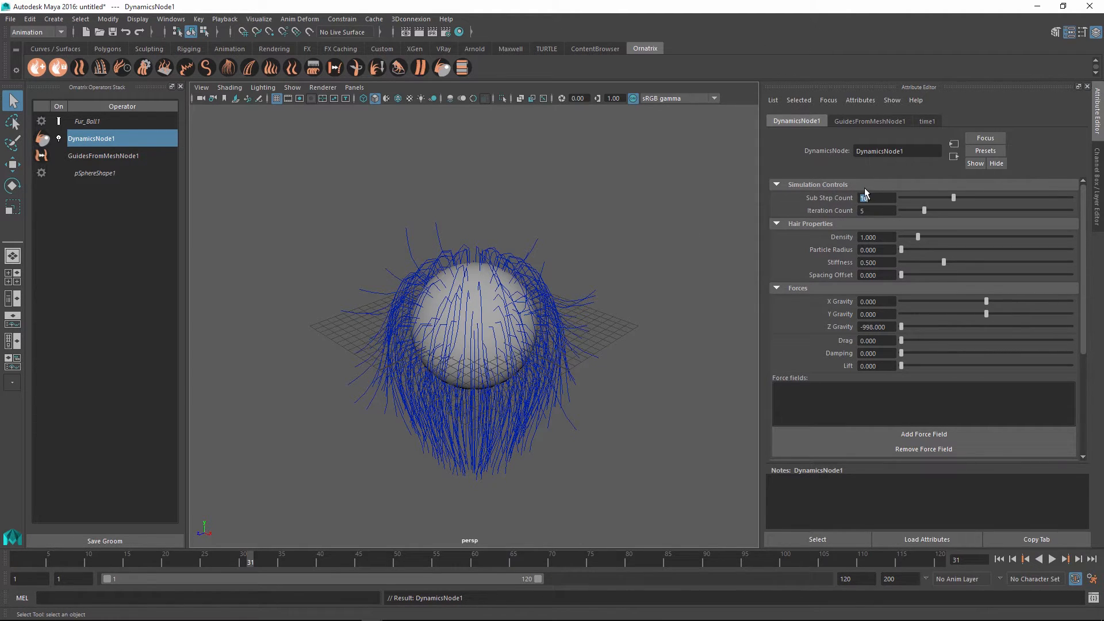
{"action": "left_click", "coordinate": [876, 197]}
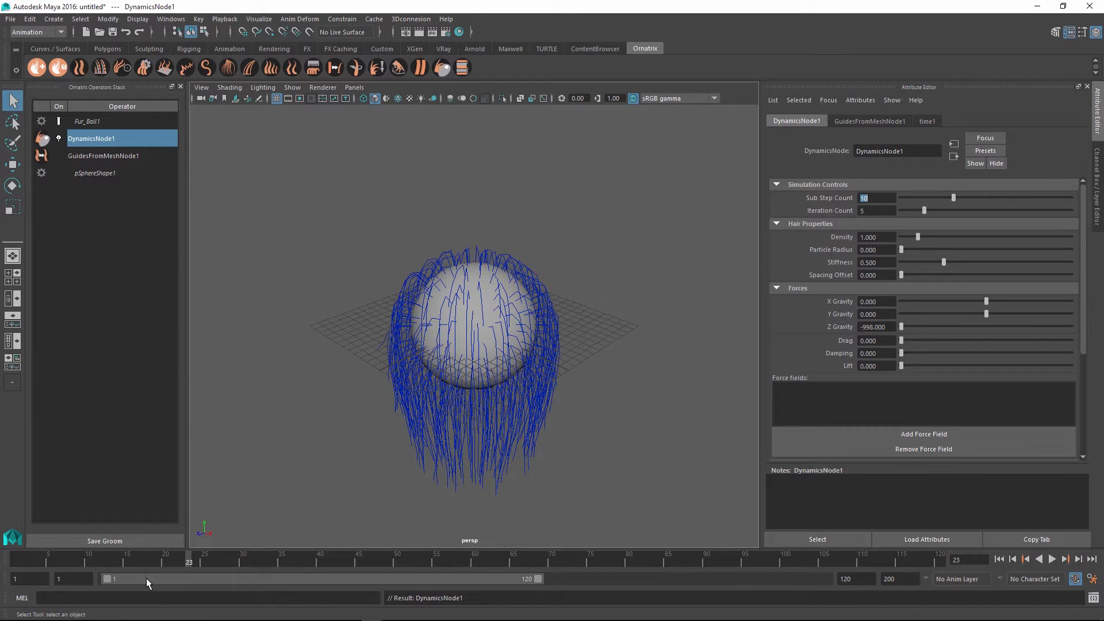
{"action": "left_click", "coordinate": [1052, 559]}
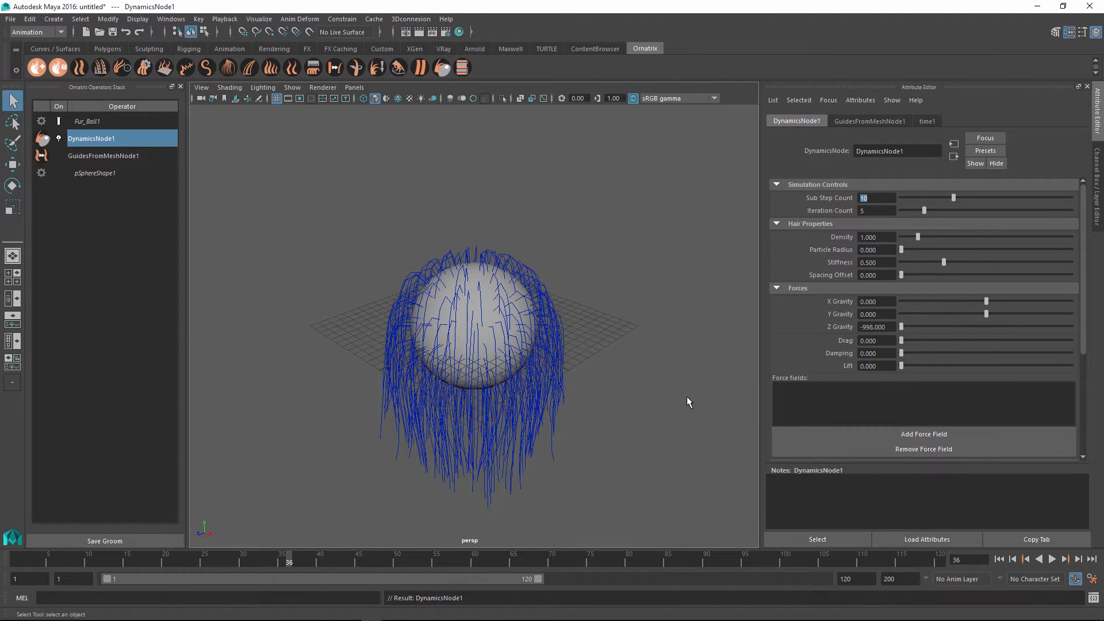
{"action": "left_click", "coordinate": [1054, 559]}
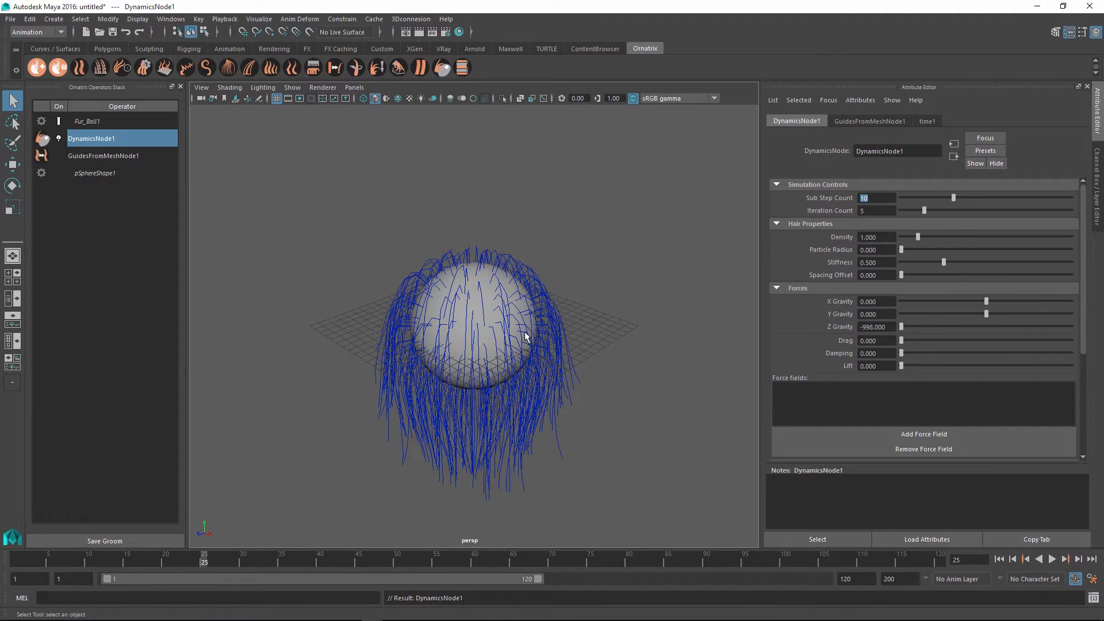
{"action": "mouse_move", "coordinate": [640, 200]}
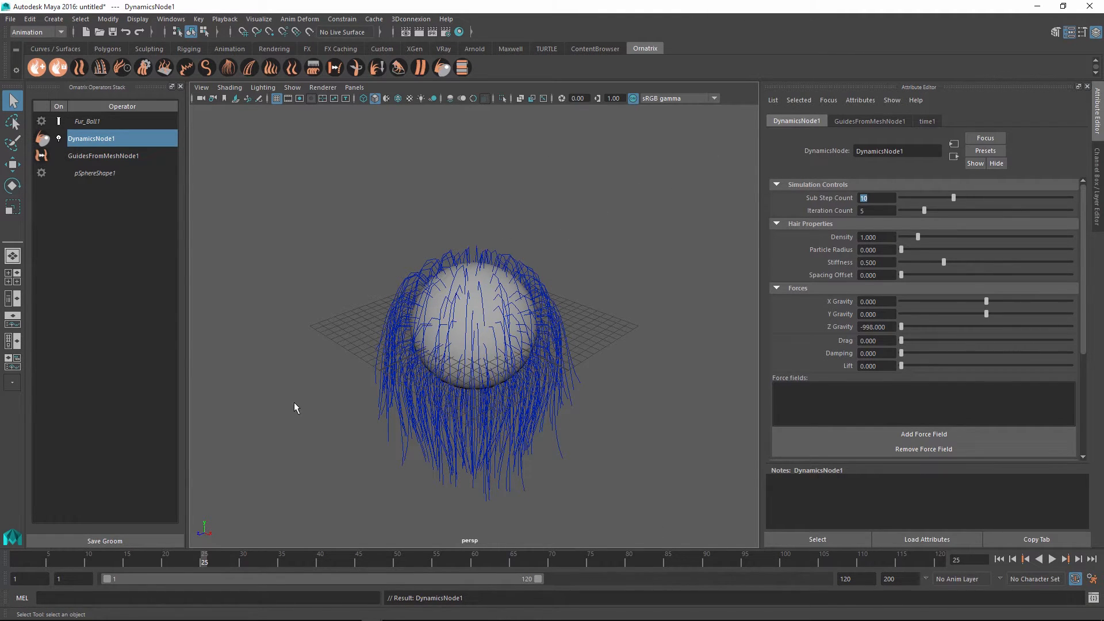
{"action": "mouse_move", "coordinate": [517, 401]}
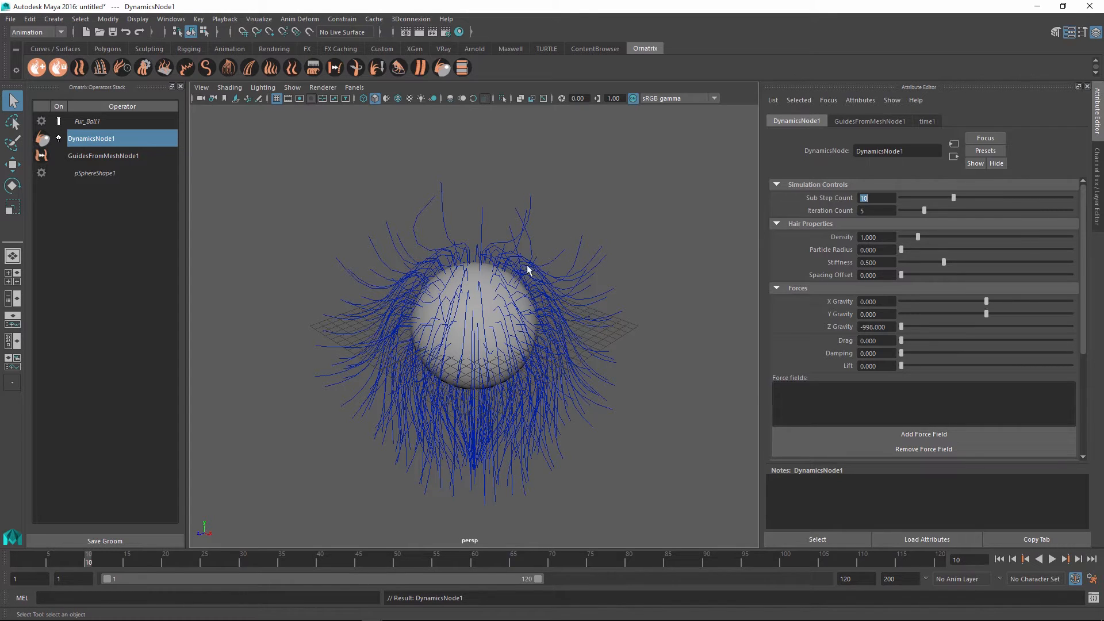
Set the dynamics spacing offset to 0.4
{"action": "left_click", "coordinate": [876, 274]}
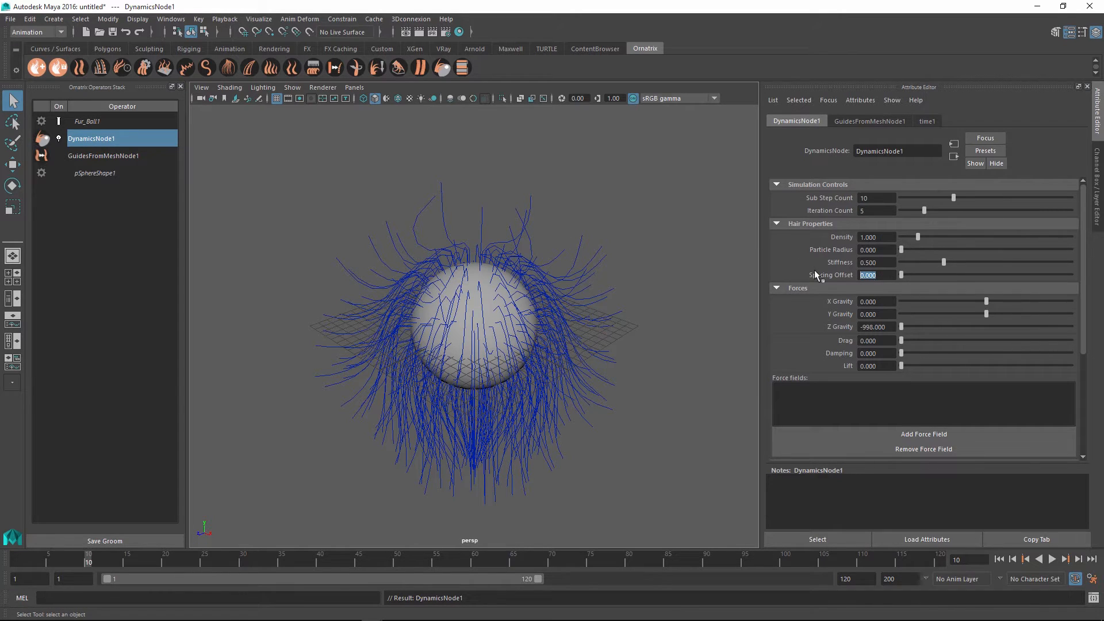
{"action": "mouse_move", "coordinate": [835, 285]}
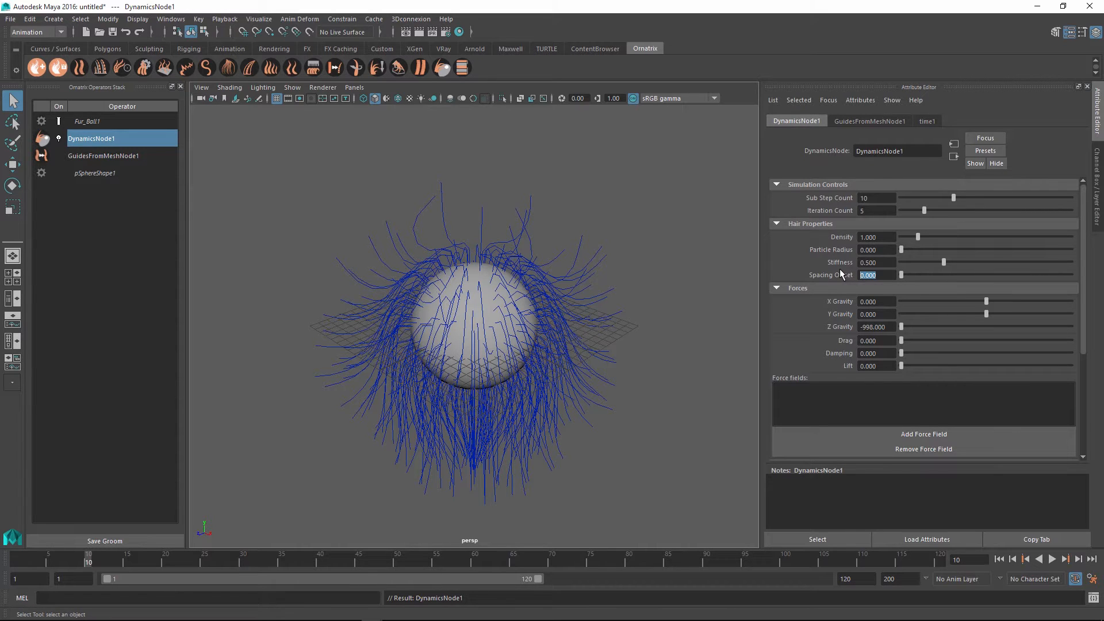
{"action": "type", "text": "0.4"}
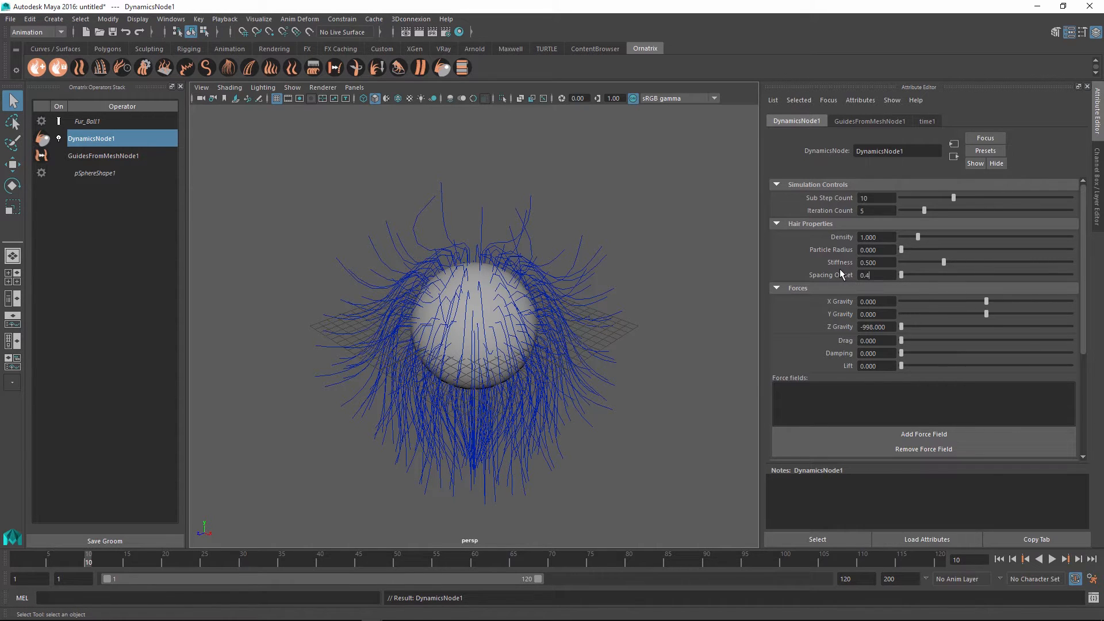
{"action": "left_click", "coordinate": [1053, 559]}
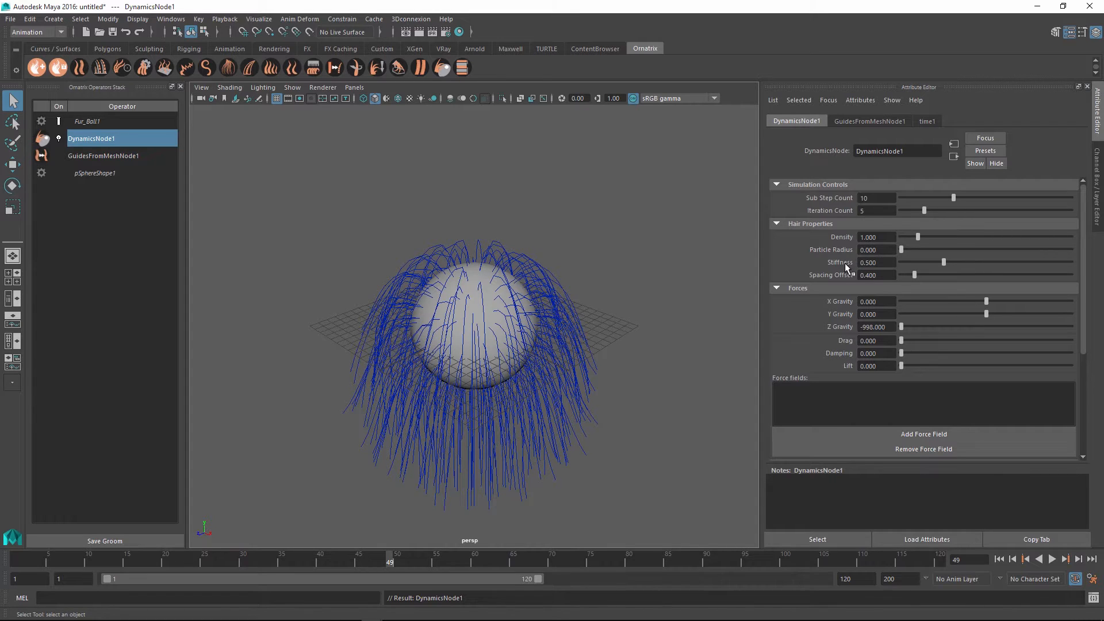
Tune the strand stiffness to 0.912 while replaying the simulation
{"action": "left_click_drag", "start_coordinate": [944, 262], "coordinate": [928, 262]}
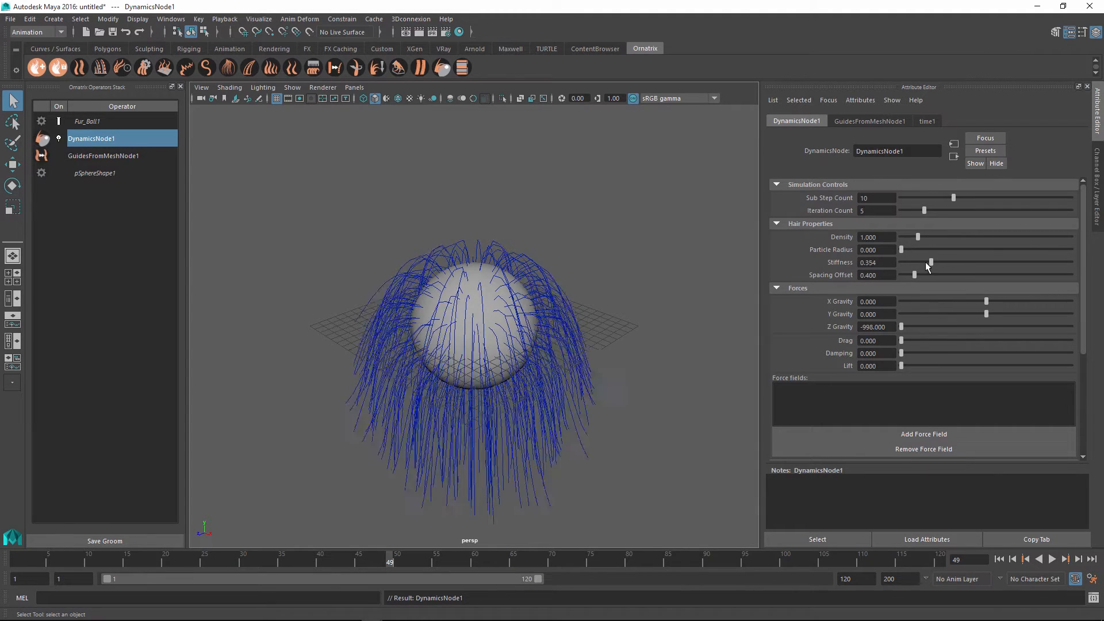
{"action": "left_click_drag", "start_coordinate": [930, 263], "coordinate": [908, 262]}
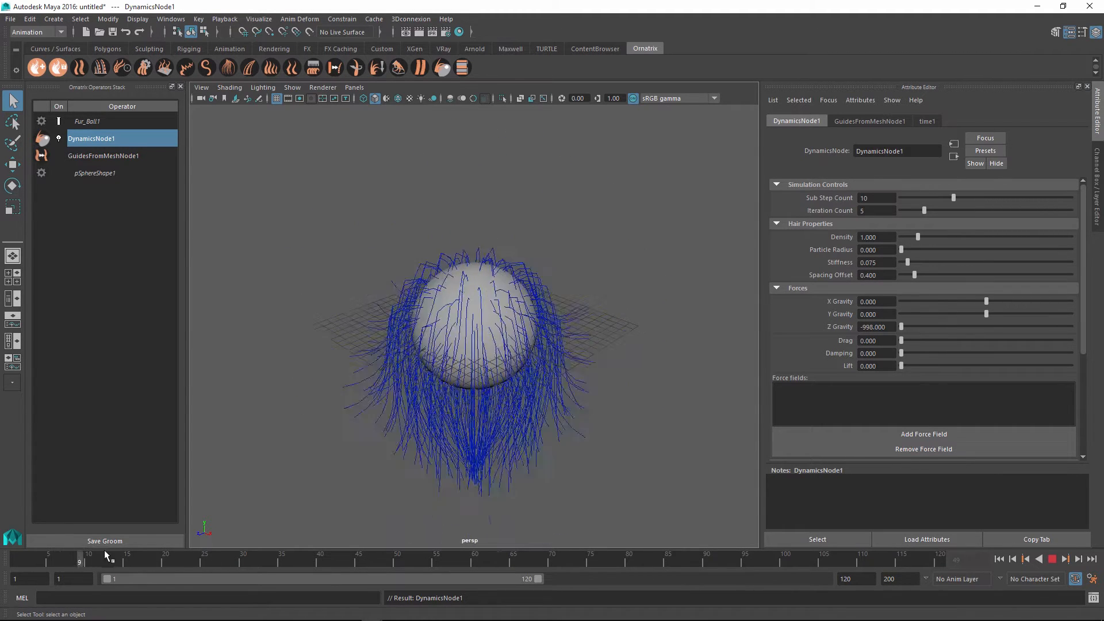
{"action": "left_click_drag", "start_coordinate": [909, 262], "coordinate": [951, 262]}
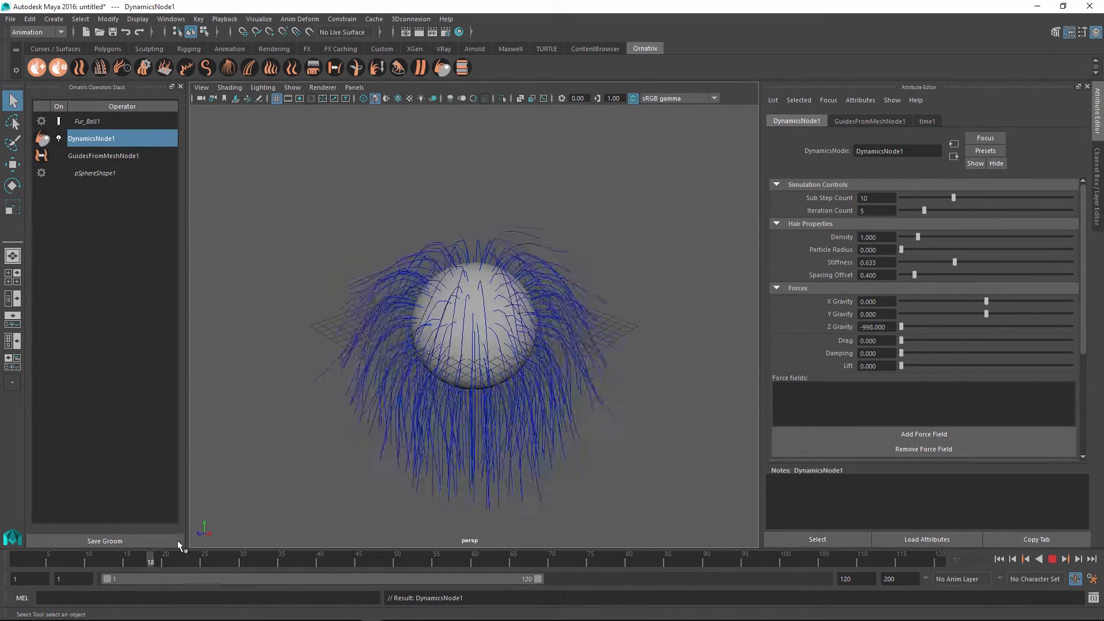
{"action": "left_click_drag", "start_coordinate": [954, 263], "coordinate": [960, 263]}
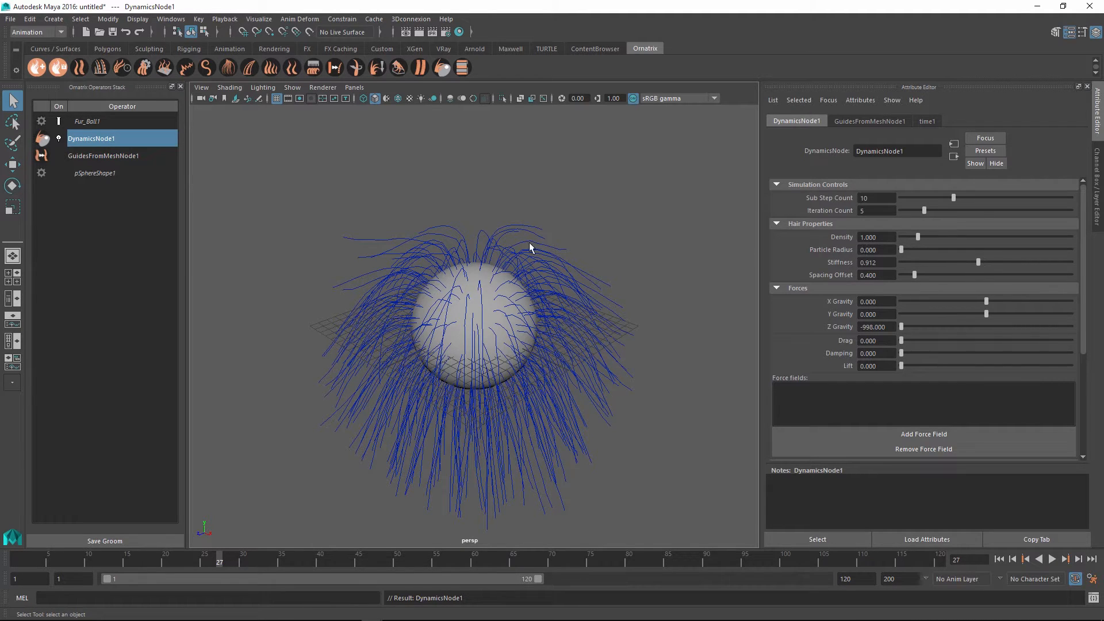
{"action": "mouse_move", "coordinate": [704, 321]}
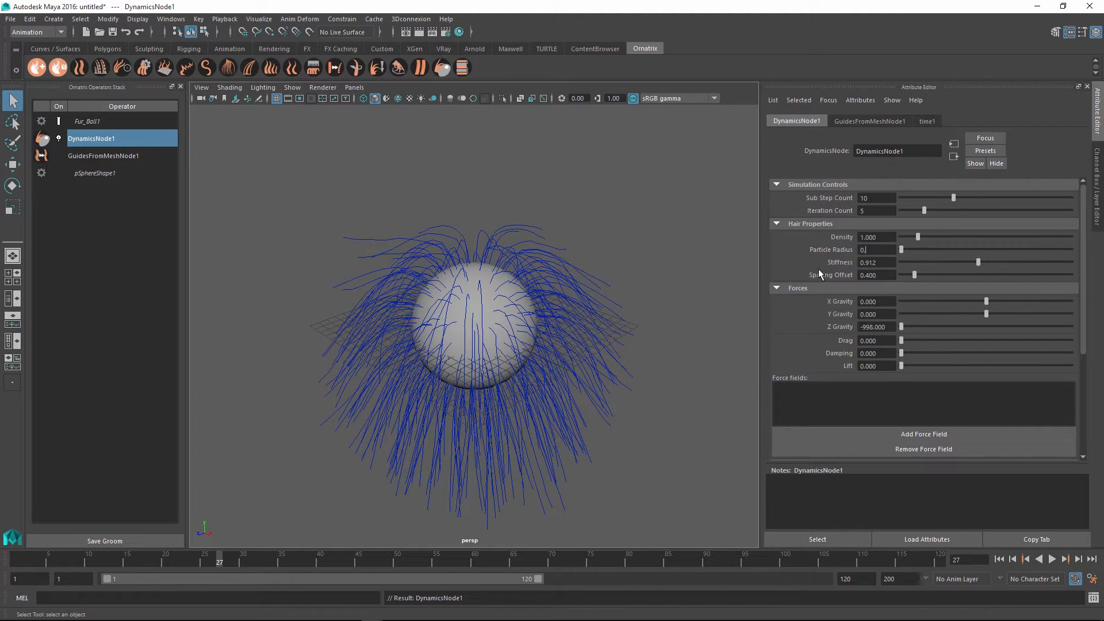
Enter particle radius 0.400 and play the simulation to preview it
{"action": "type", "text": "0.400"}
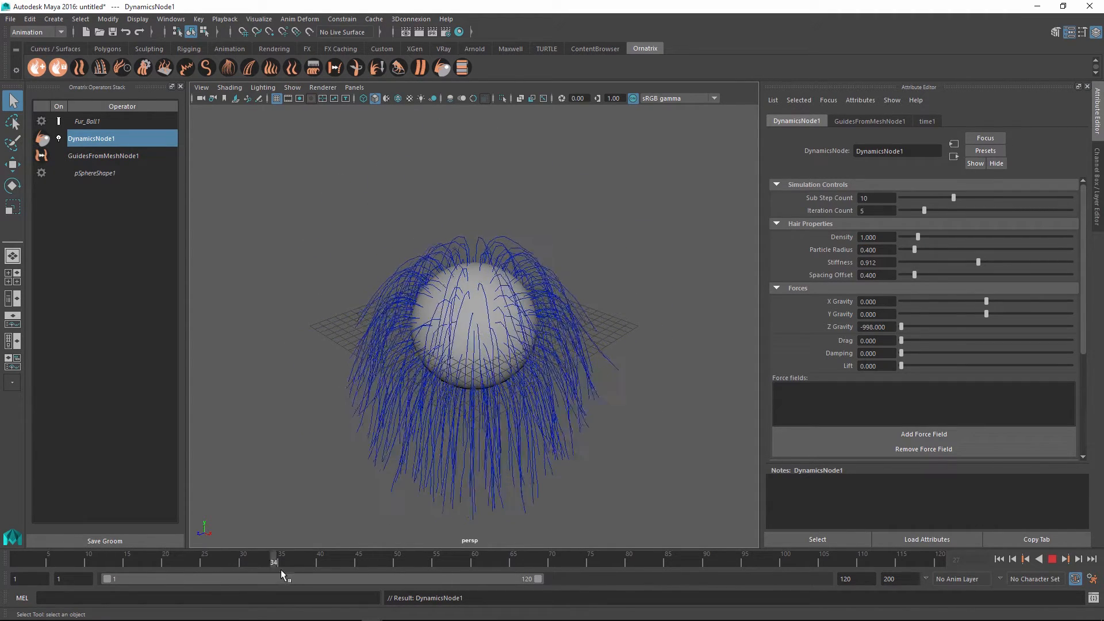
{"action": "left_click", "coordinate": [289, 562]}
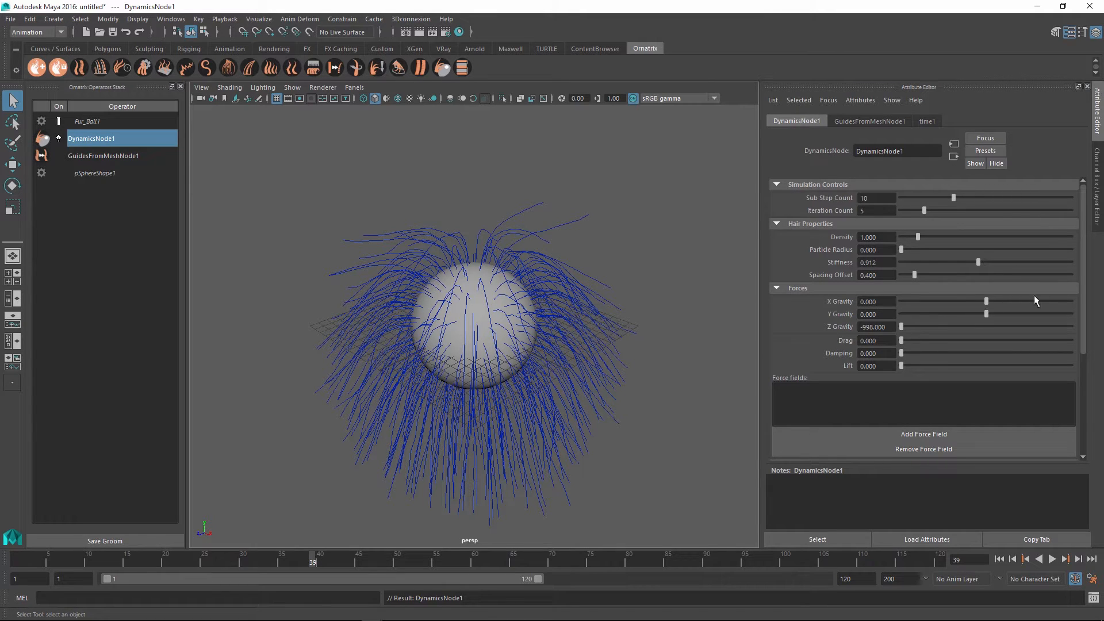
Lower the hair stiffness and set Z gravity to -998
{"action": "scroll", "scroll_direction": "down", "scroll_amount": 3}
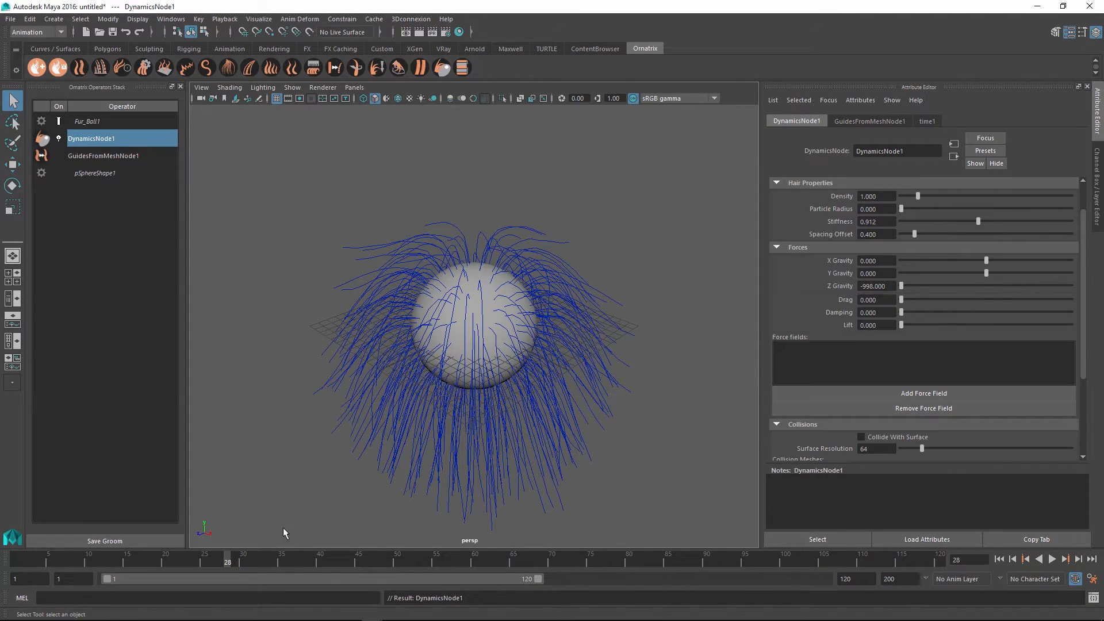
{"action": "left_click_drag", "start_coordinate": [900, 285], "coordinate": [951, 286]}
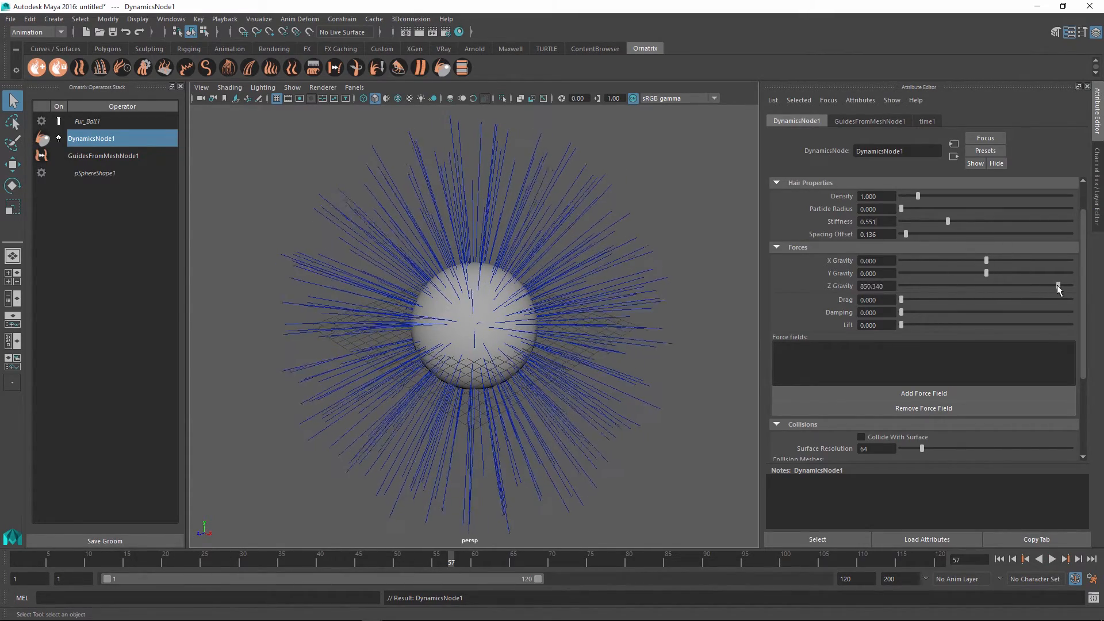
{"action": "left_click", "coordinate": [1066, 559]}
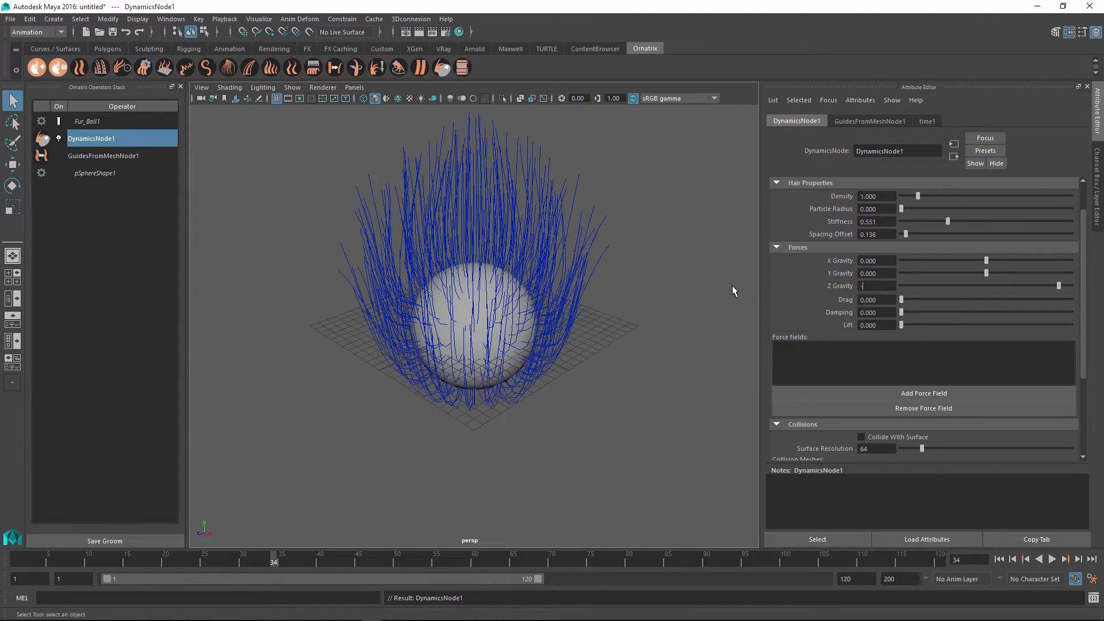
{"action": "type", "text": "-998.000"}
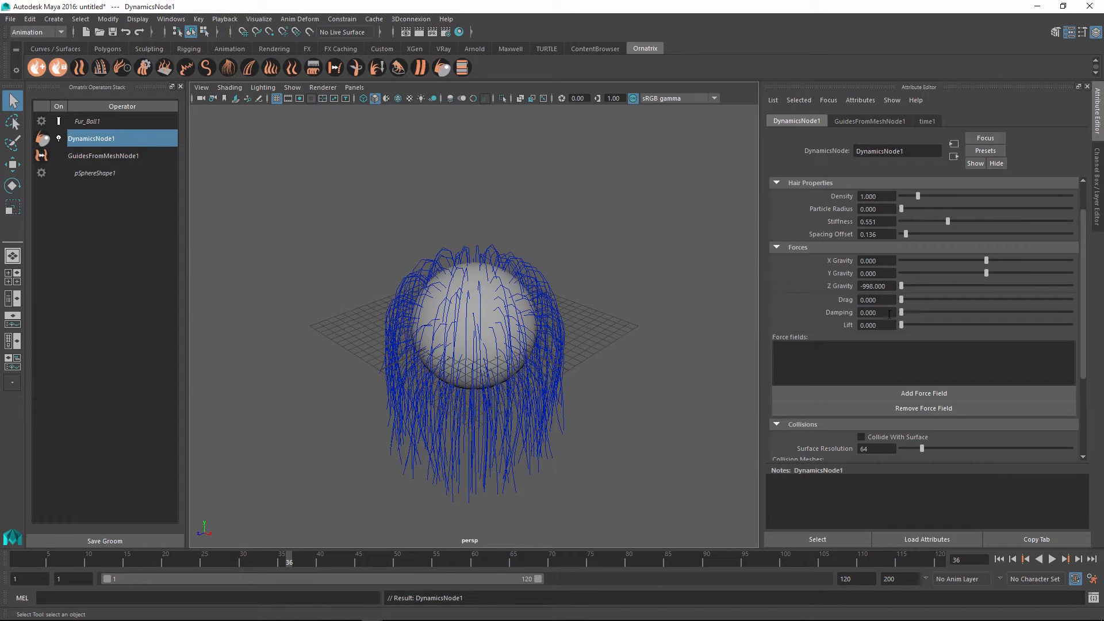
Test damping near 40 while scrubbing the simulation, then reset damping to 0
{"action": "left_click_drag", "start_coordinate": [901, 313], "coordinate": [925, 313]}
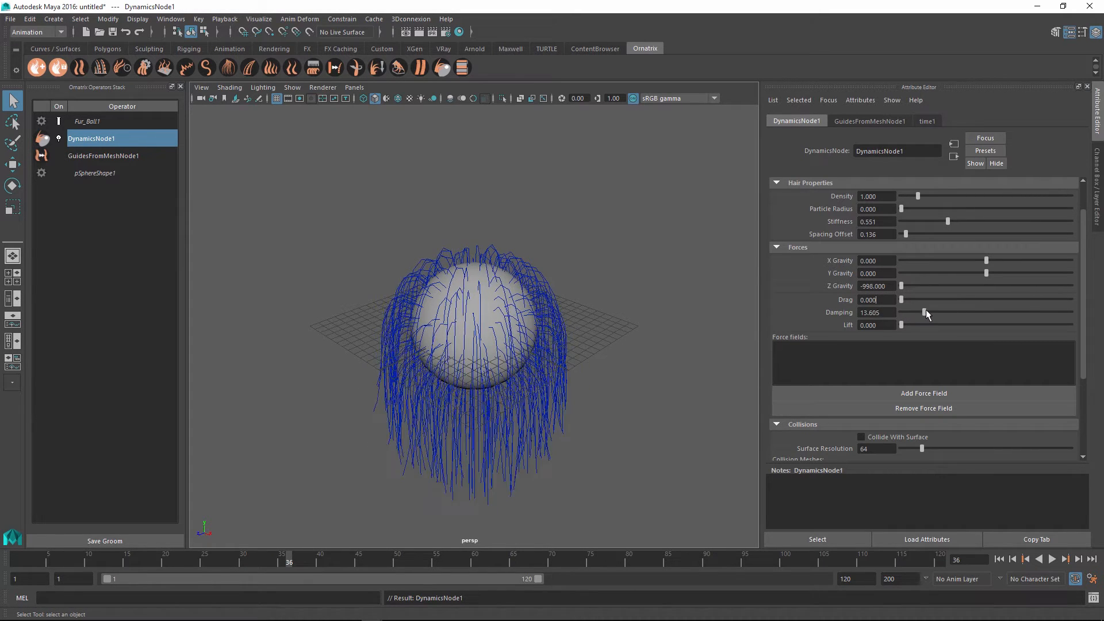
{"action": "left_click_drag", "start_coordinate": [926, 312], "coordinate": [970, 312]}
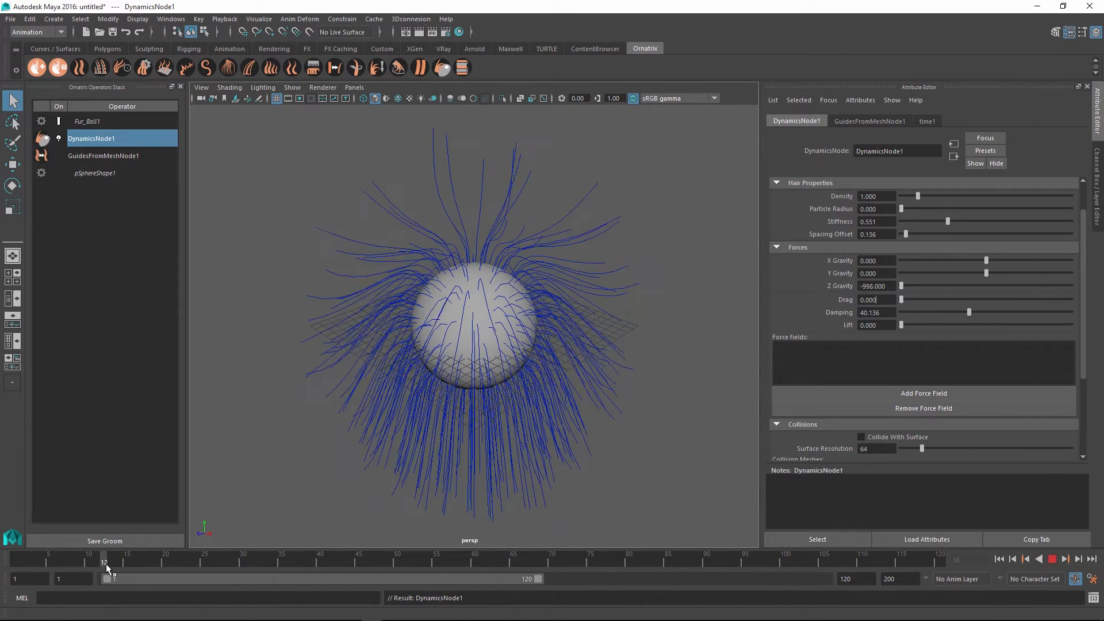
{"action": "left_click_drag", "start_coordinate": [107, 572], "coordinate": [213, 572]}
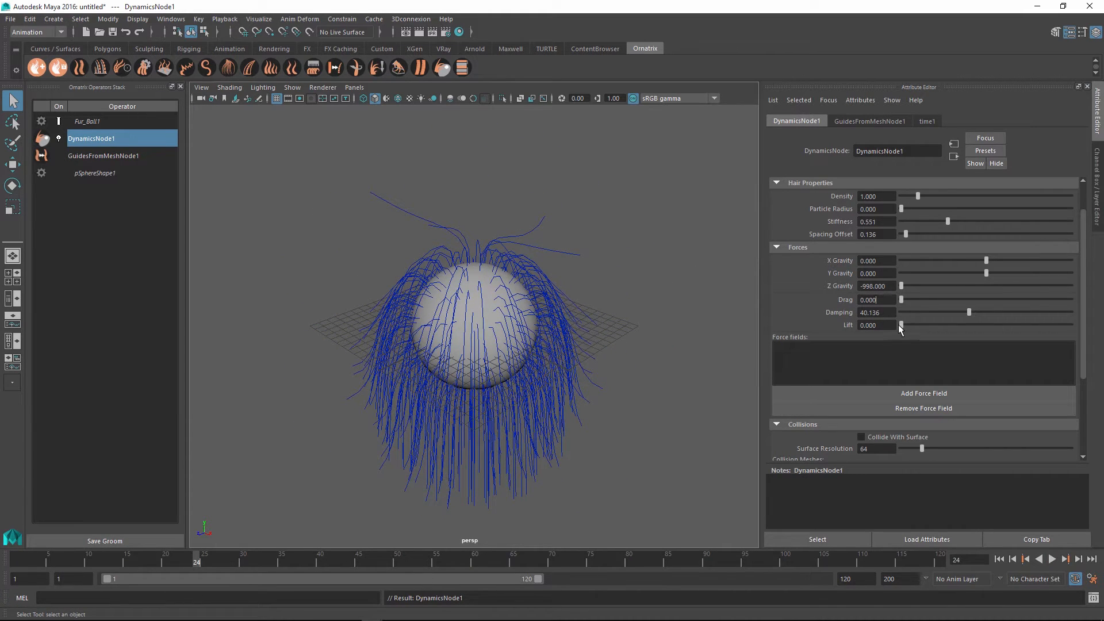
{"action": "left_click", "coordinate": [1052, 559]}
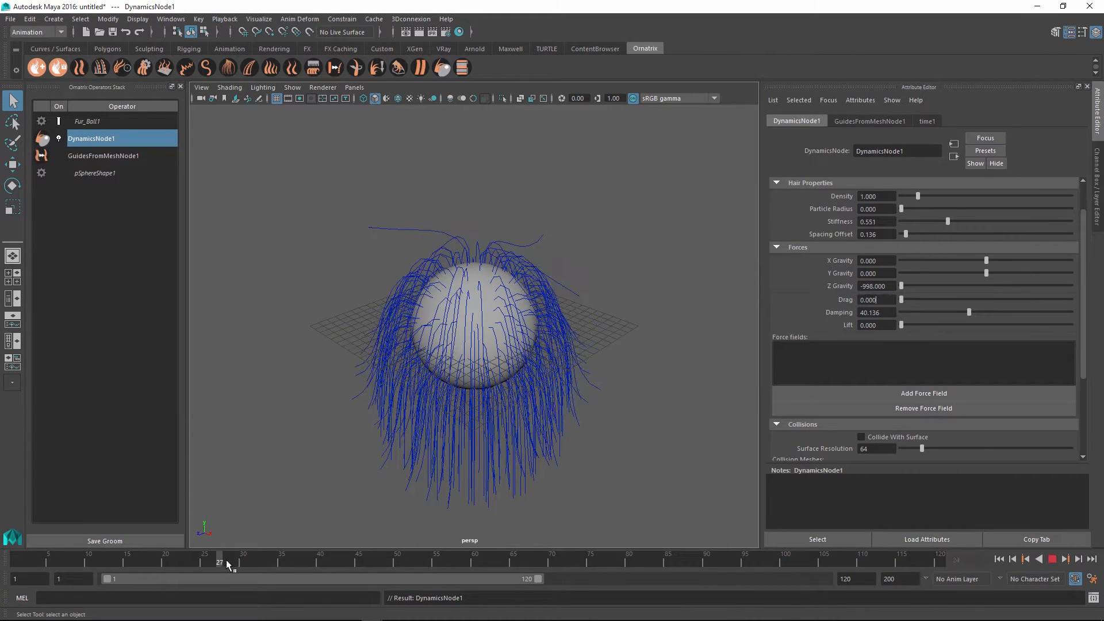
{"action": "left_click_drag", "start_coordinate": [222, 563], "coordinate": [55, 563]}
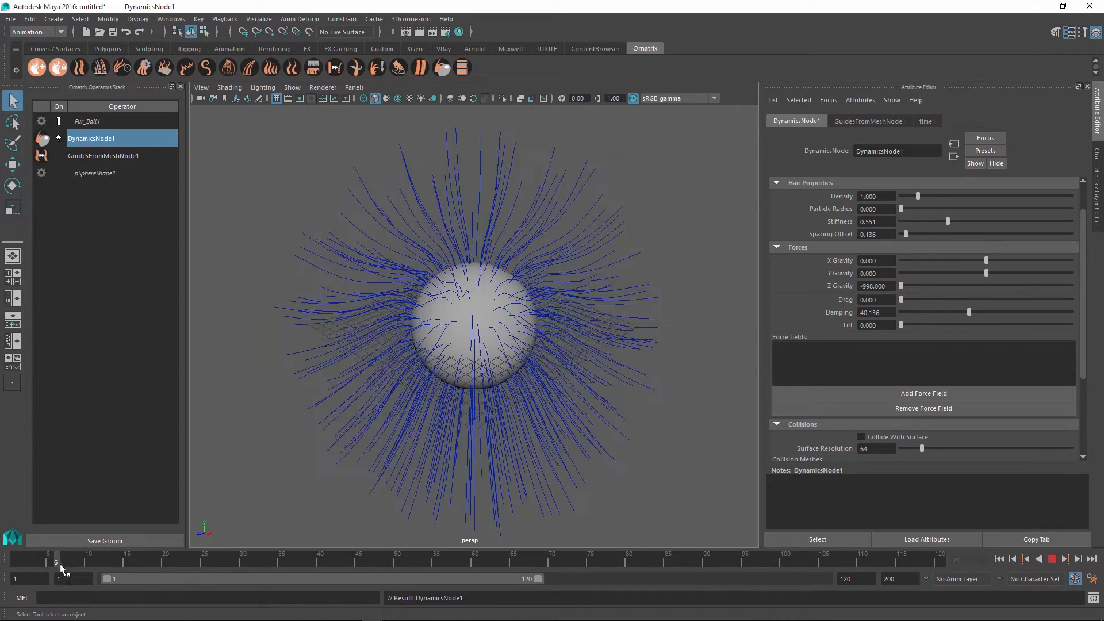
{"action": "left_click", "coordinate": [1054, 558]}
{"action": "type", "text": "0.000"}
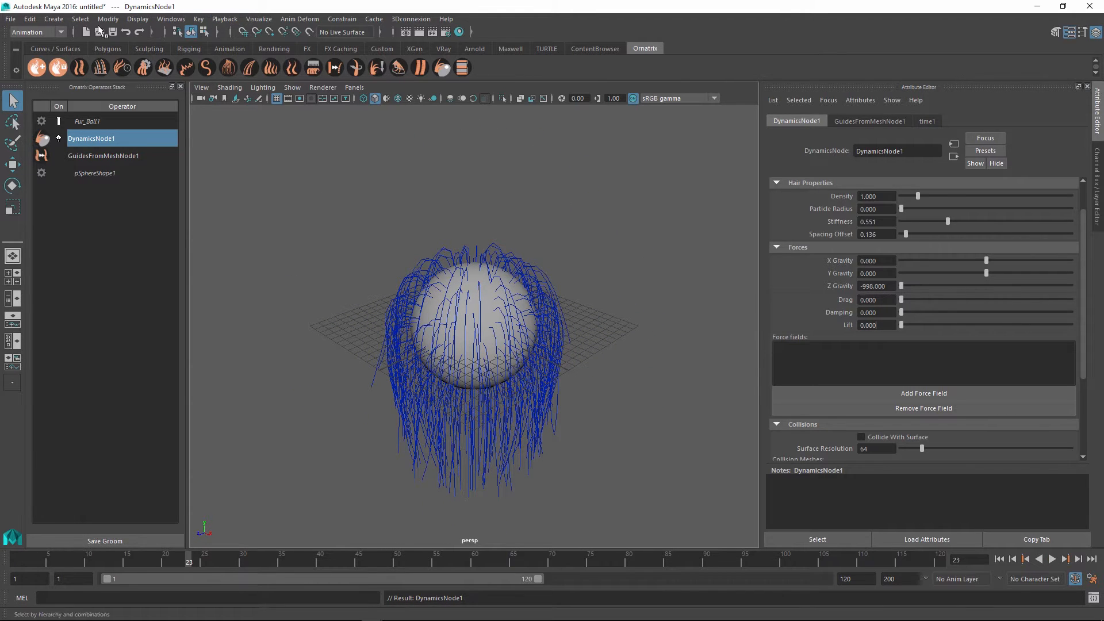
Create an air field of magnitude 500 and add it as a force on DynamicsNode1
{"action": "left_click", "coordinate": [407, 48]}
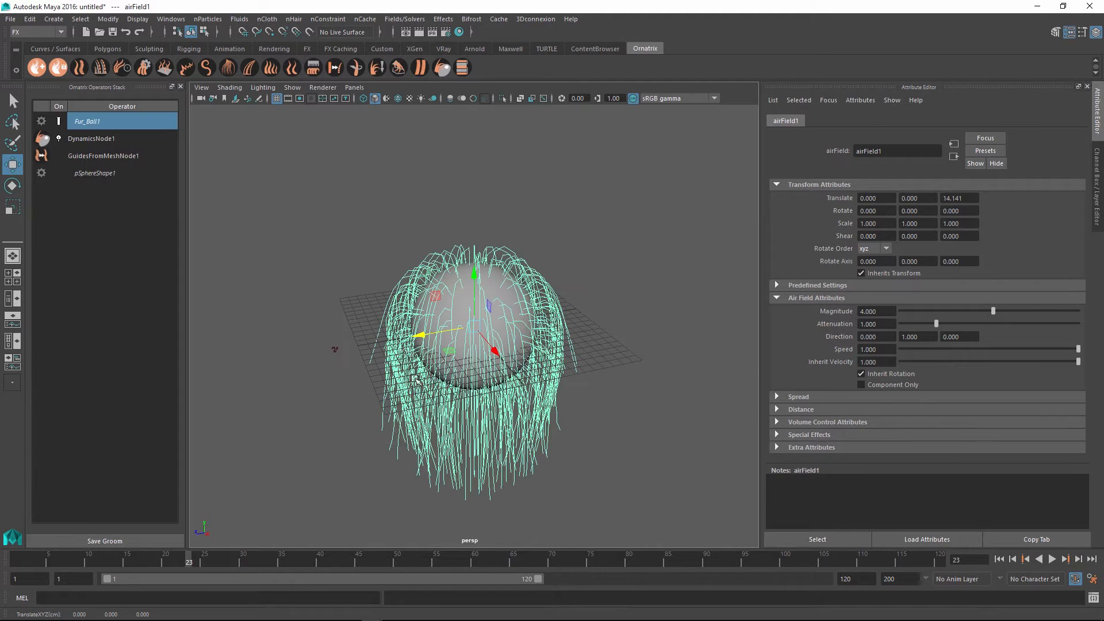
{"action": "left_click", "coordinate": [91, 138]}
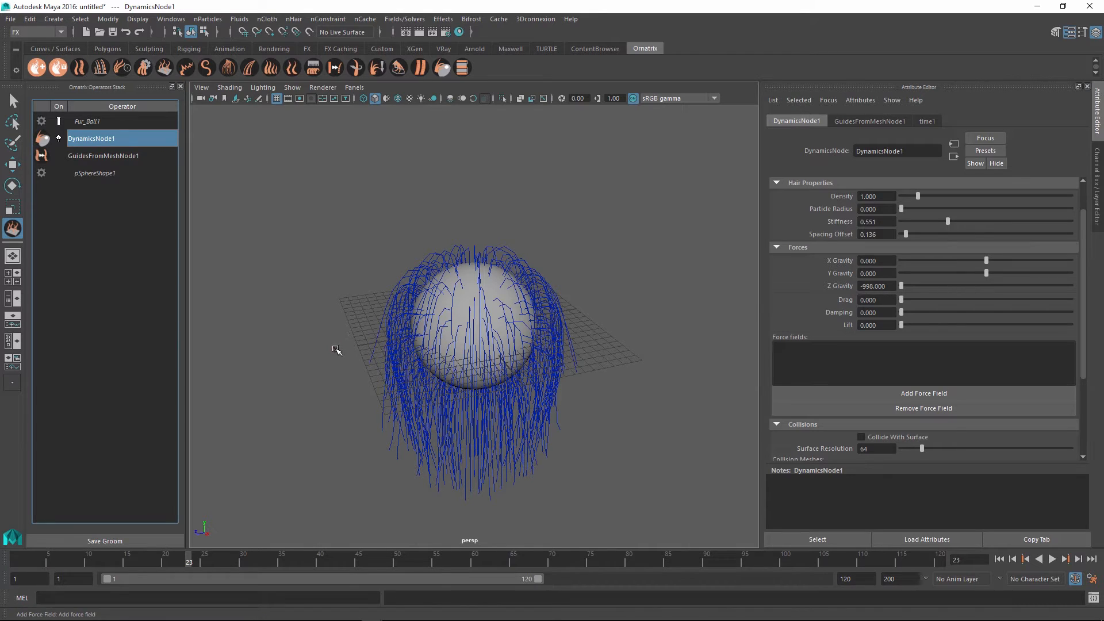
{"action": "left_click", "coordinate": [923, 393]}
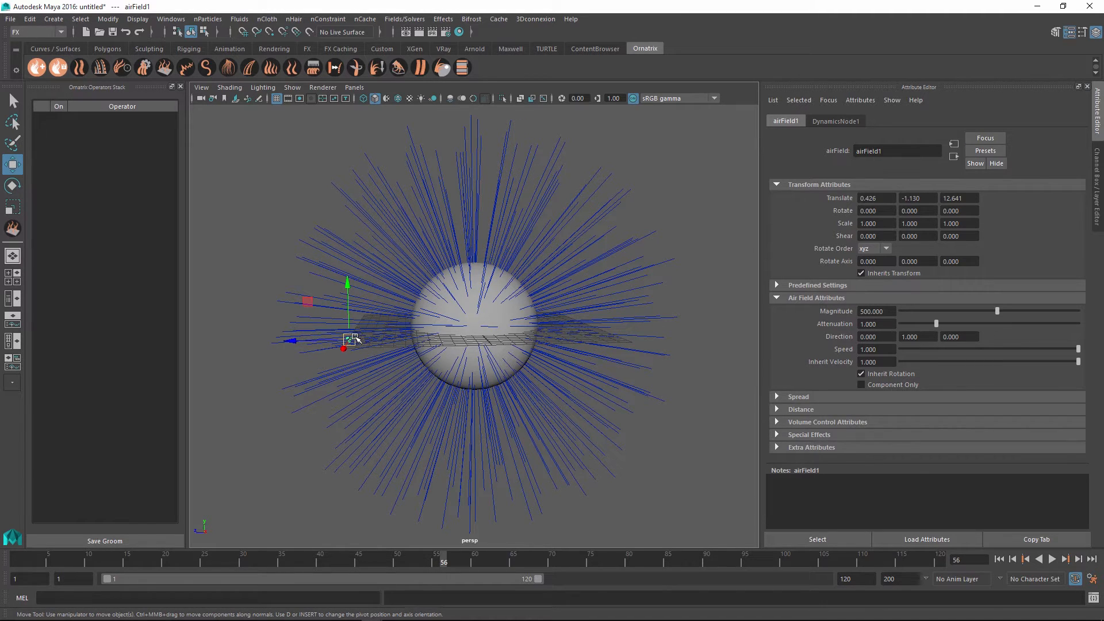
Move the air field near the sphere, then remove it from the hair forces
{"action": "left_click_drag", "start_coordinate": [350, 338], "coordinate": [407, 351]}
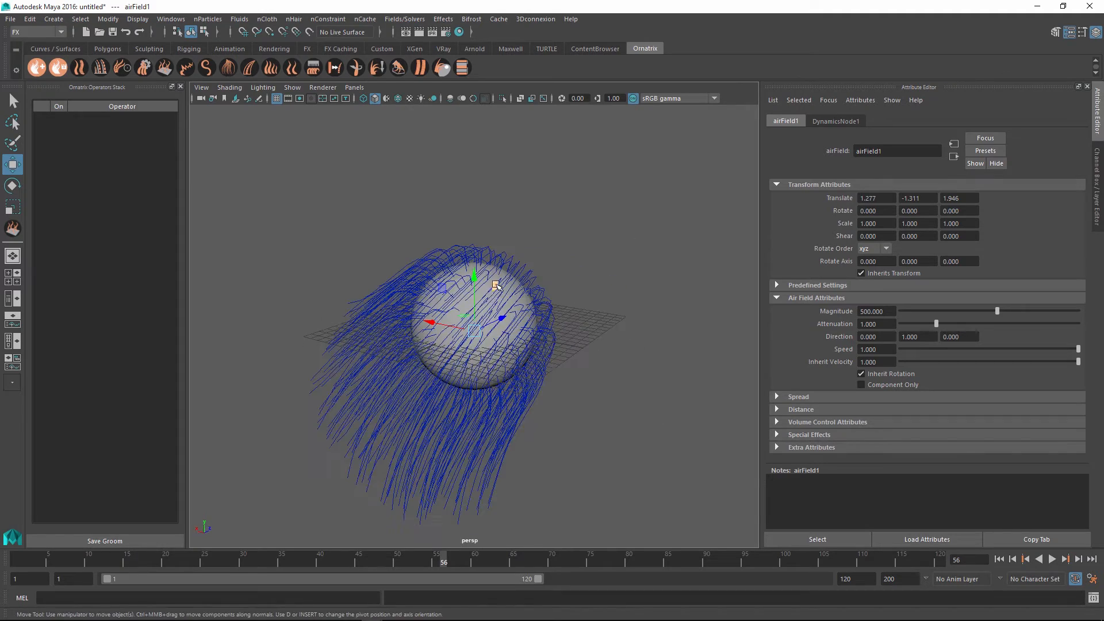
{"action": "left_click", "coordinate": [91, 138]}
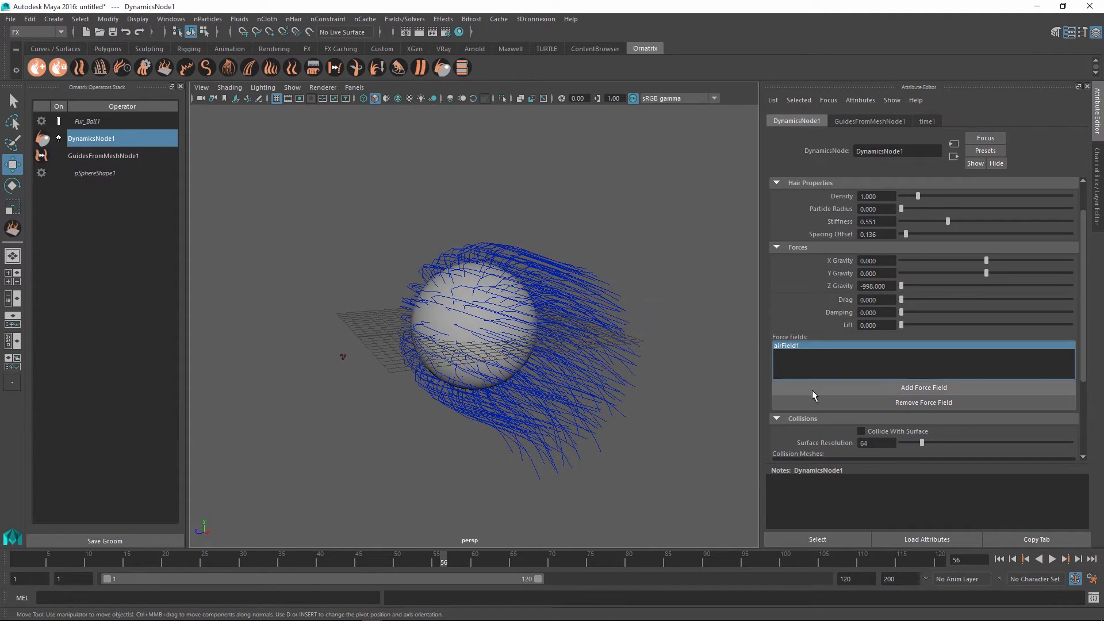
{"action": "mouse_move", "coordinate": [916, 411]}
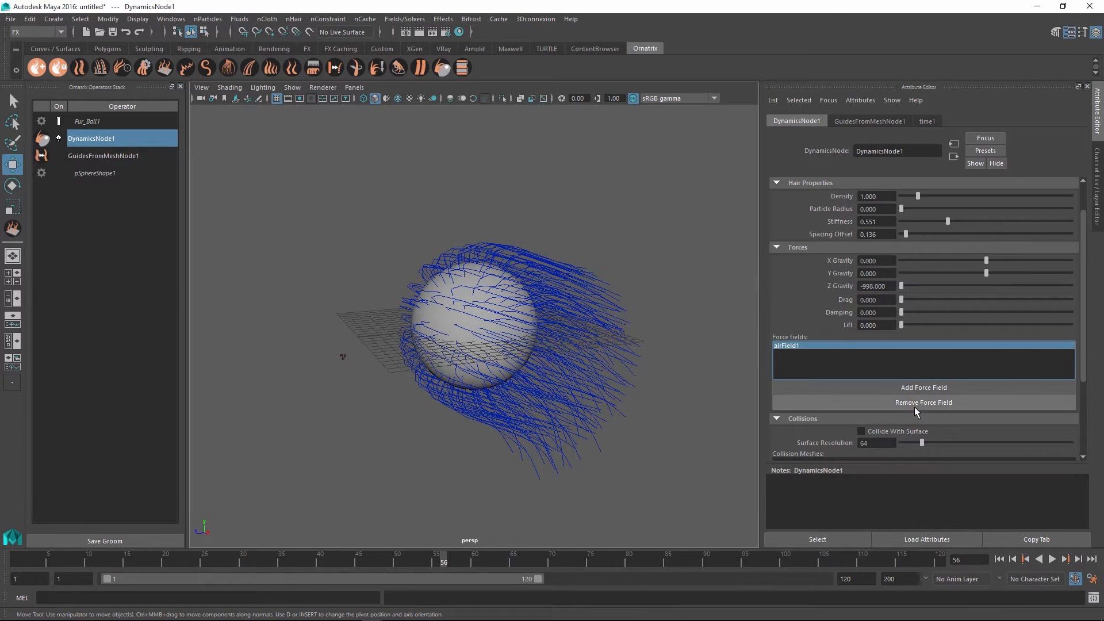
{"action": "left_click", "coordinate": [923, 402]}
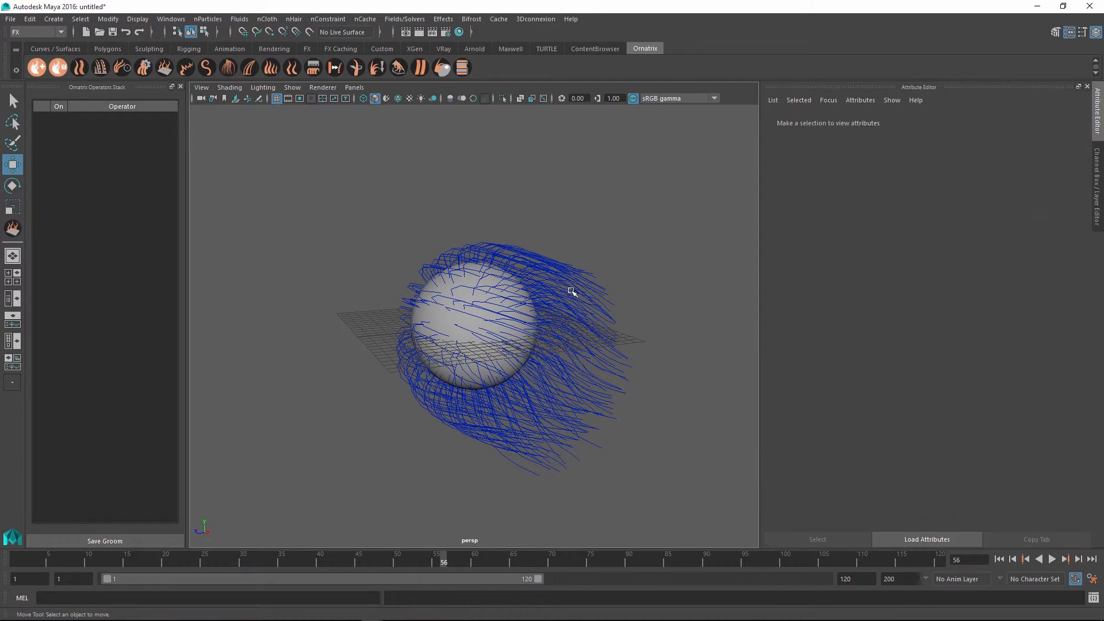
Enable Collide With Surface on DynamicsNode1 and orbit to view the draping strands
{"action": "left_click", "coordinate": [92, 138]}
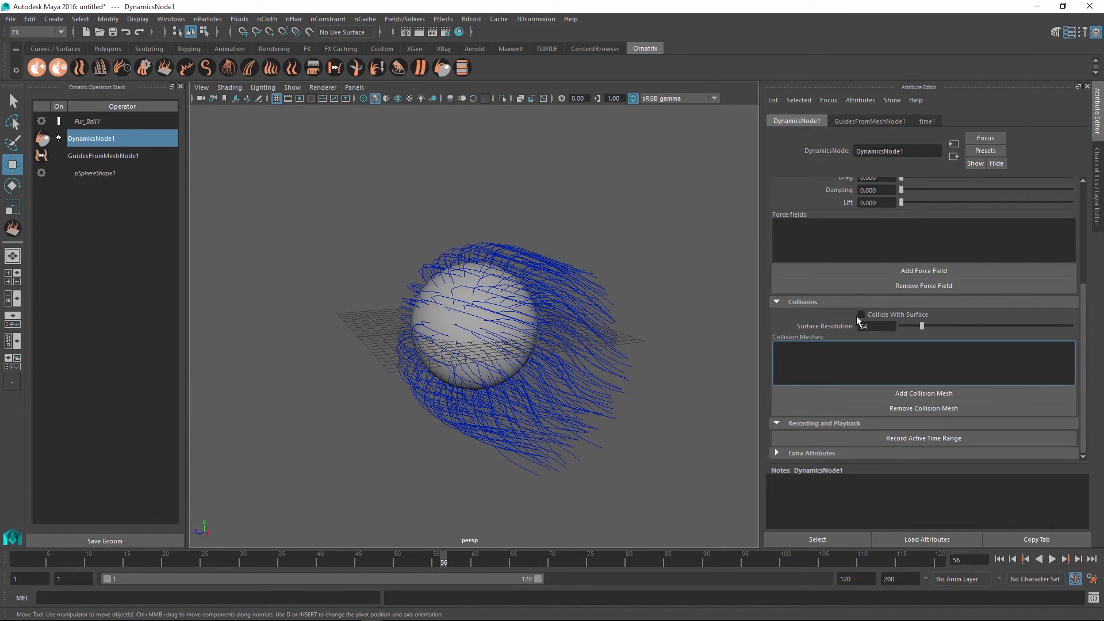
{"action": "left_click", "coordinate": [862, 314]}
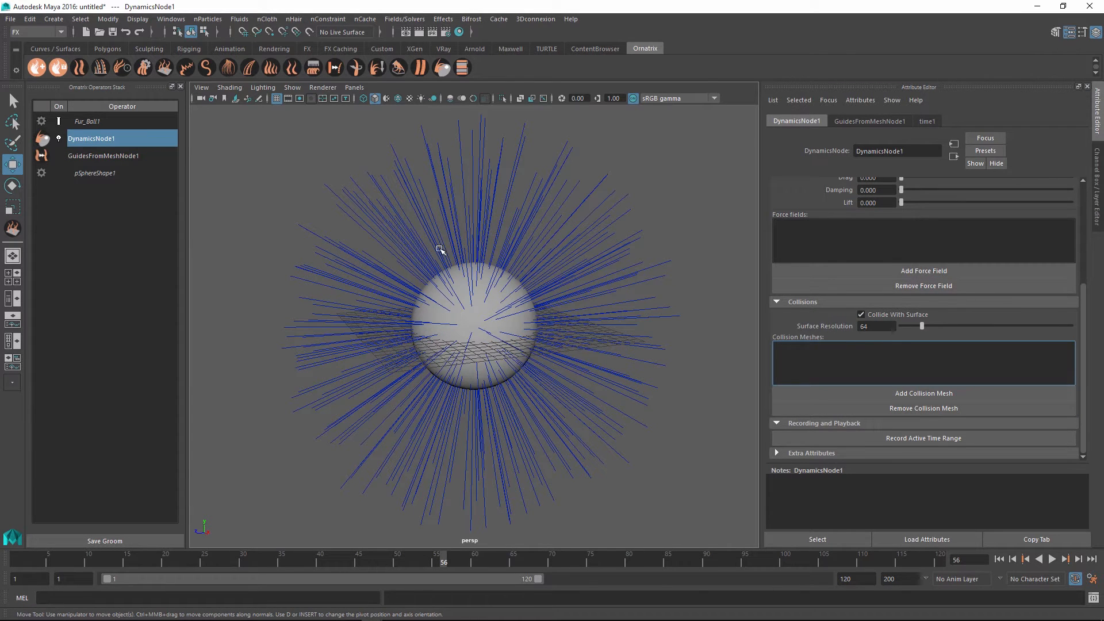
{"action": "mouse_move", "coordinate": [932, 278]}
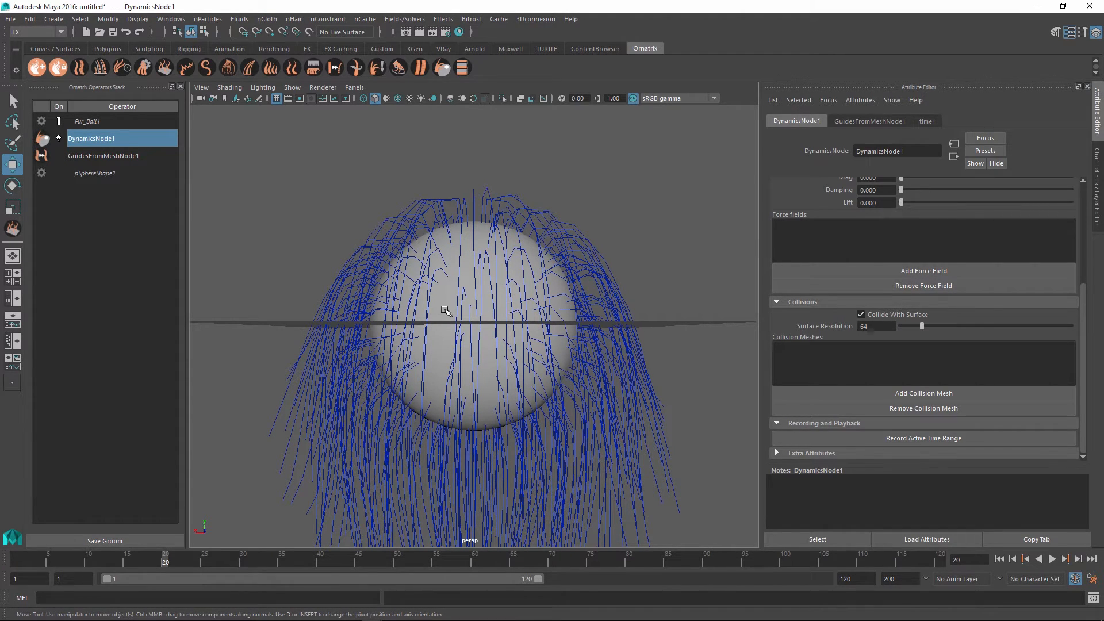
{"action": "mouse_move", "coordinate": [629, 251]}
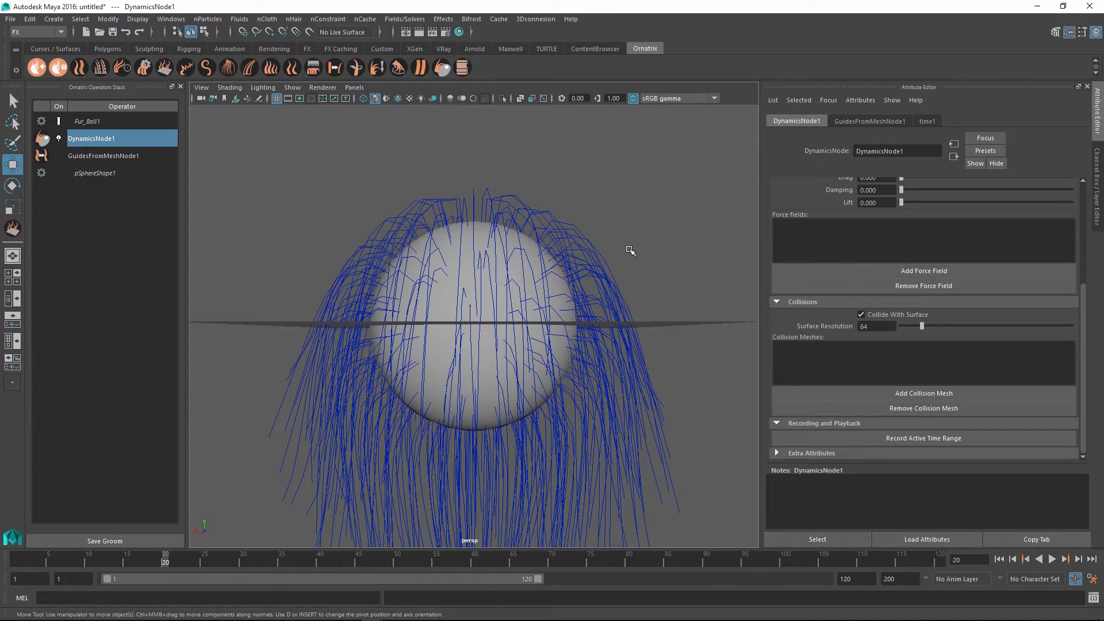
{"action": "left_click_drag", "start_coordinate": [631, 250], "coordinate": [552, 386]}
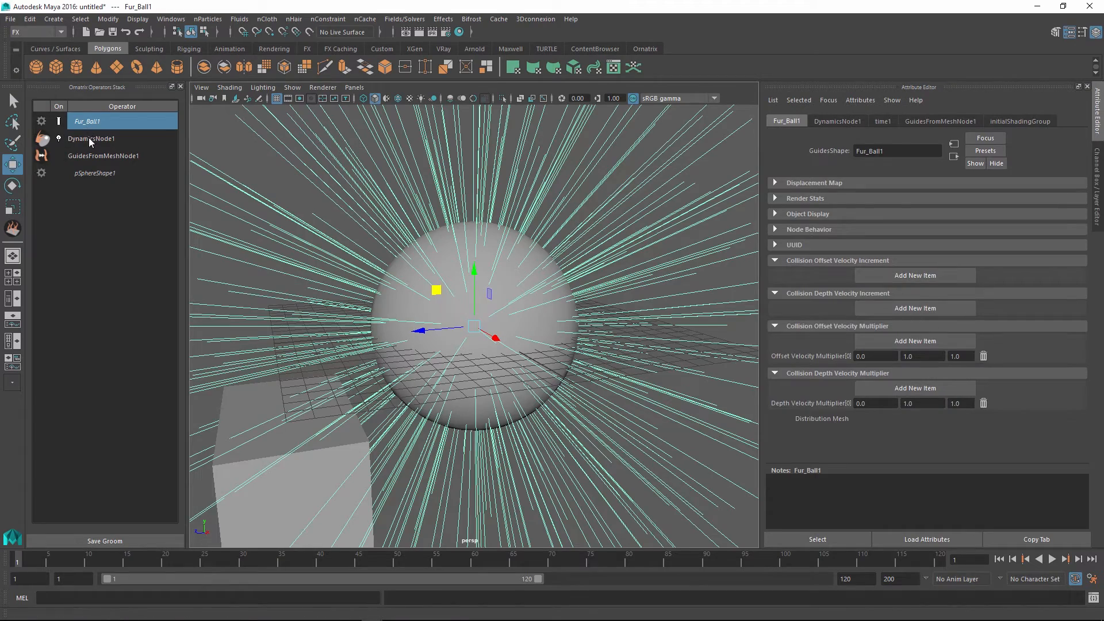
Move the cube beside the sphere and scrub the timeline to replay the simulation
{"action": "left_click", "coordinate": [91, 139]}
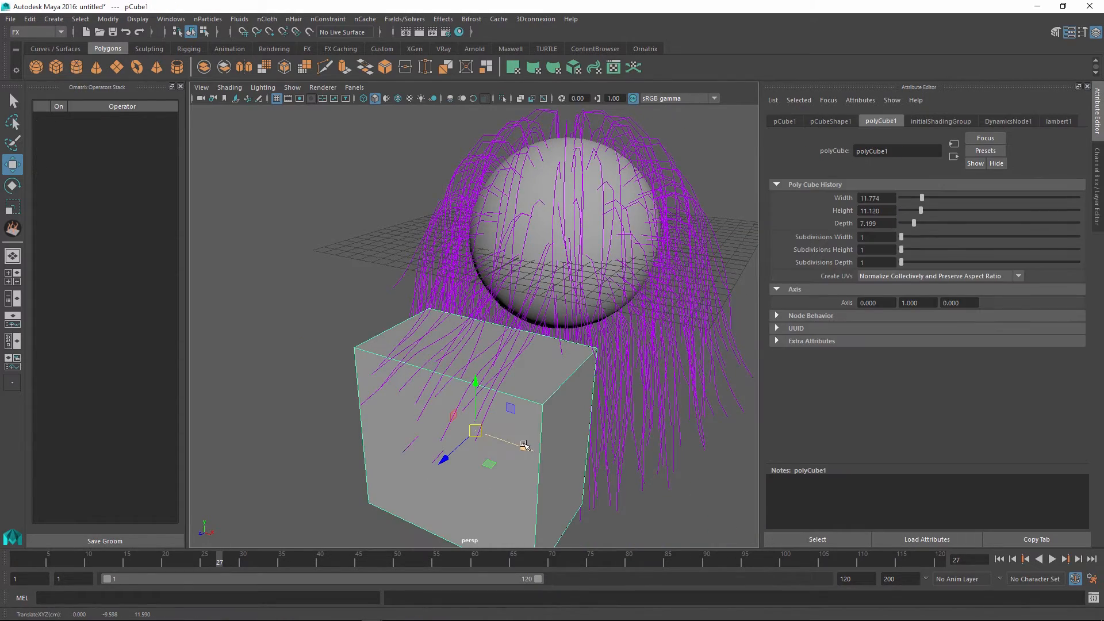
{"action": "left_click_drag", "start_coordinate": [521, 444], "coordinate": [435, 371]}
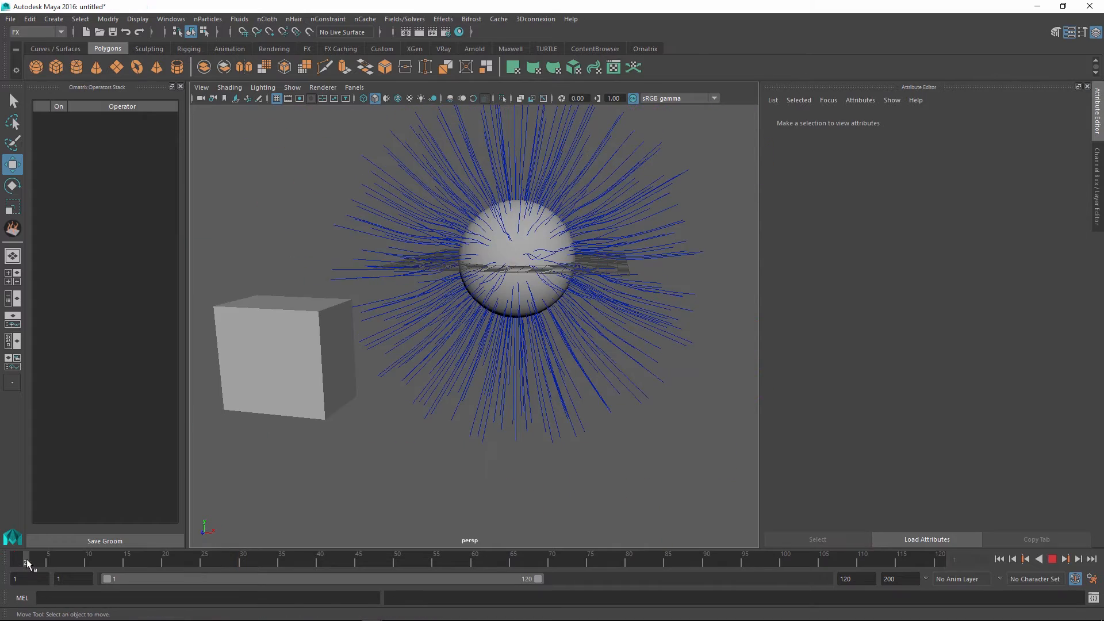
{"action": "left_click_drag", "start_coordinate": [6, 559], "coordinate": [113, 559]}
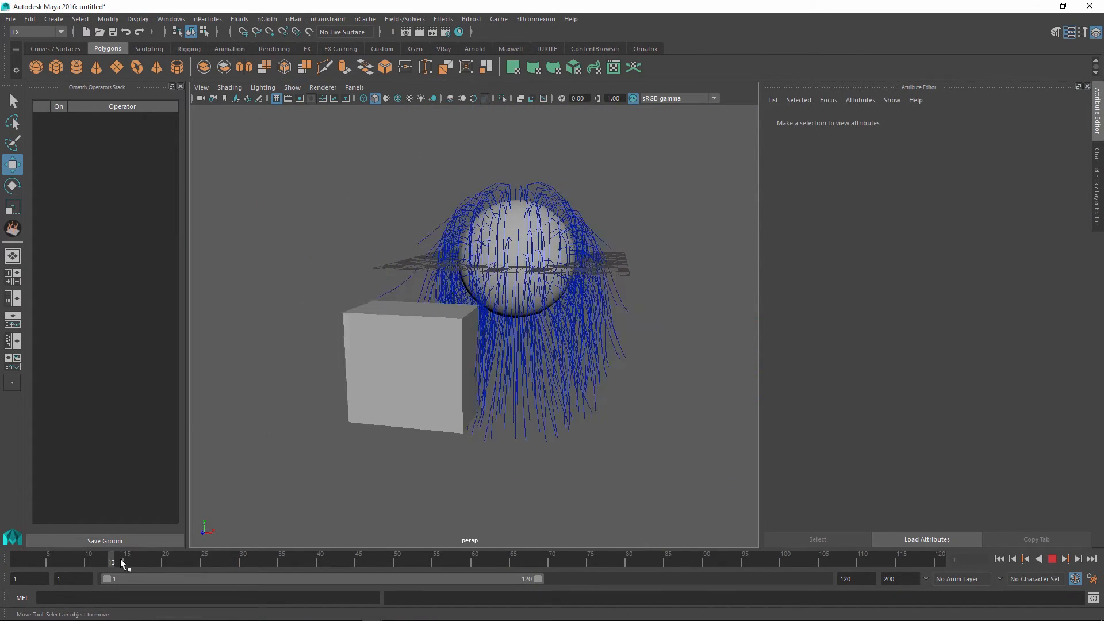
{"action": "left_click_drag", "start_coordinate": [120, 564], "coordinate": [267, 564]}
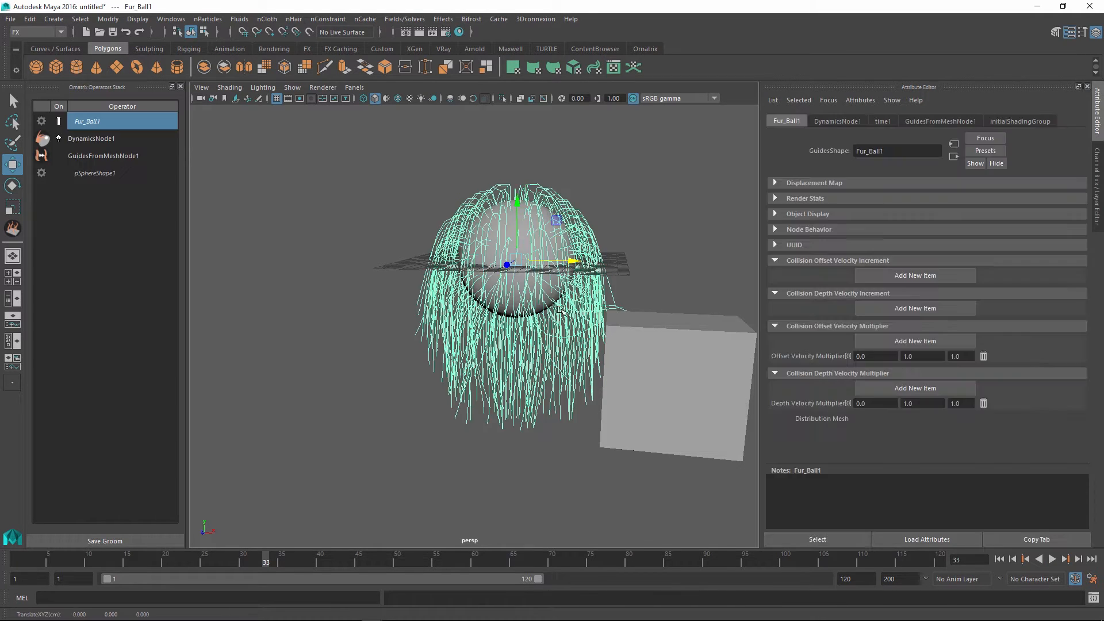
Scrub, rewind and play the simulation, then reopen DynamicsNode1 showing the cube as collision mesh
{"action": "left_click", "coordinate": [92, 138]}
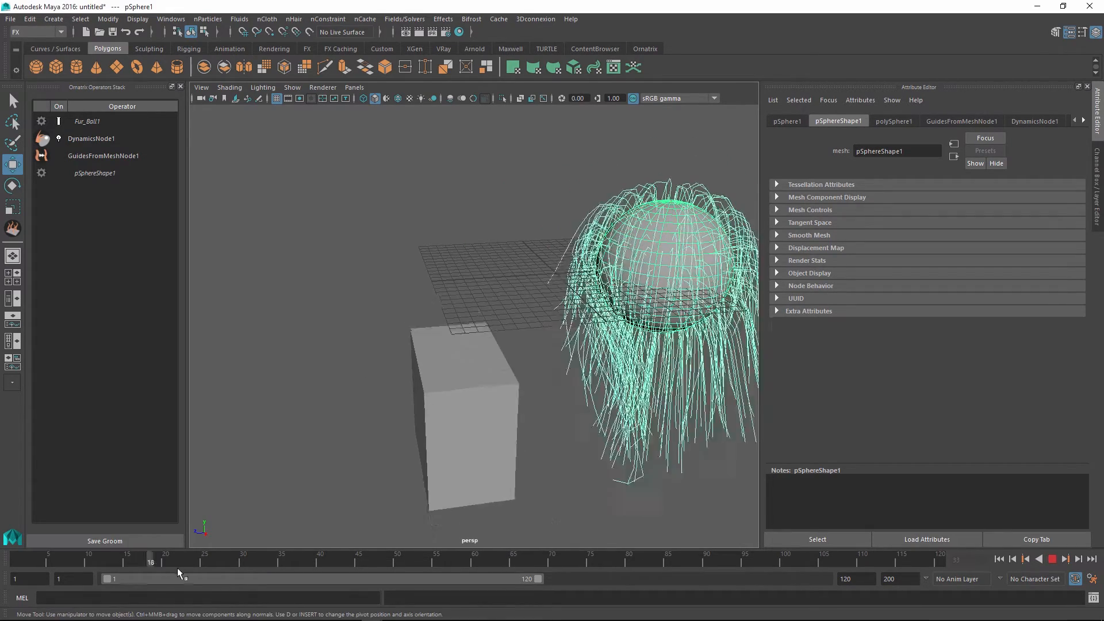
{"action": "left_click_drag", "start_coordinate": [150, 561], "coordinate": [236, 561]}
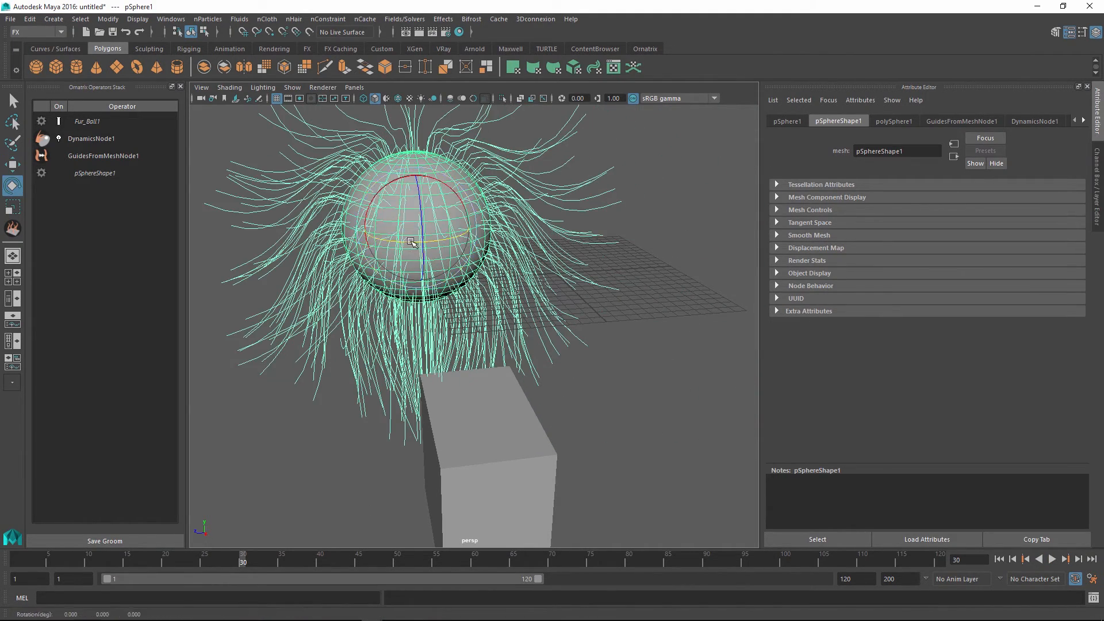
{"action": "left_click", "coordinate": [1052, 559]}
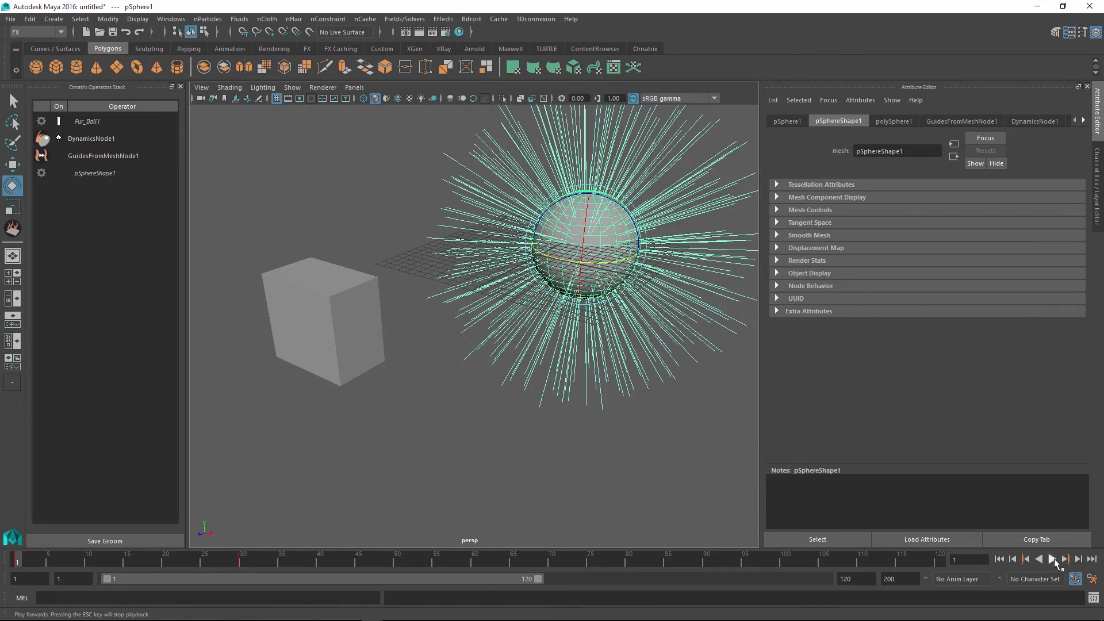
{"action": "left_click", "coordinate": [1064, 560]}
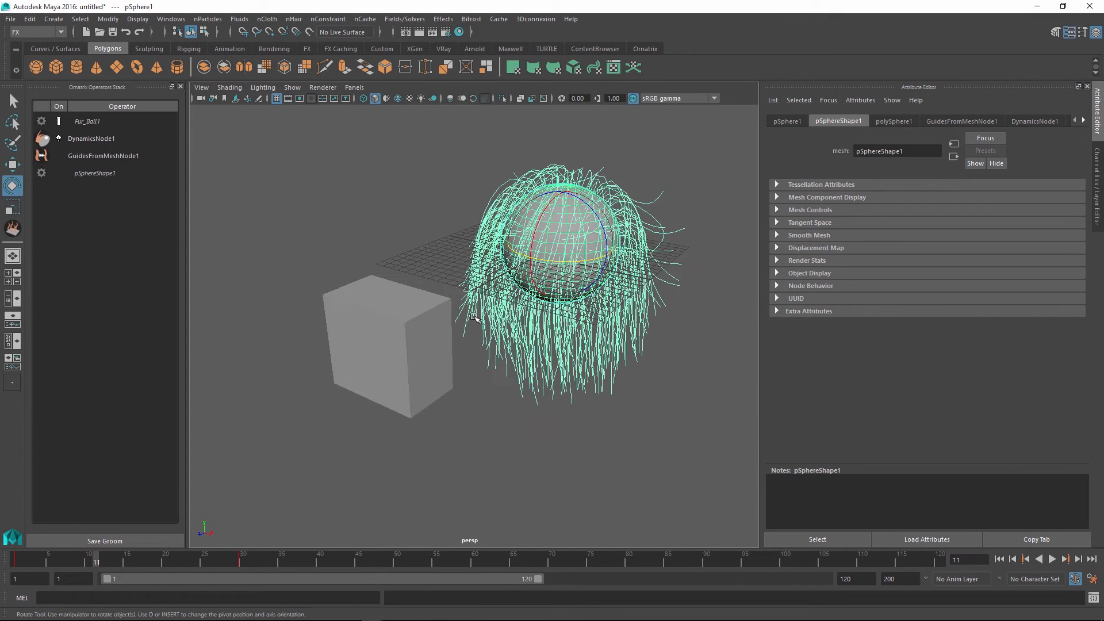
{"action": "left_click", "coordinate": [91, 139]}
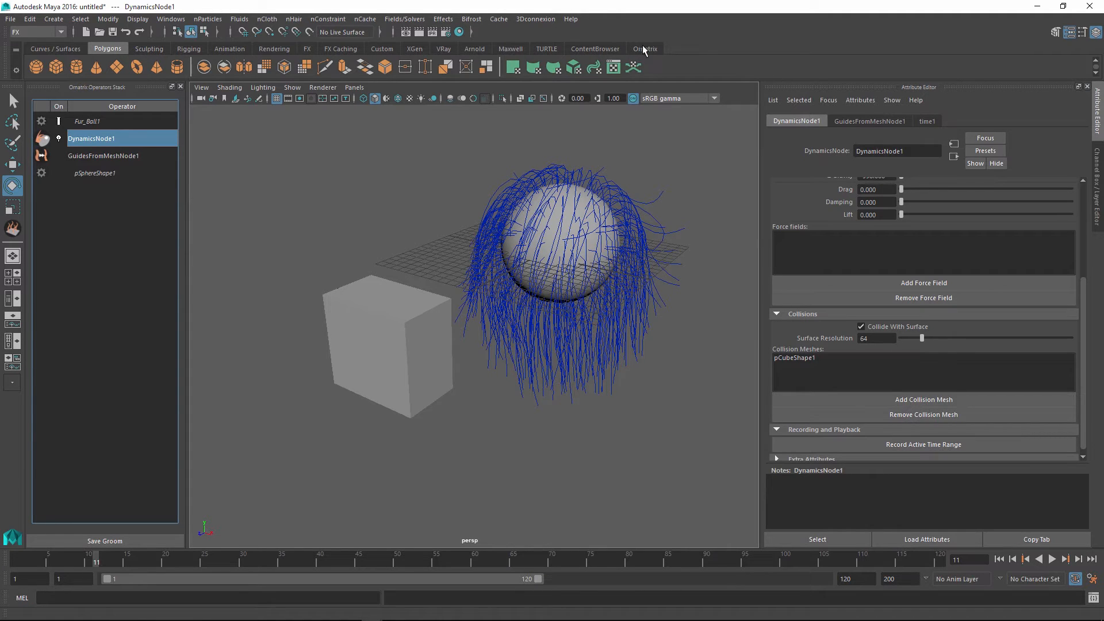
Add hair from guides, thin the strand radius to about 0.33, and add guide clustering
{"action": "left_click", "coordinate": [643, 49]}
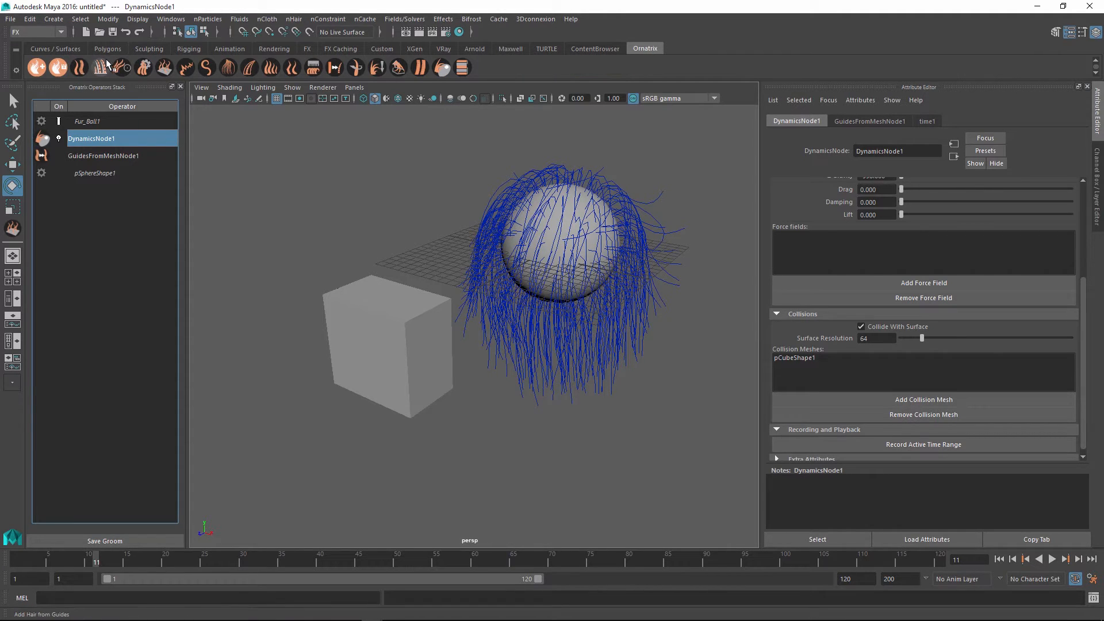
{"action": "left_click", "coordinate": [122, 67]}
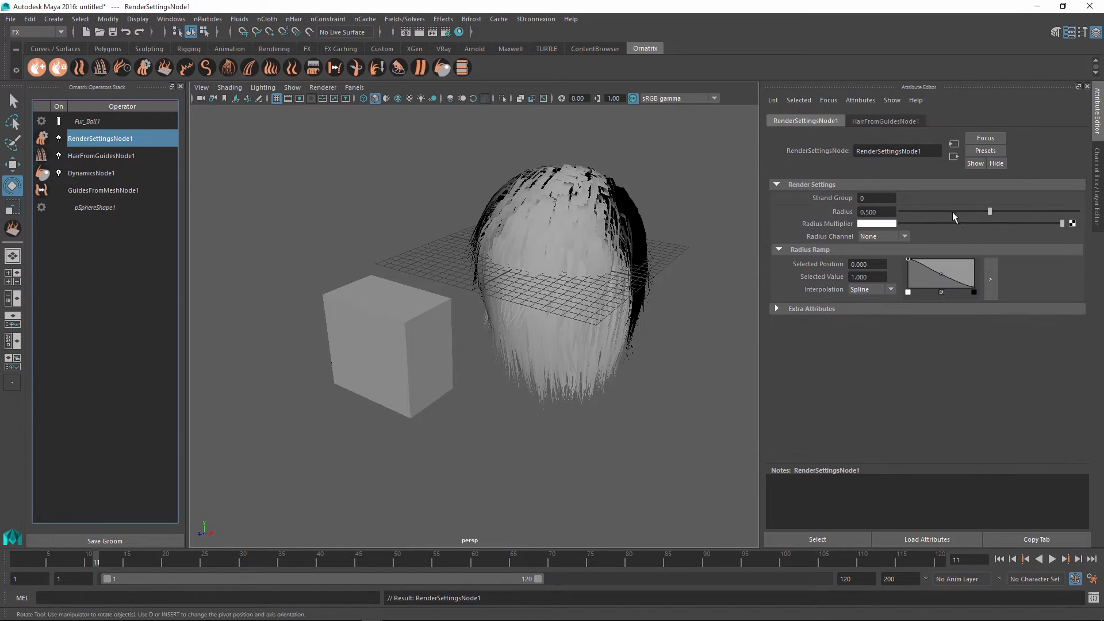
{"action": "left_click_drag", "start_coordinate": [990, 211], "coordinate": [957, 212]}
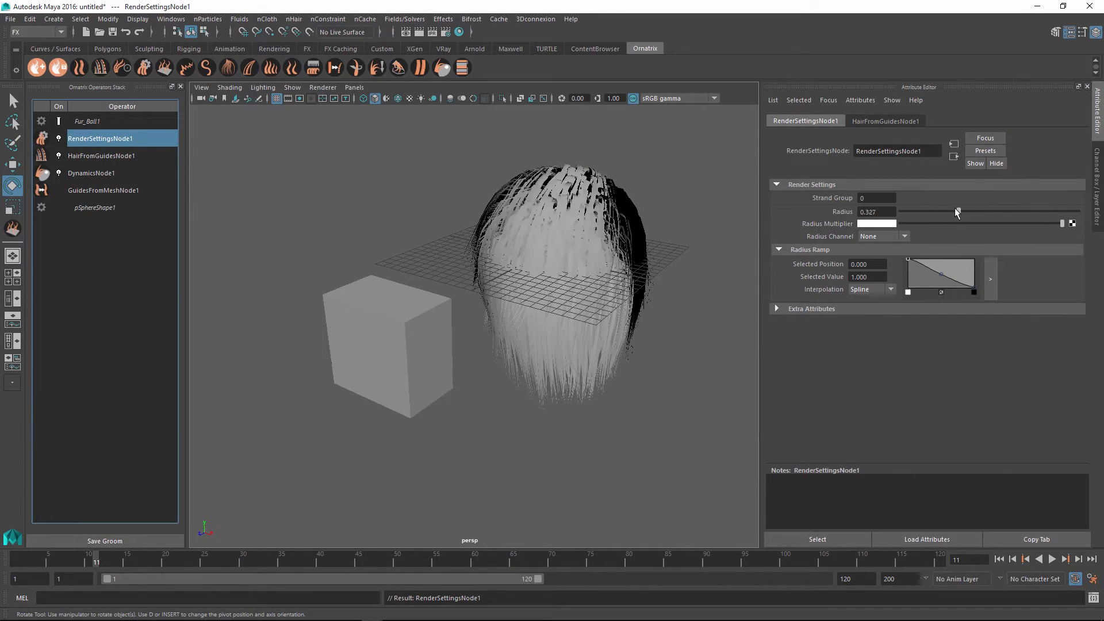
{"action": "left_click_drag", "start_coordinate": [957, 212], "coordinate": [925, 212]}
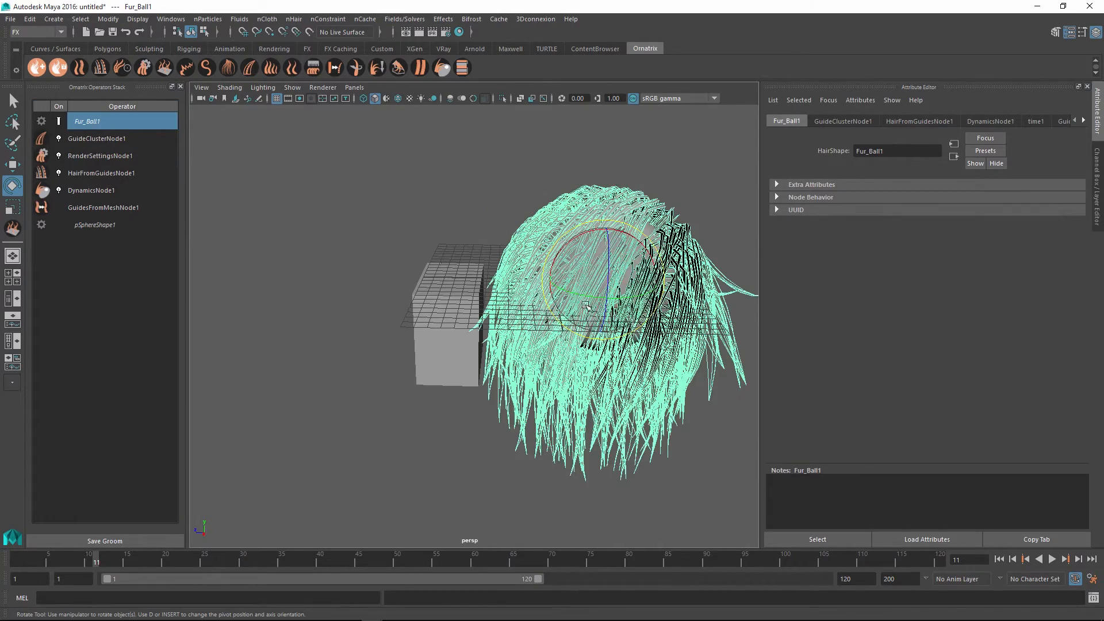
{"action": "left_click", "coordinate": [1065, 559]}
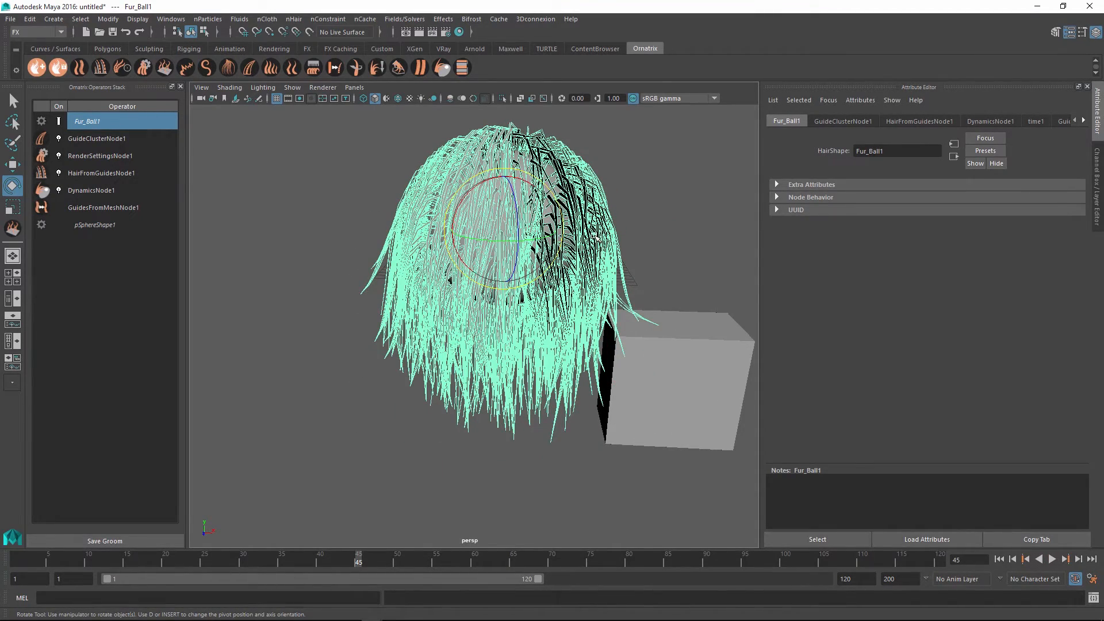
{"action": "mouse_move", "coordinate": [648, 159]}
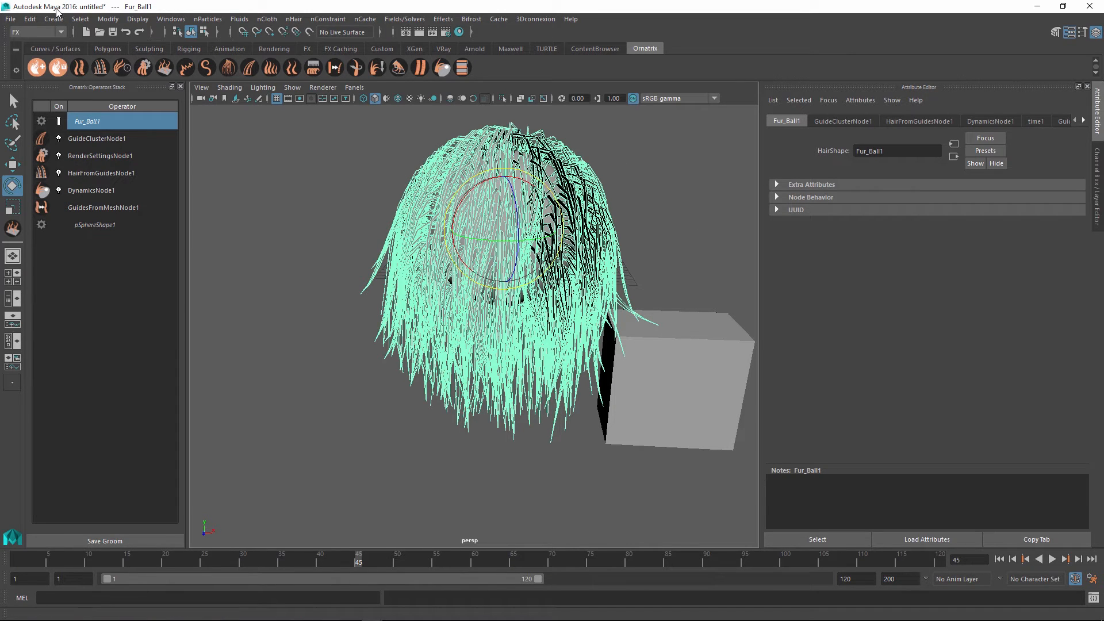
Open the mocap_animation.mb scene and scrub through the character's dance animation
{"action": "left_click", "coordinate": [10, 19]}
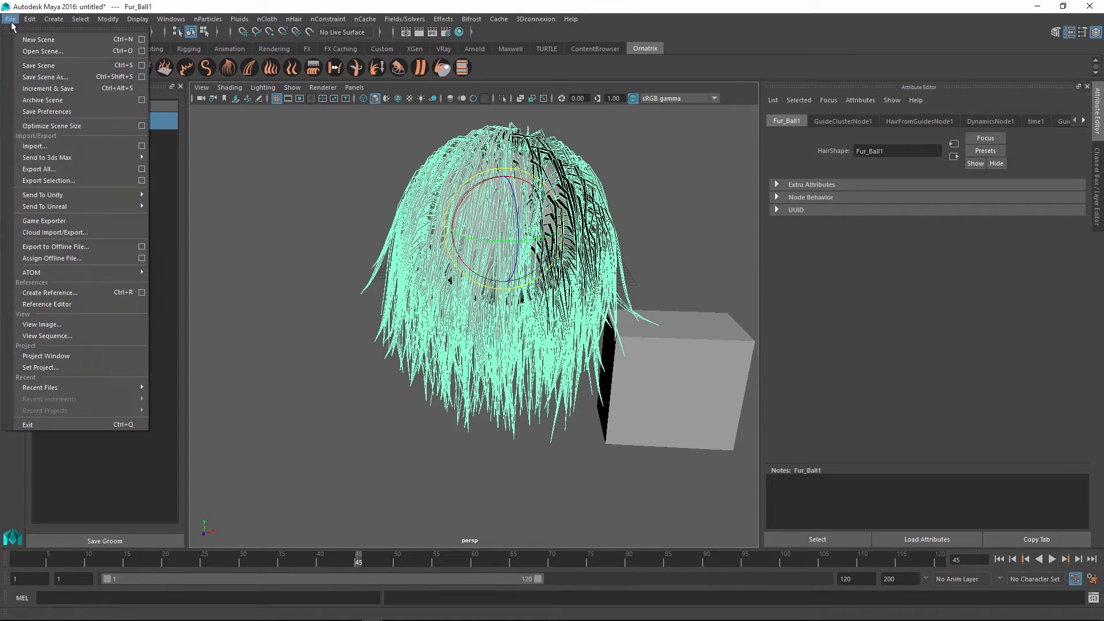
{"action": "left_click", "coordinate": [42, 51]}
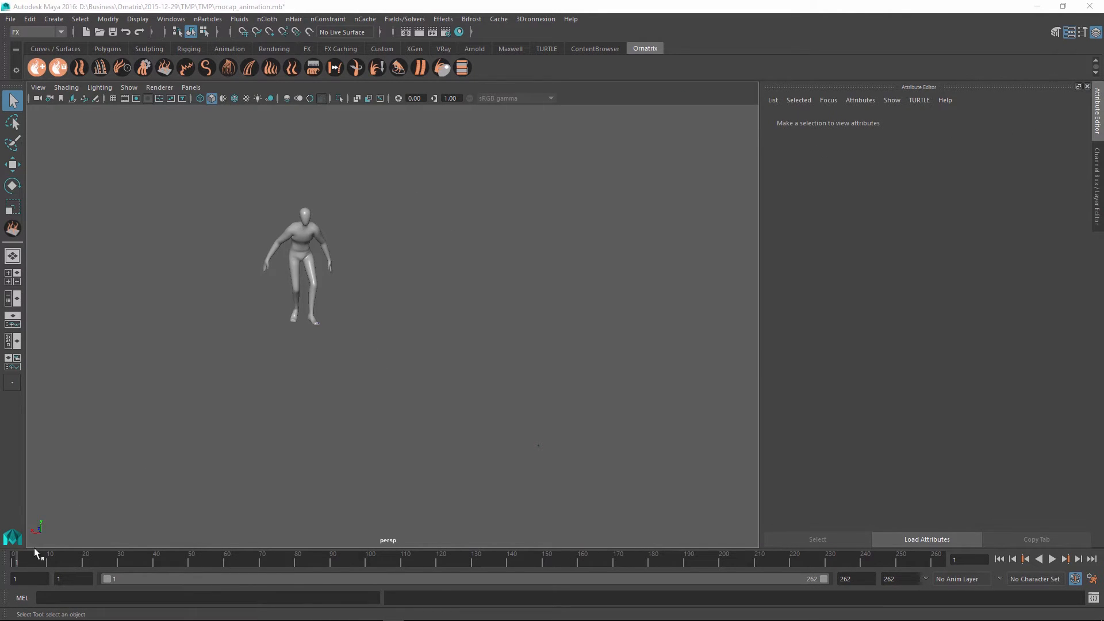
{"action": "left_click", "coordinate": [1051, 559]}
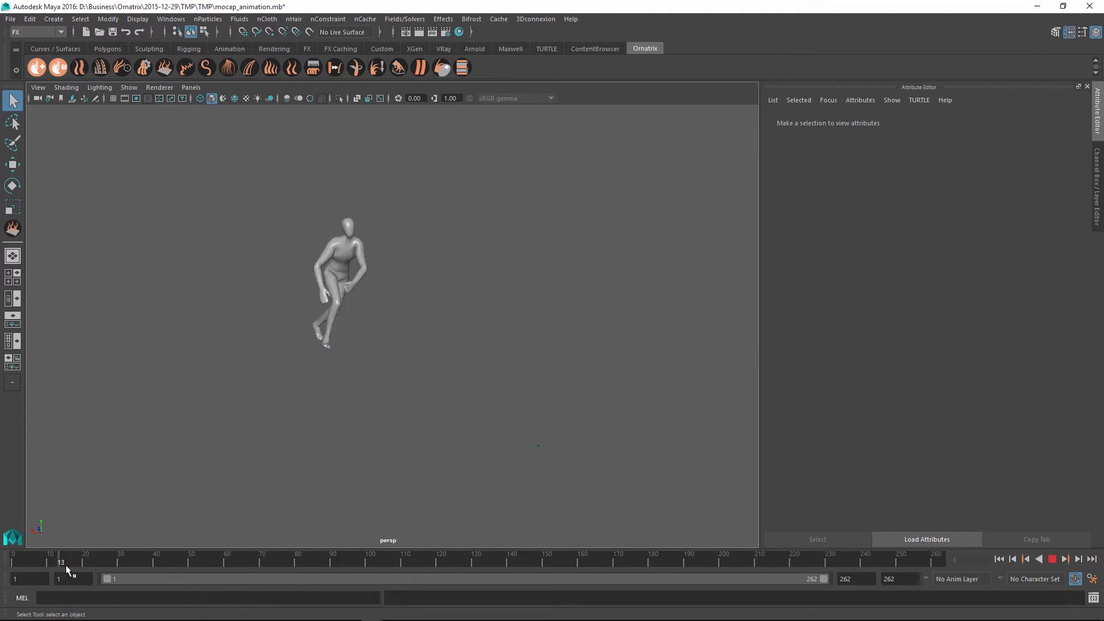
{"action": "left_click_drag", "start_coordinate": [60, 562], "coordinate": [269, 562]}
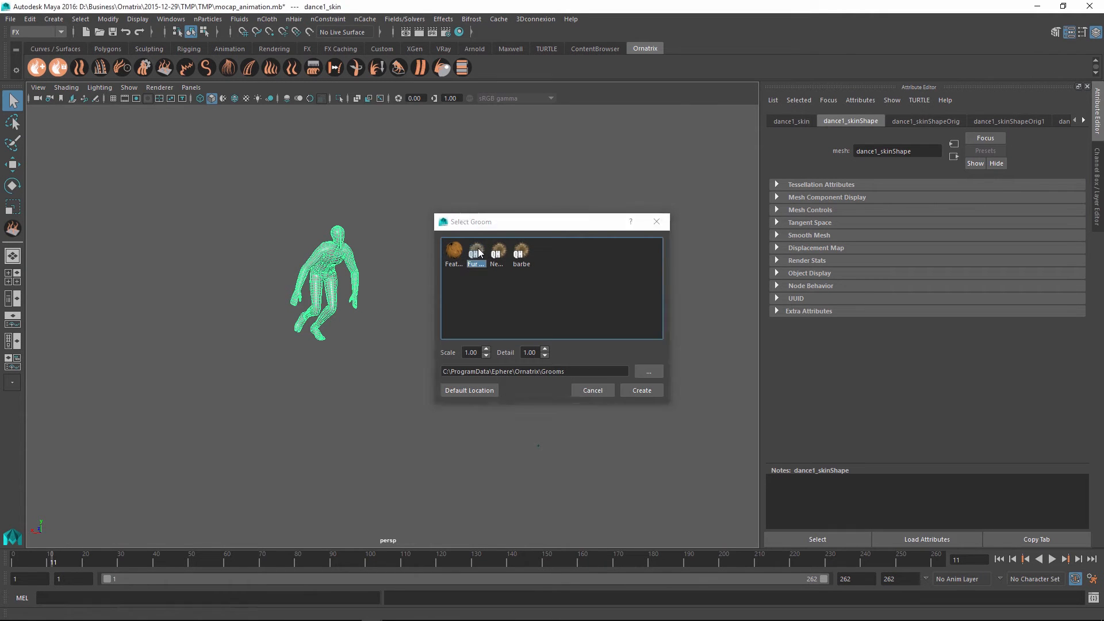
Apply the Fur groom to the dancing character, remove EditGuidesShape1, and review the dynamics attributes
{"action": "left_click", "coordinate": [640, 390]}
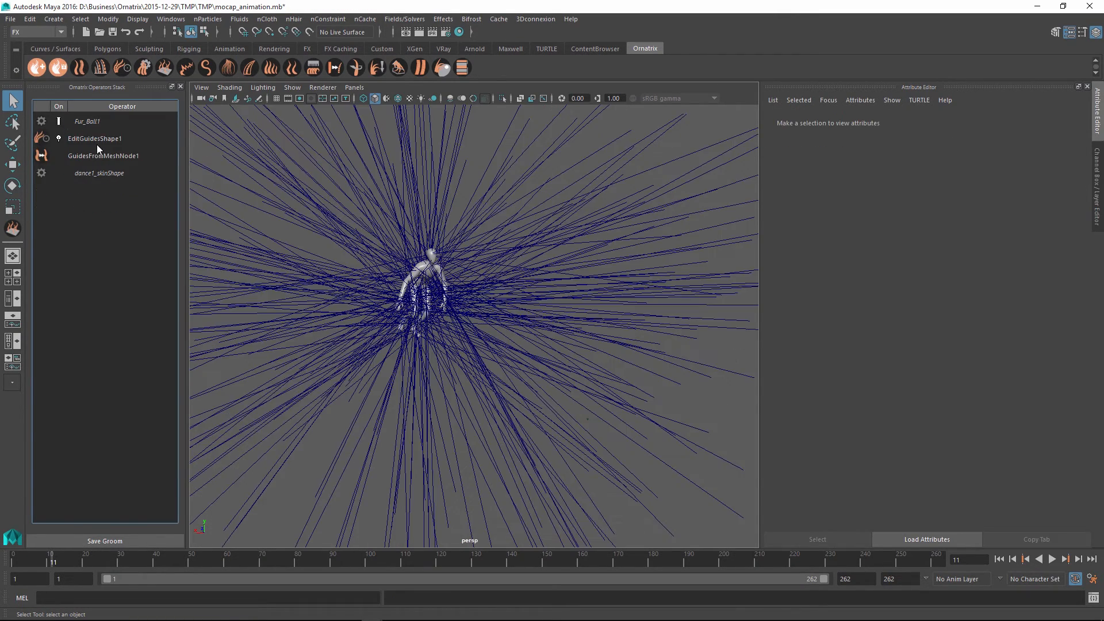
{"action": "left_click", "coordinate": [104, 138]}
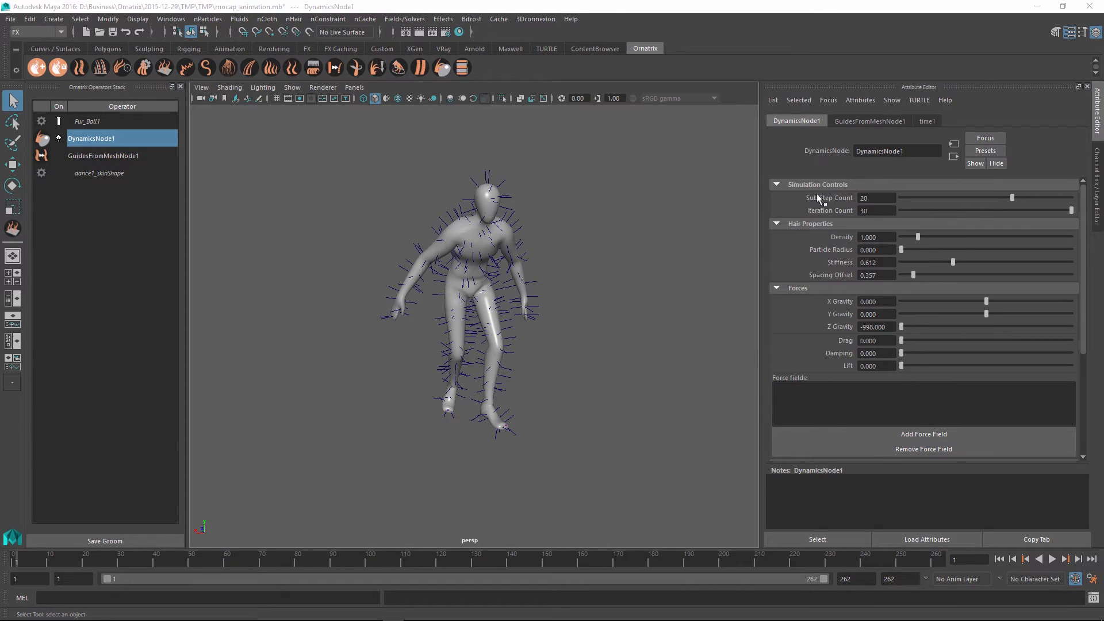
{"action": "mouse_move", "coordinate": [813, 198]}
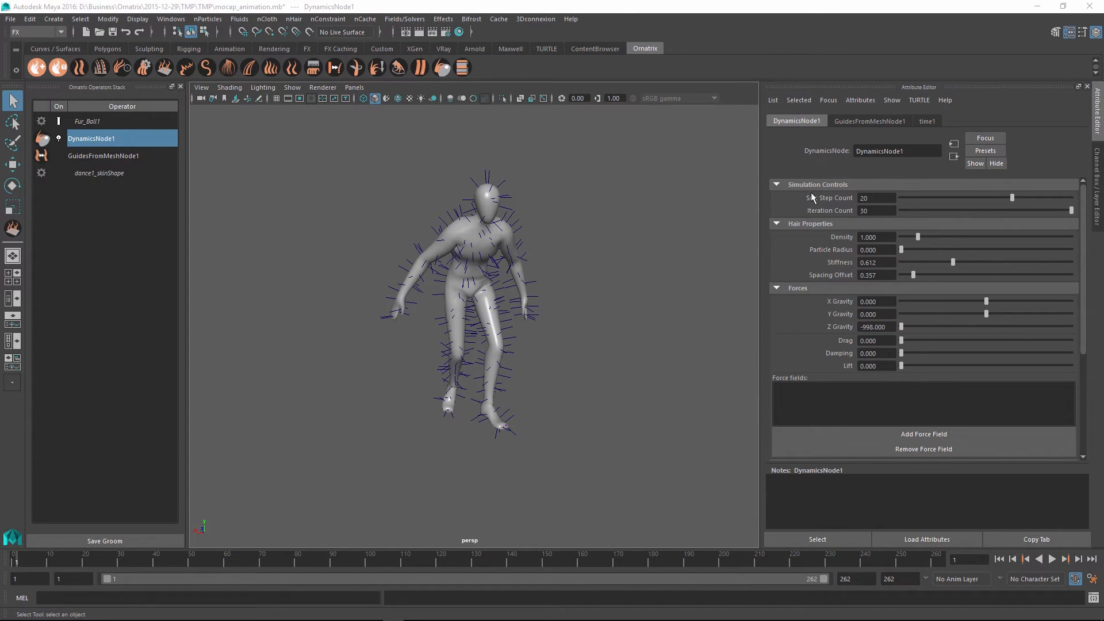
{"action": "mouse_move", "coordinate": [470, 299]}
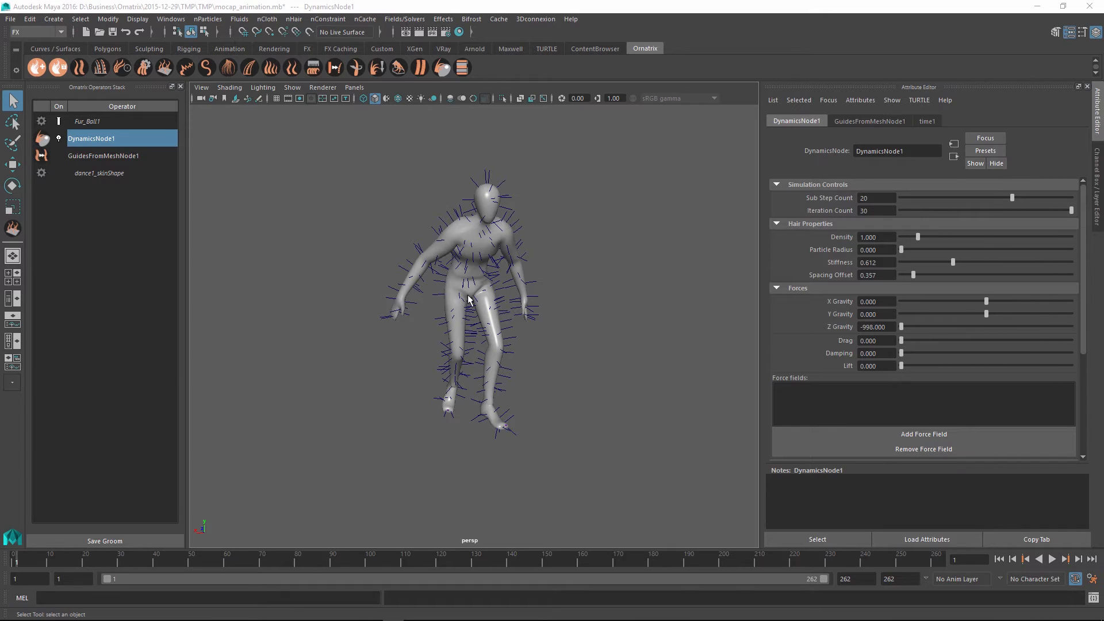
{"action": "mouse_move", "coordinate": [18, 562]}
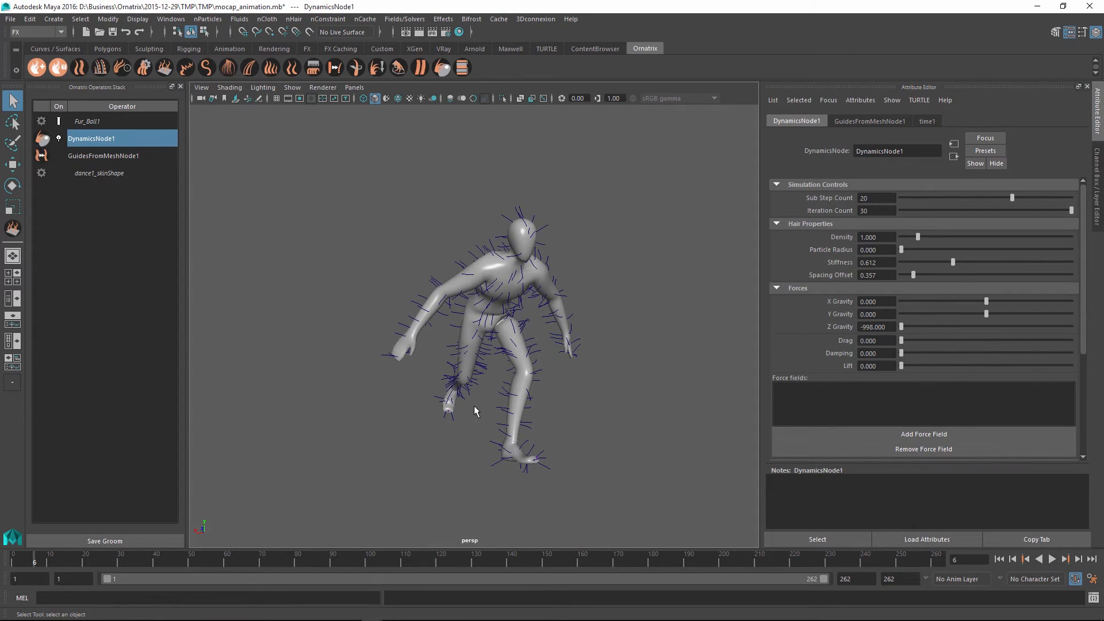
{"action": "mouse_move", "coordinate": [550, 315]}
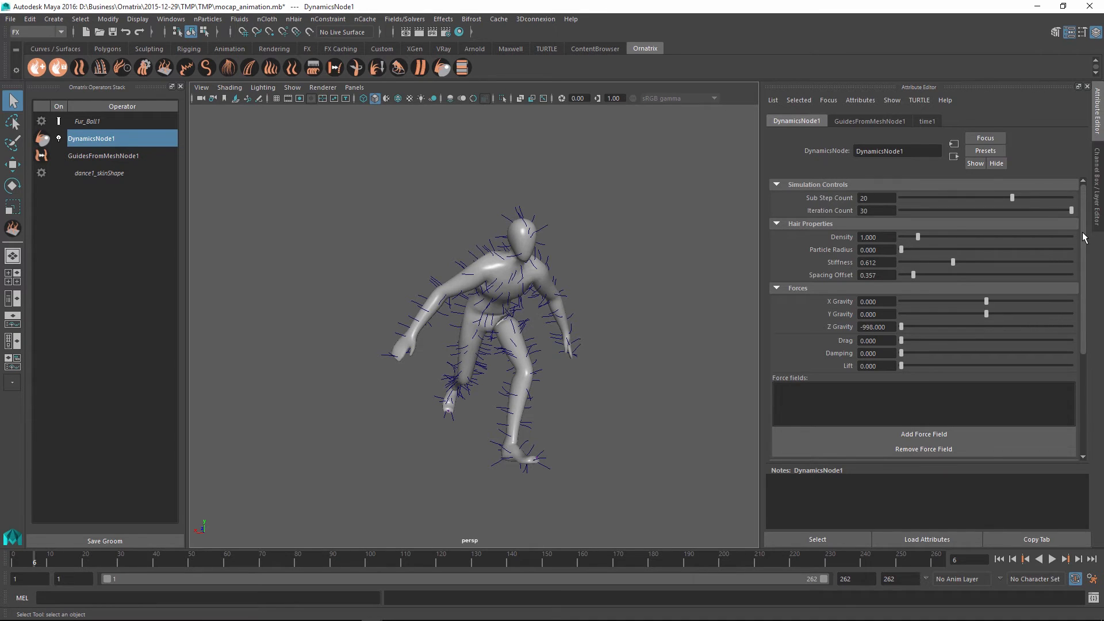
{"action": "scroll", "scroll_direction": "down", "scroll_amount": 3}
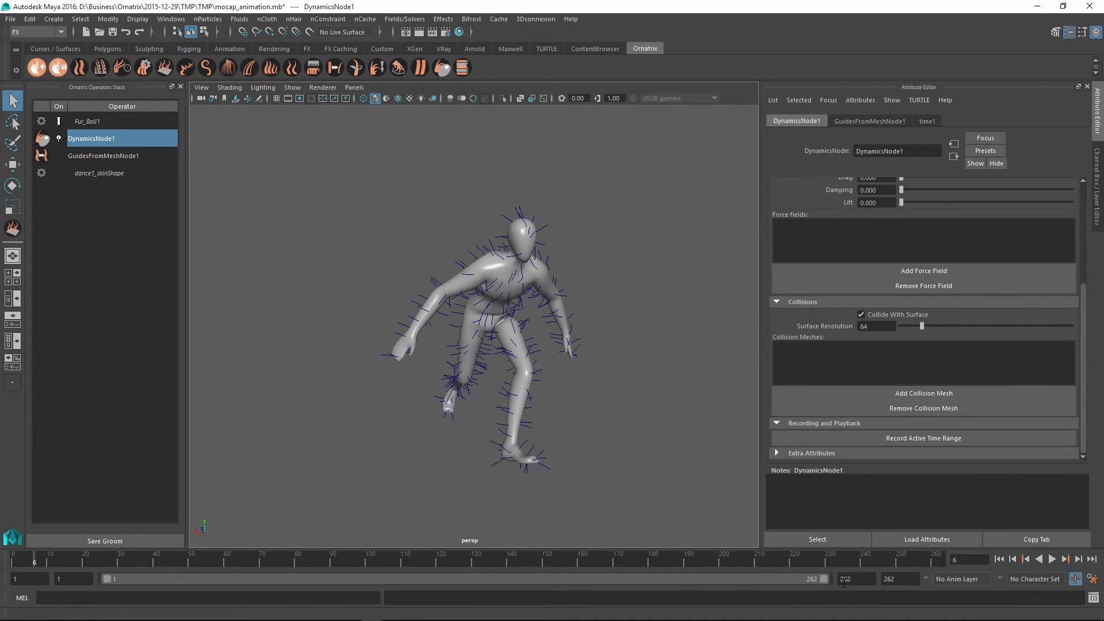
{"action": "mouse_move", "coordinate": [546, 315]}
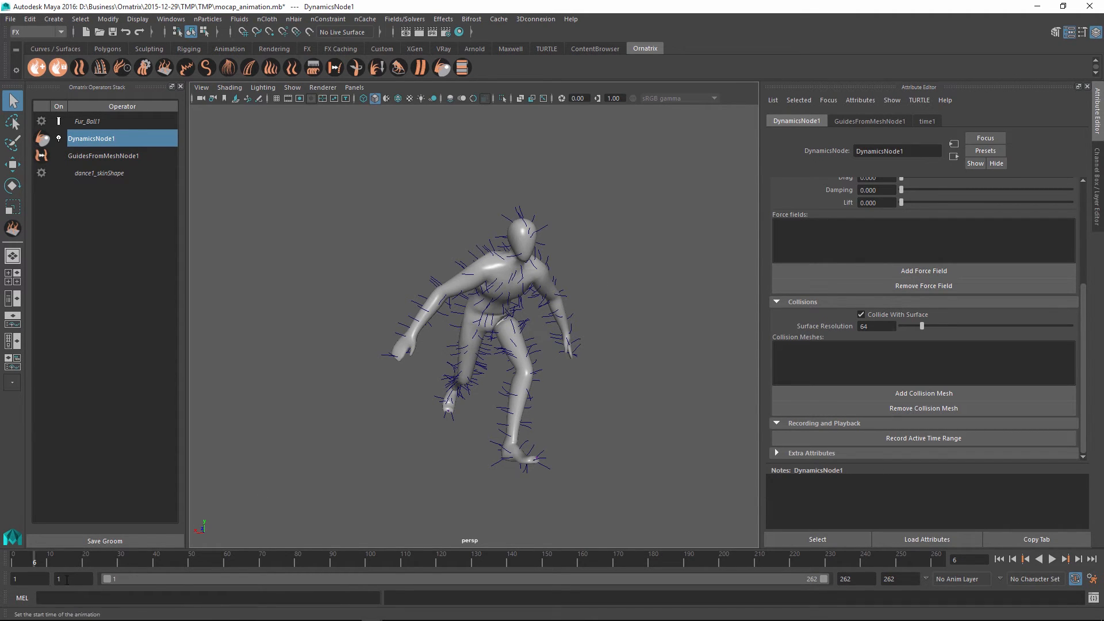
{"action": "left_click", "coordinate": [1051, 559]}
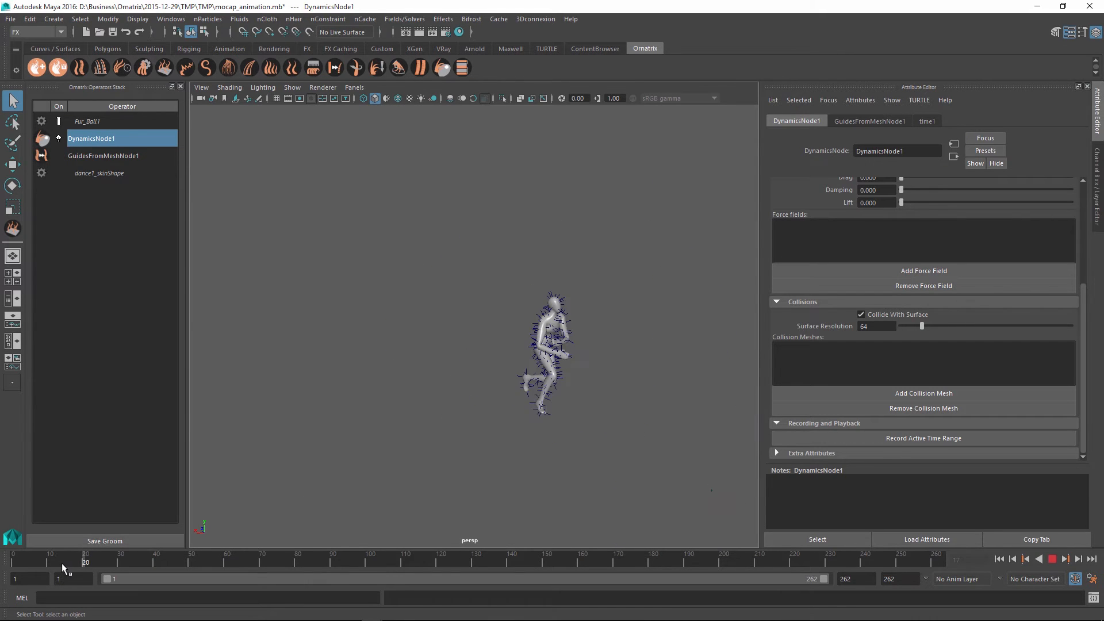
{"action": "left_click_drag", "start_coordinate": [84, 567], "coordinate": [106, 567]}
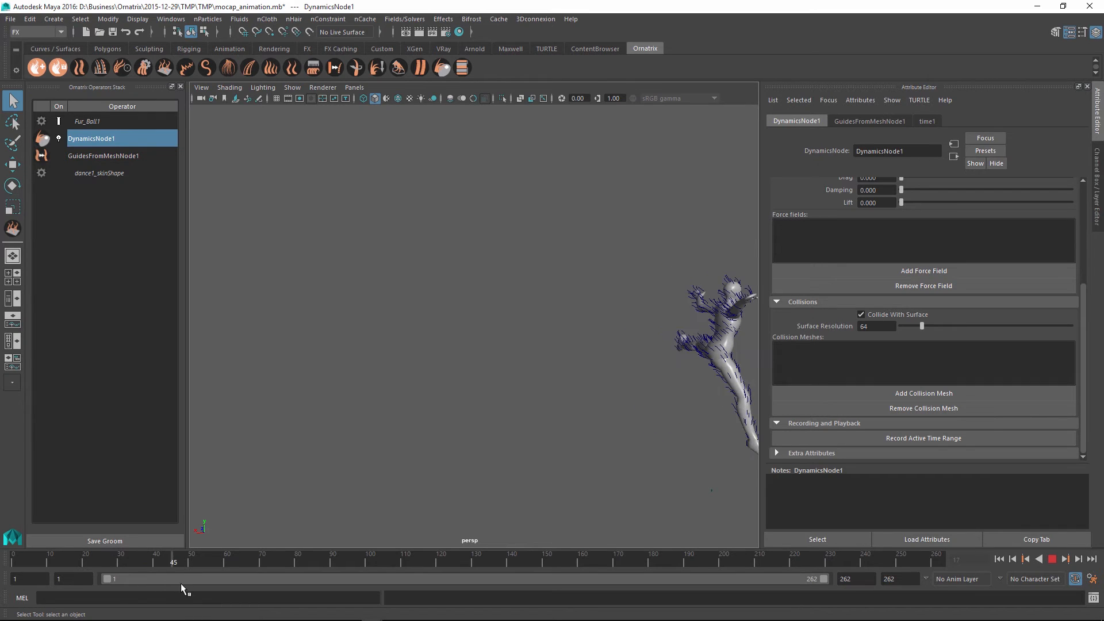
{"action": "left_click_drag", "start_coordinate": [173, 562], "coordinate": [280, 562]}
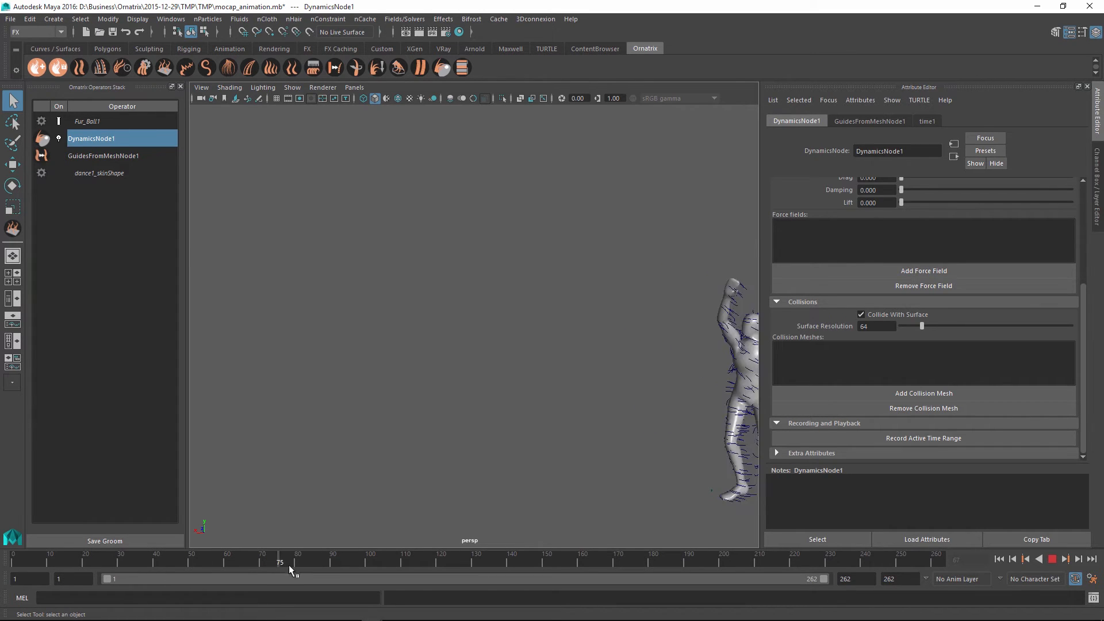
{"action": "left_click_drag", "start_coordinate": [289, 562], "coordinate": [377, 562]}
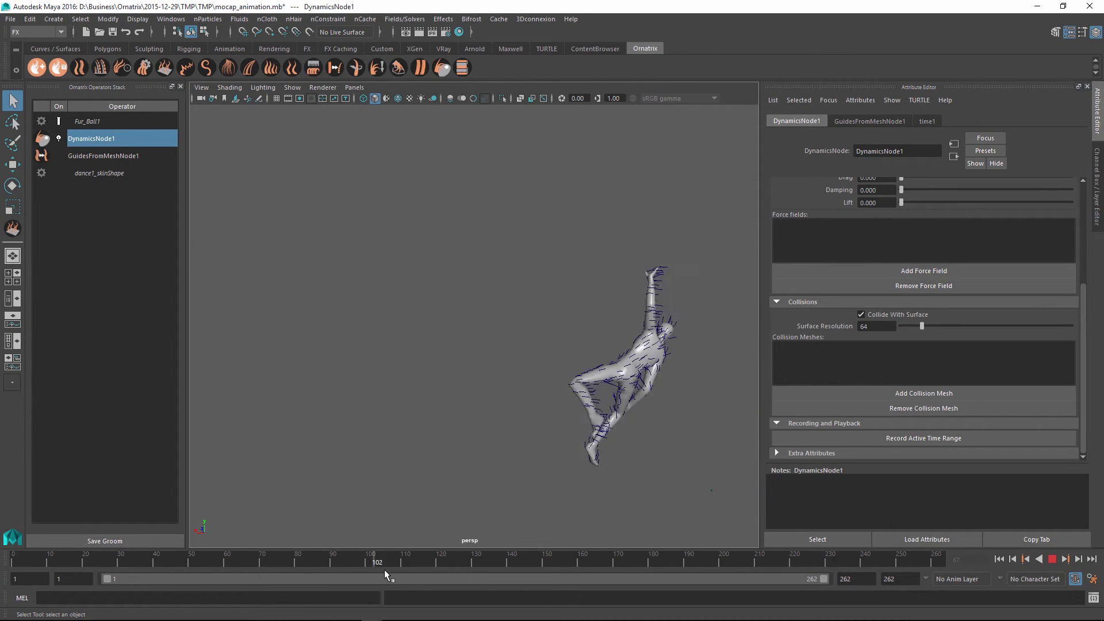
{"action": "left_click_drag", "start_coordinate": [377, 562], "coordinate": [459, 562]}
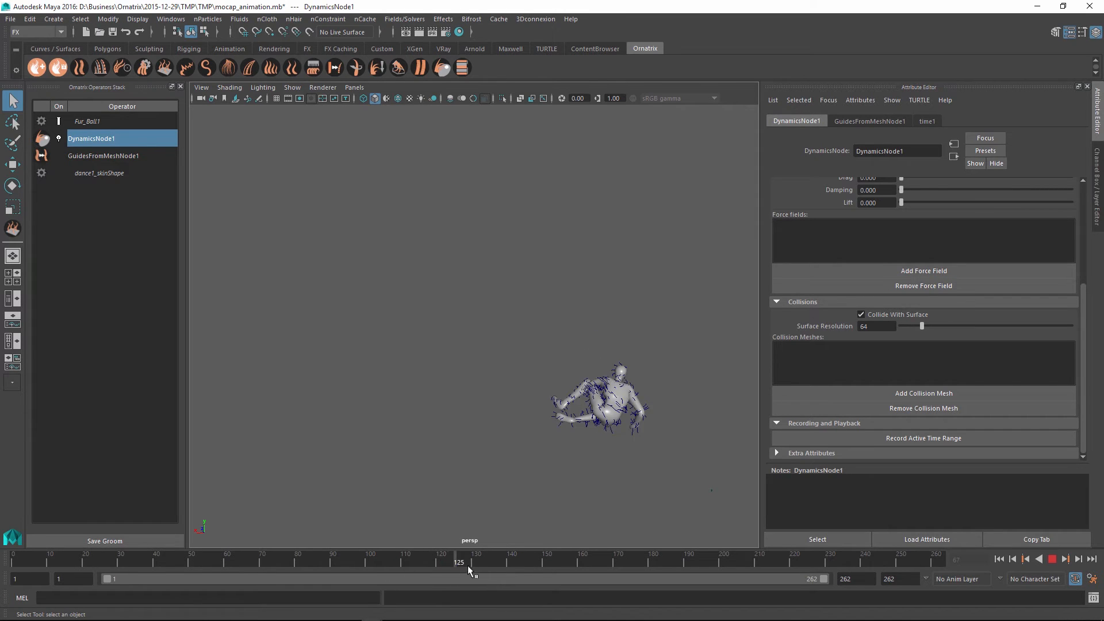
{"action": "left_click_drag", "start_coordinate": [459, 561], "coordinate": [713, 561]}
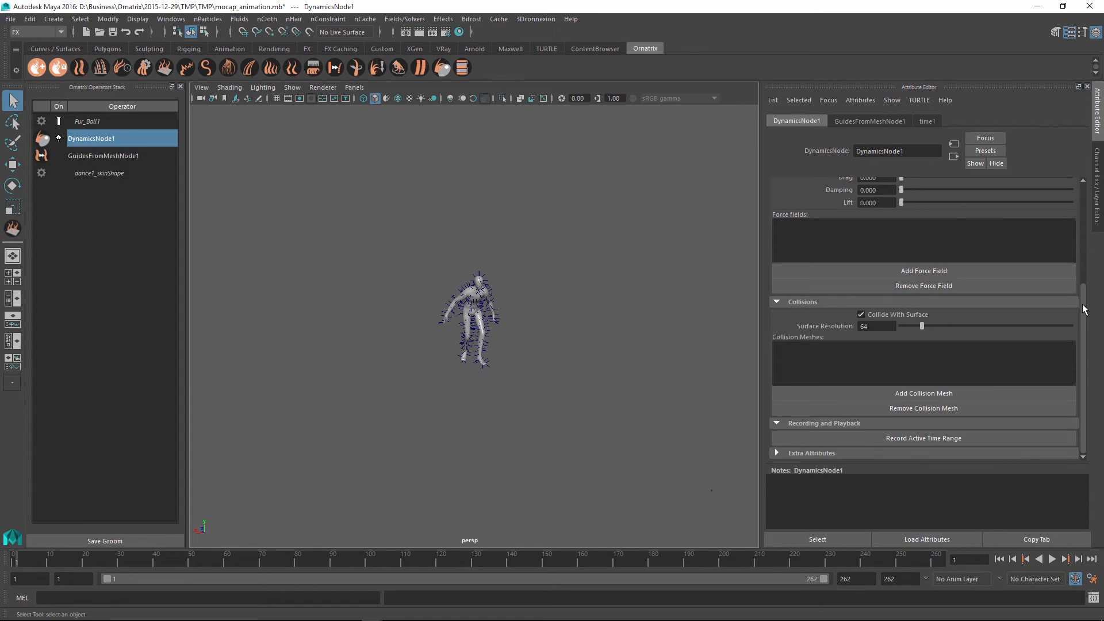
{"action": "mouse_move", "coordinate": [521, 310]}
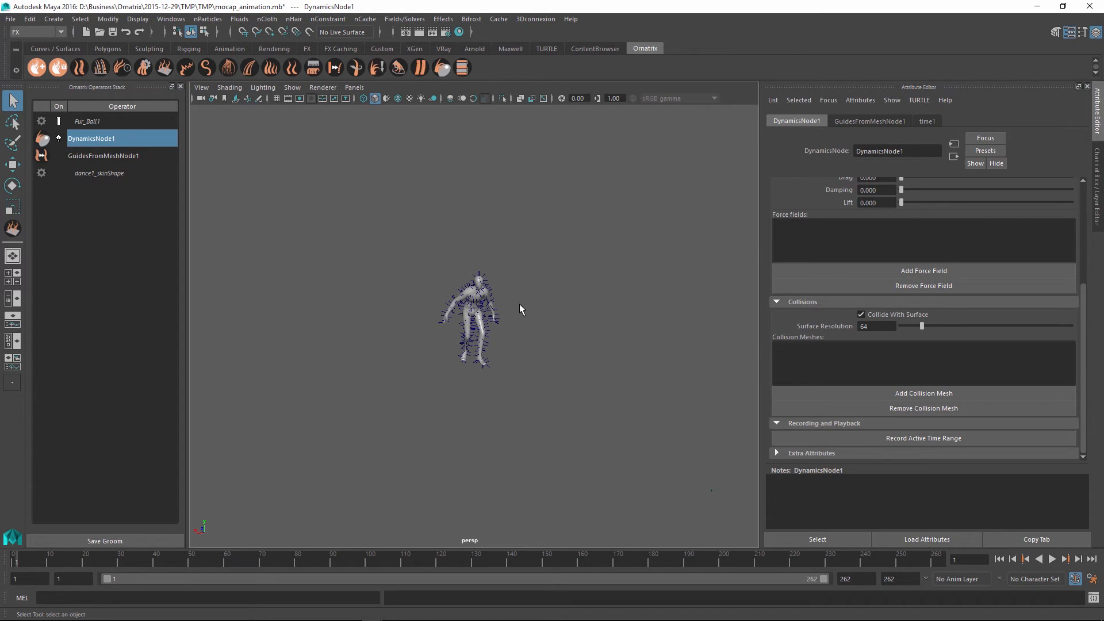
{"action": "mouse_move", "coordinate": [468, 423]}
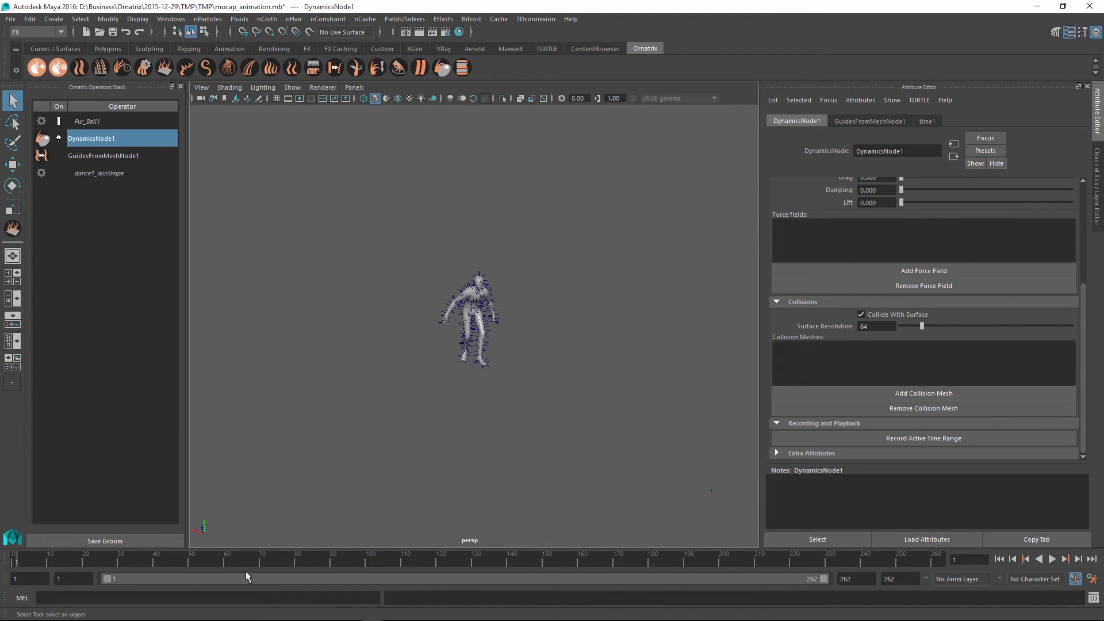
{"action": "mouse_move", "coordinate": [479, 371]}
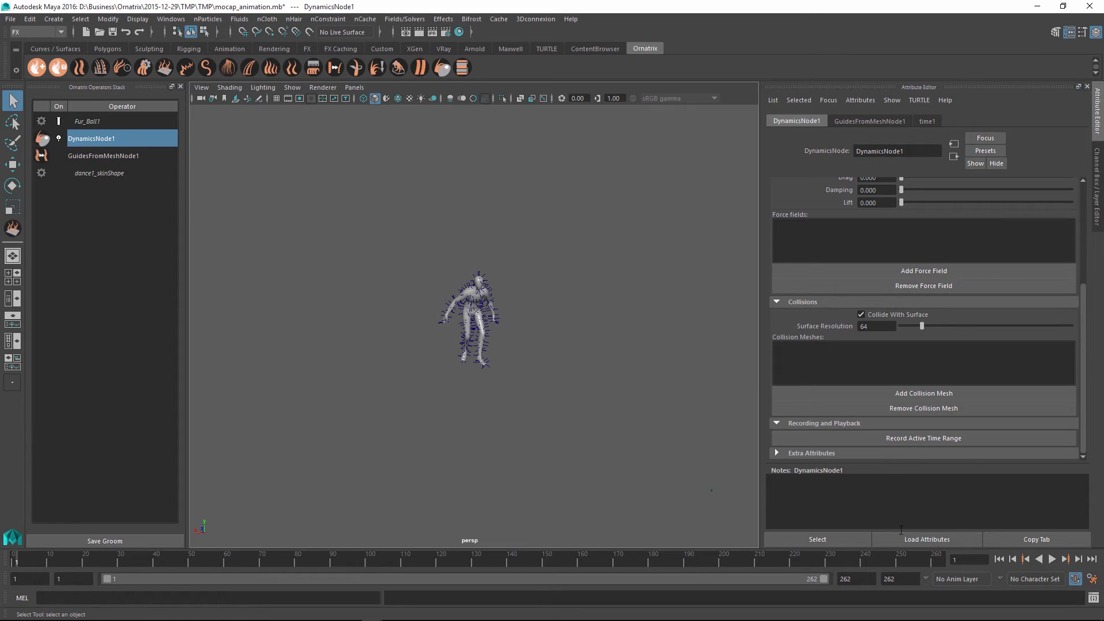
{"action": "mouse_move", "coordinate": [90, 520]}
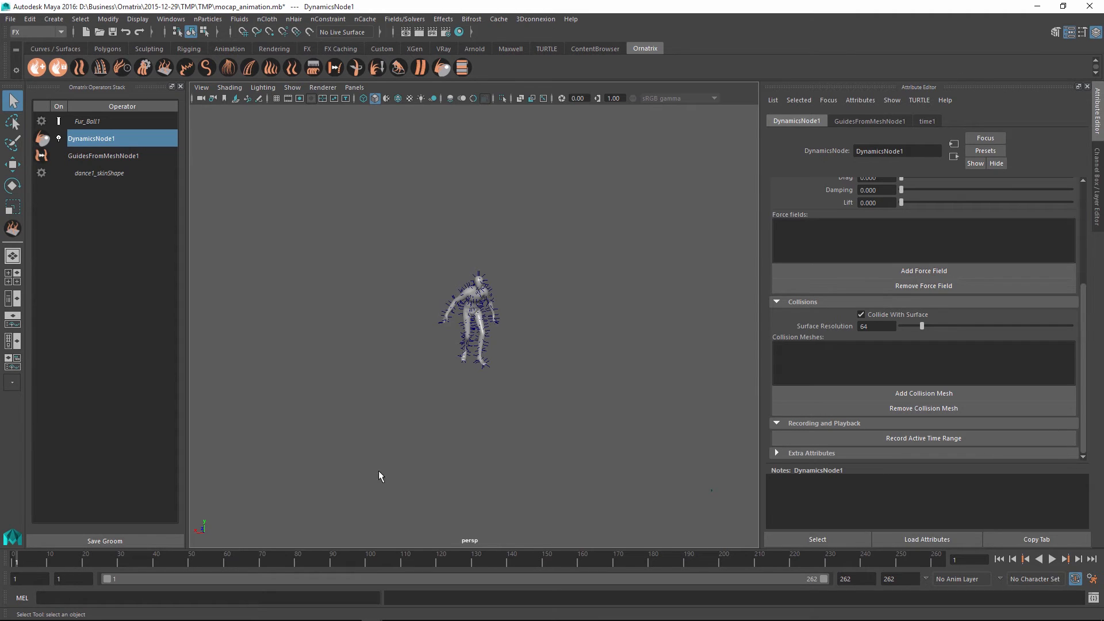
{"action": "mouse_move", "coordinate": [414, 364]}
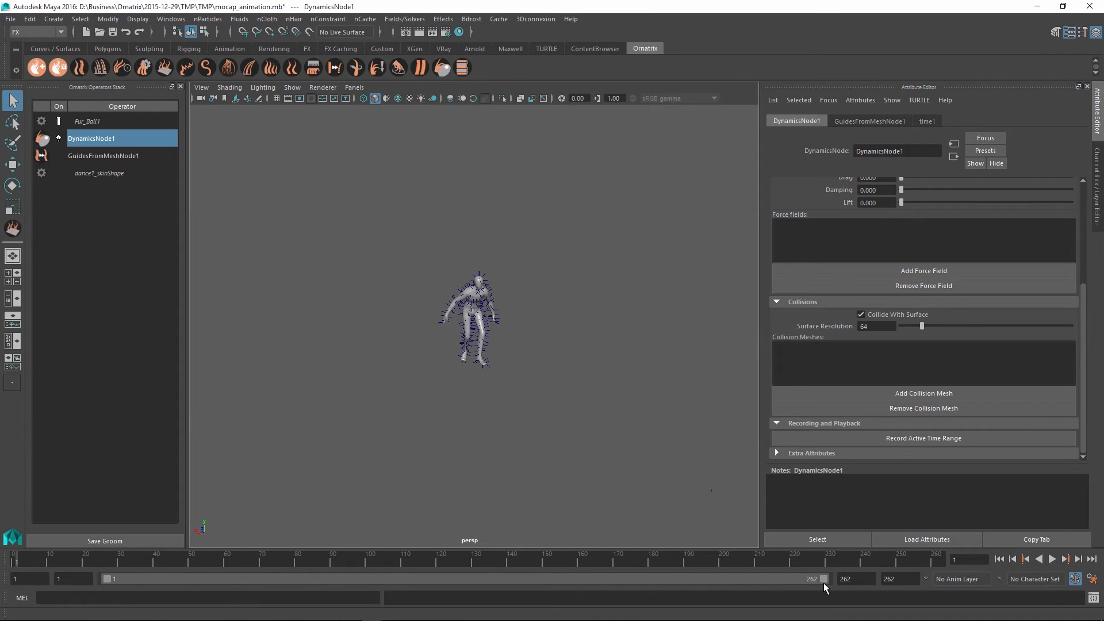
{"action": "mouse_move", "coordinate": [465, 302]}
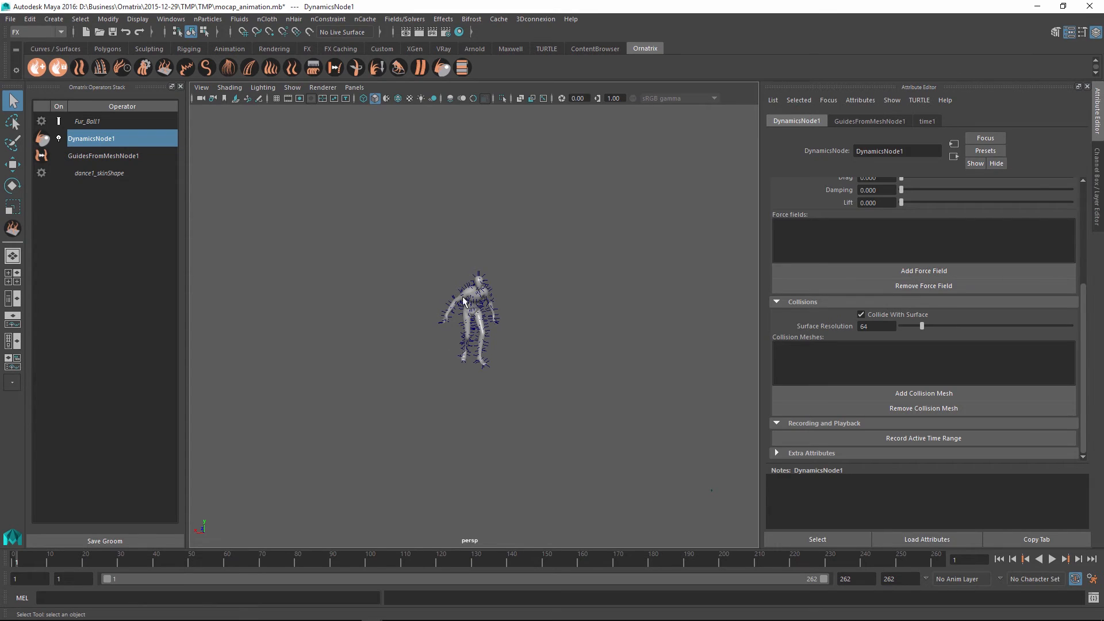
{"action": "mouse_move", "coordinate": [455, 378]}
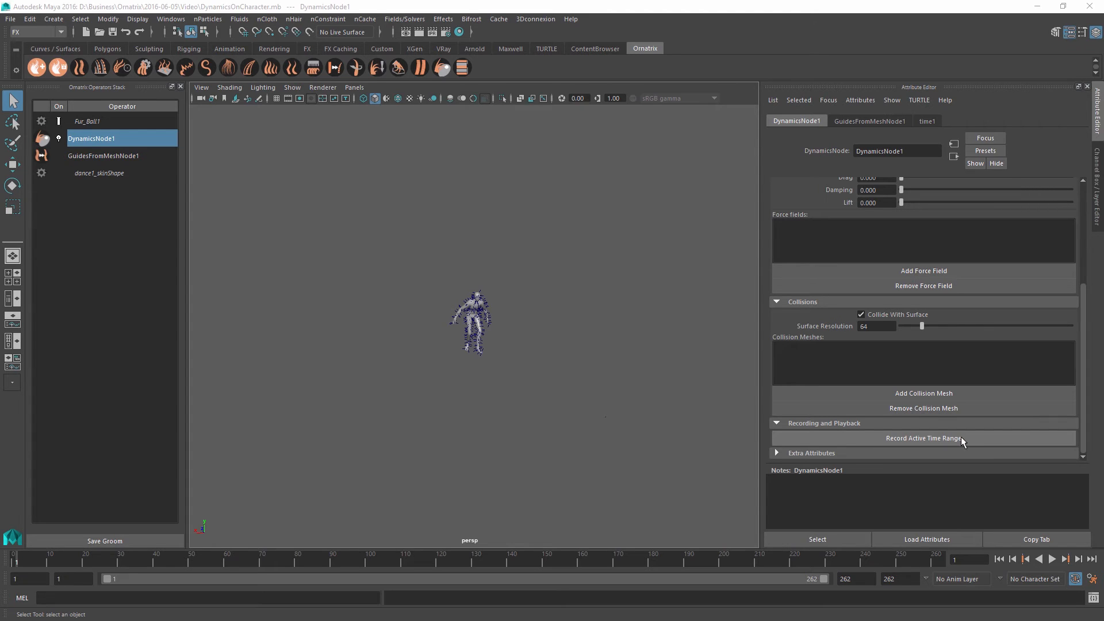
Record the DynamicsNode1 simulation over the active time range, through frame 262
{"action": "left_click", "coordinate": [923, 438]}
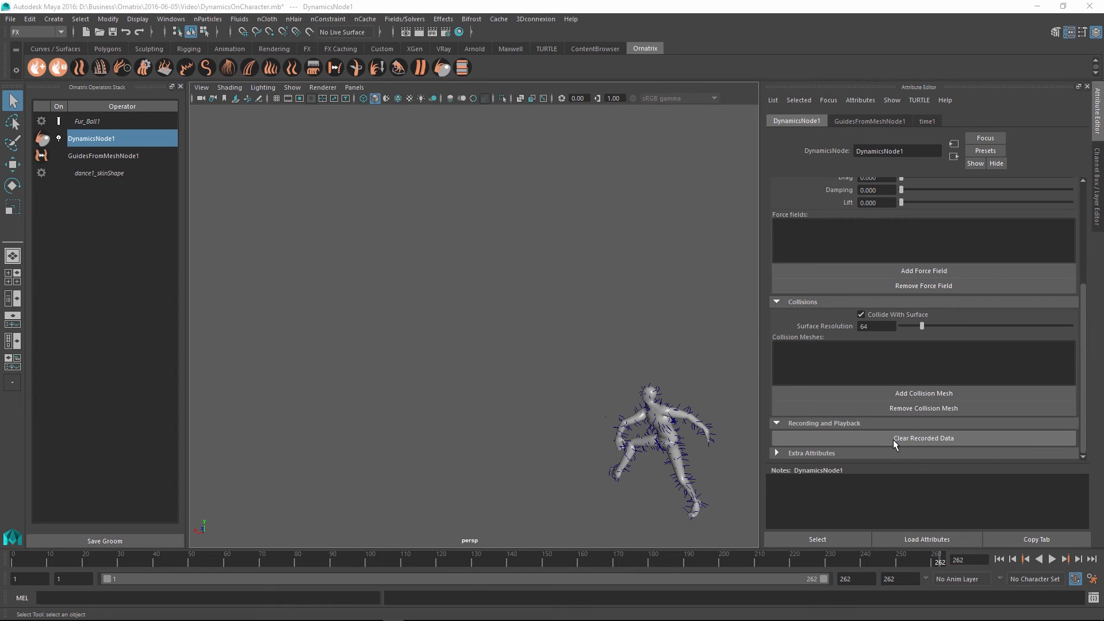
{"action": "mouse_move", "coordinate": [784, 449]}
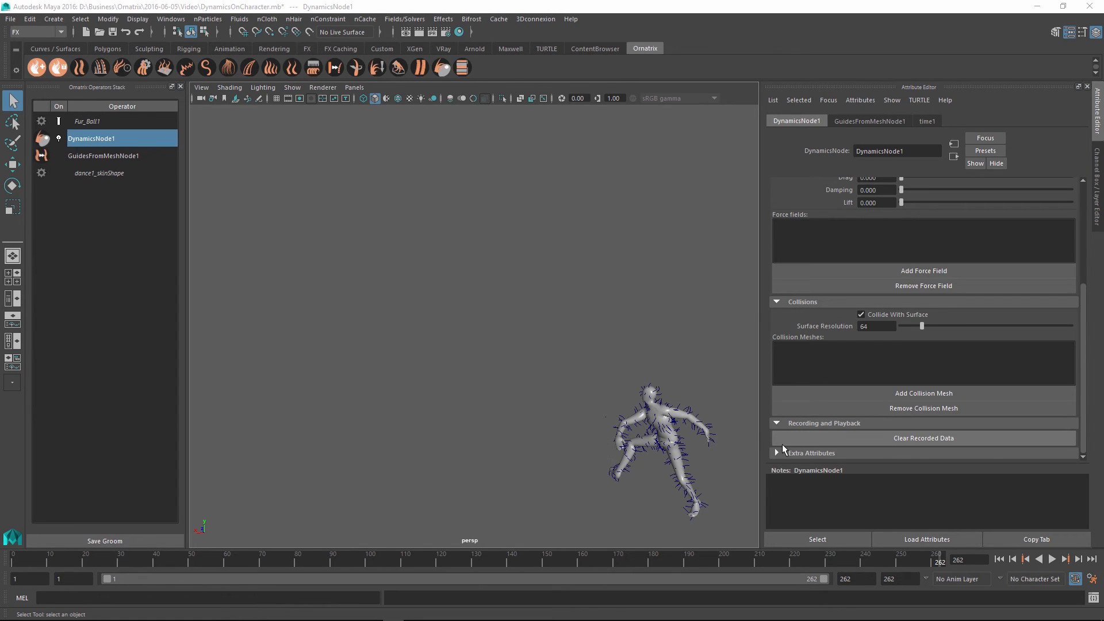
{"action": "mouse_move", "coordinate": [937, 564]}
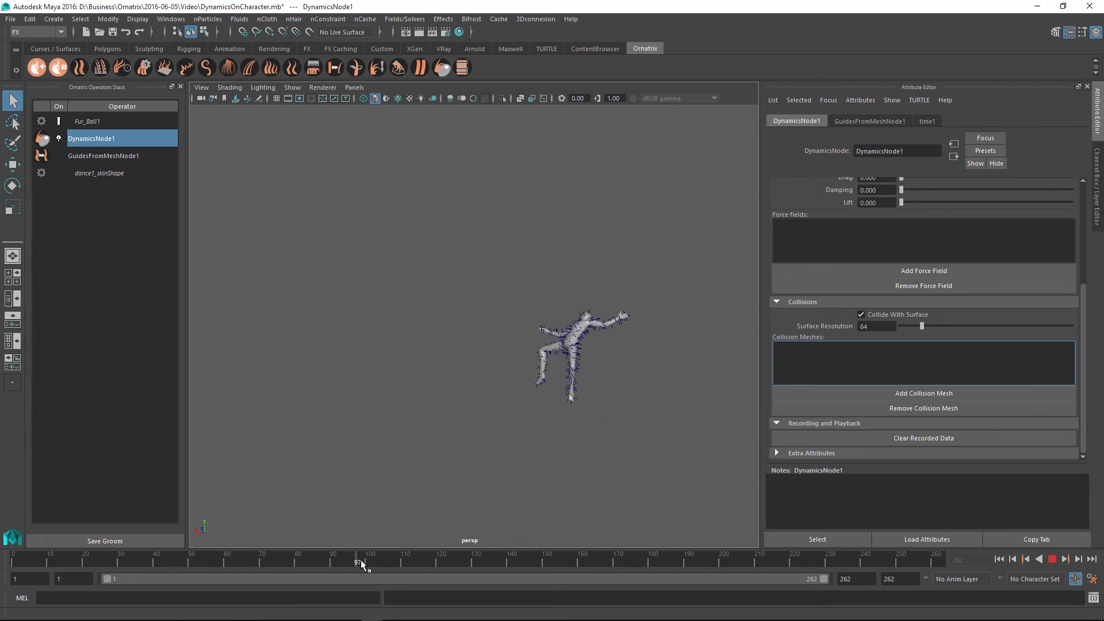
Halt playback of the recorded fur simulation
{"action": "left_click", "coordinate": [610, 560]}
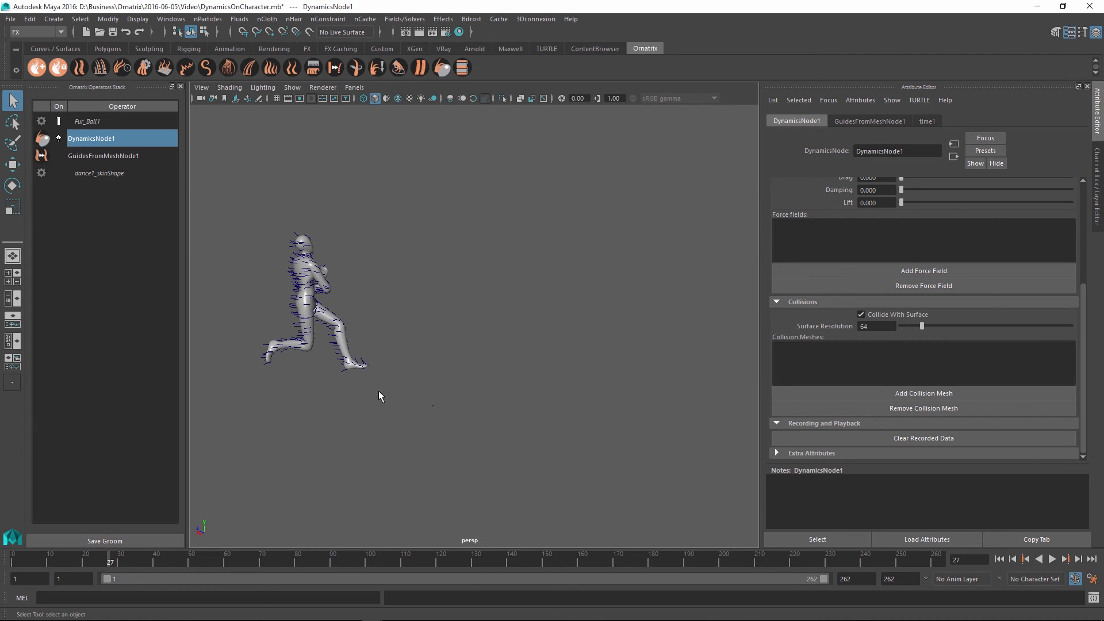
{"action": "mouse_move", "coordinate": [273, 433]}
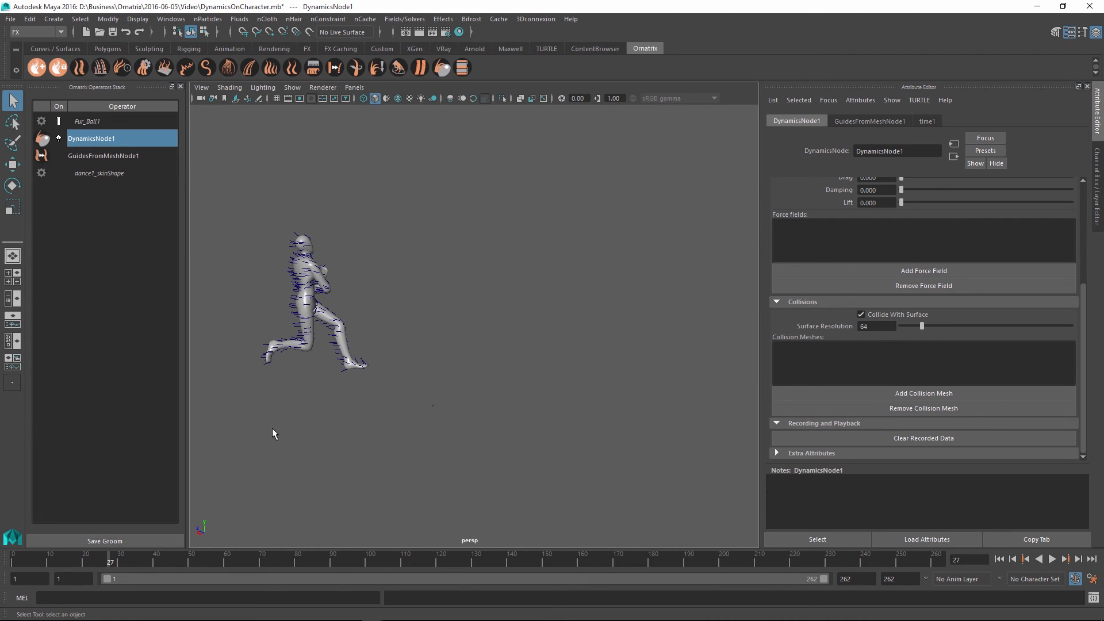
{"action": "mouse_move", "coordinate": [517, 441]}
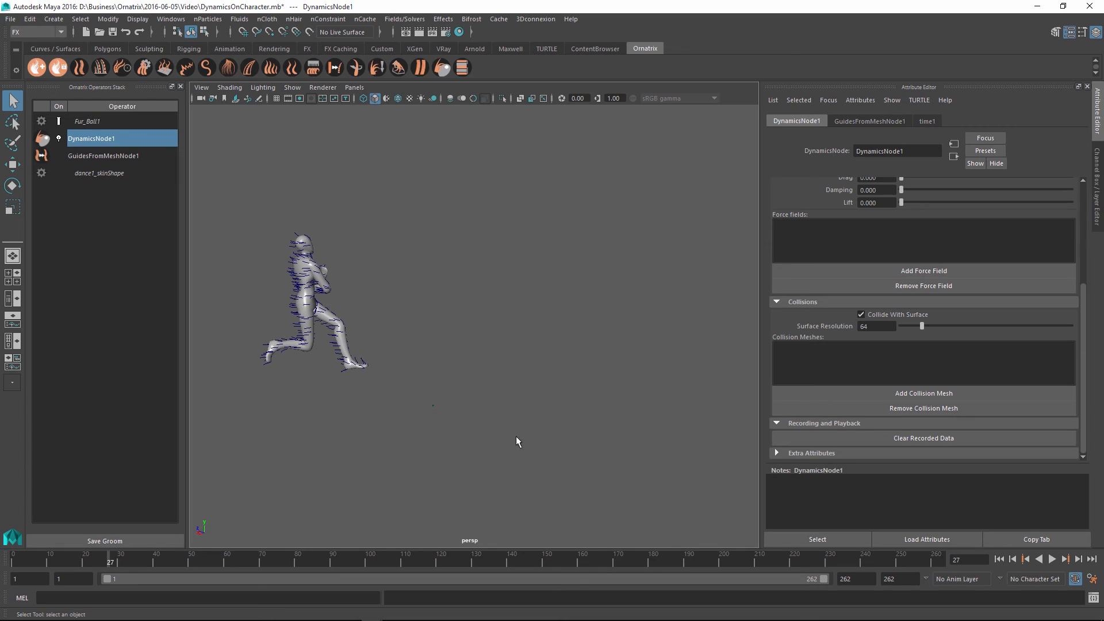
{"action": "mouse_move", "coordinate": [292, 338]}
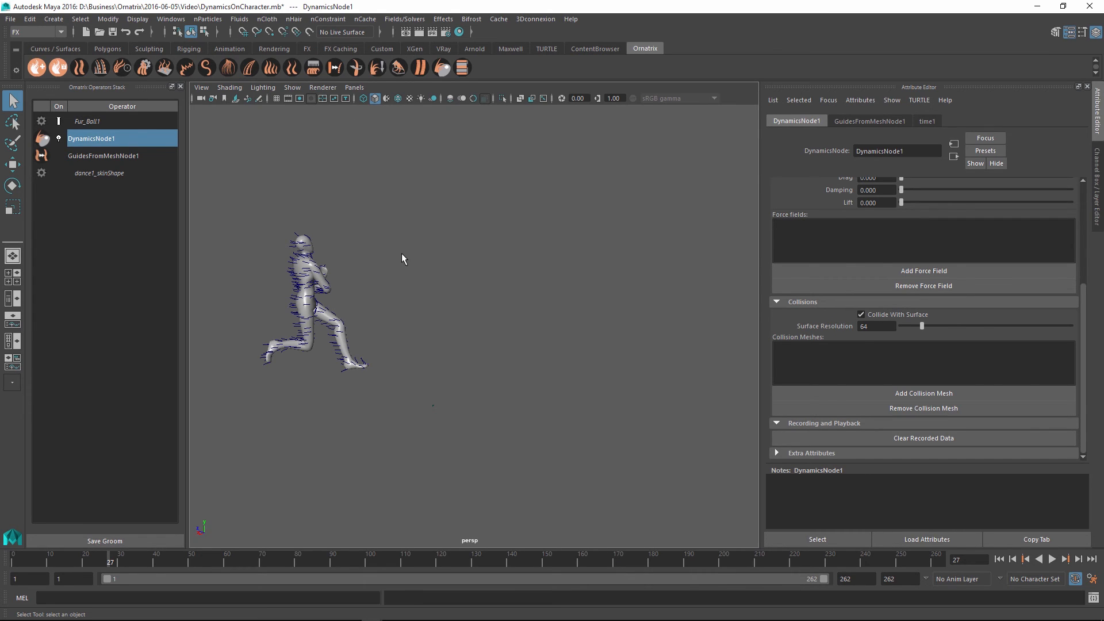
{"action": "mouse_move", "coordinate": [524, 288]}
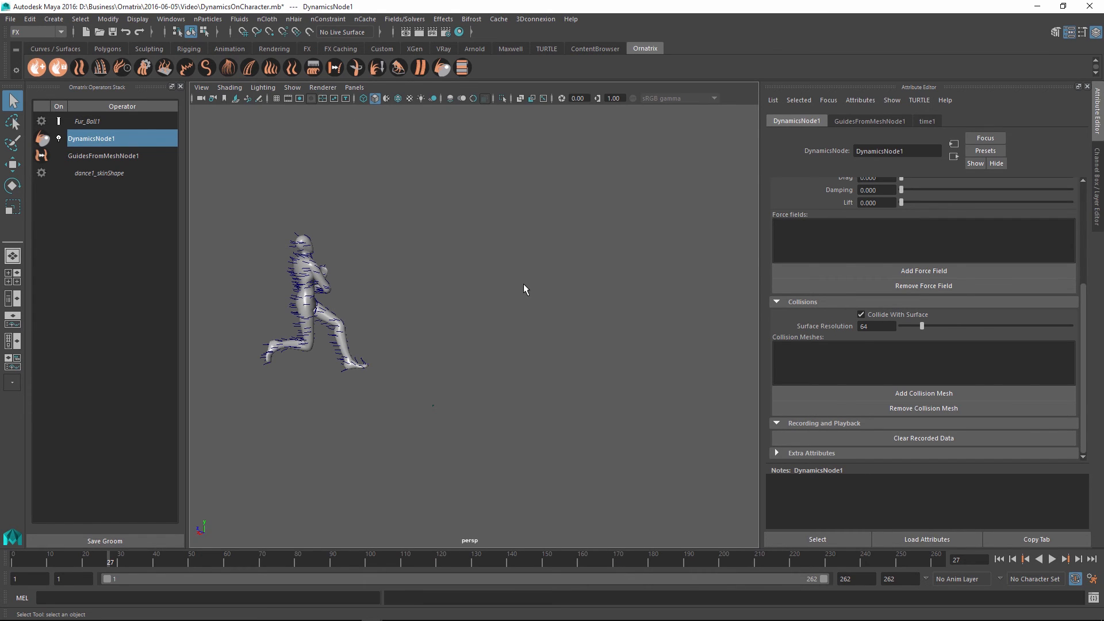
{"action": "mouse_move", "coordinate": [395, 288]}
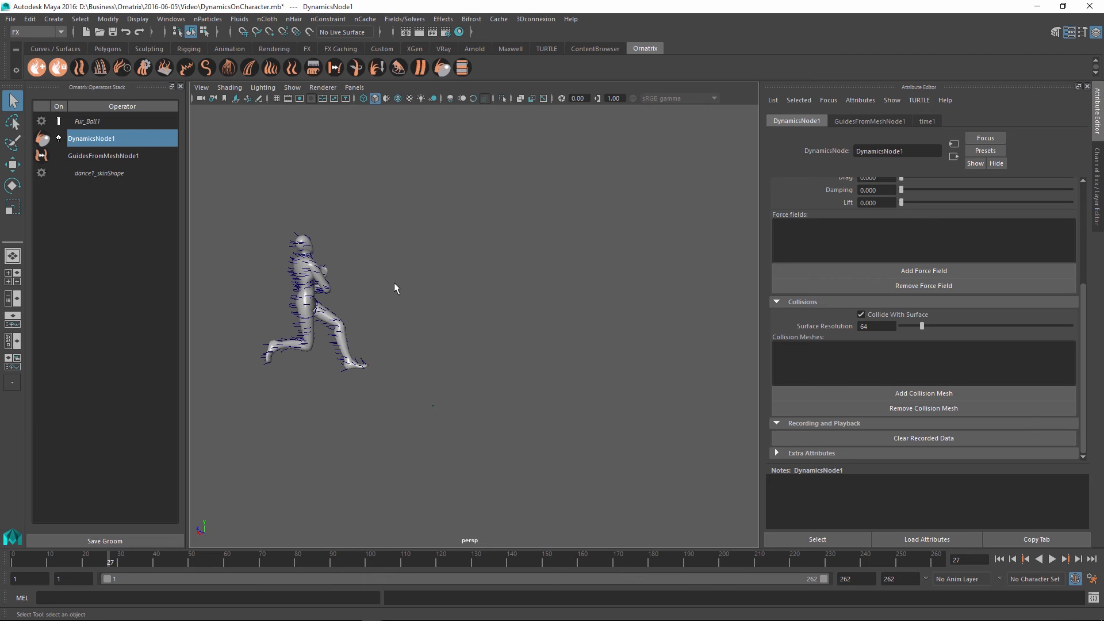
{"action": "mouse_move", "coordinate": [315, 277]}
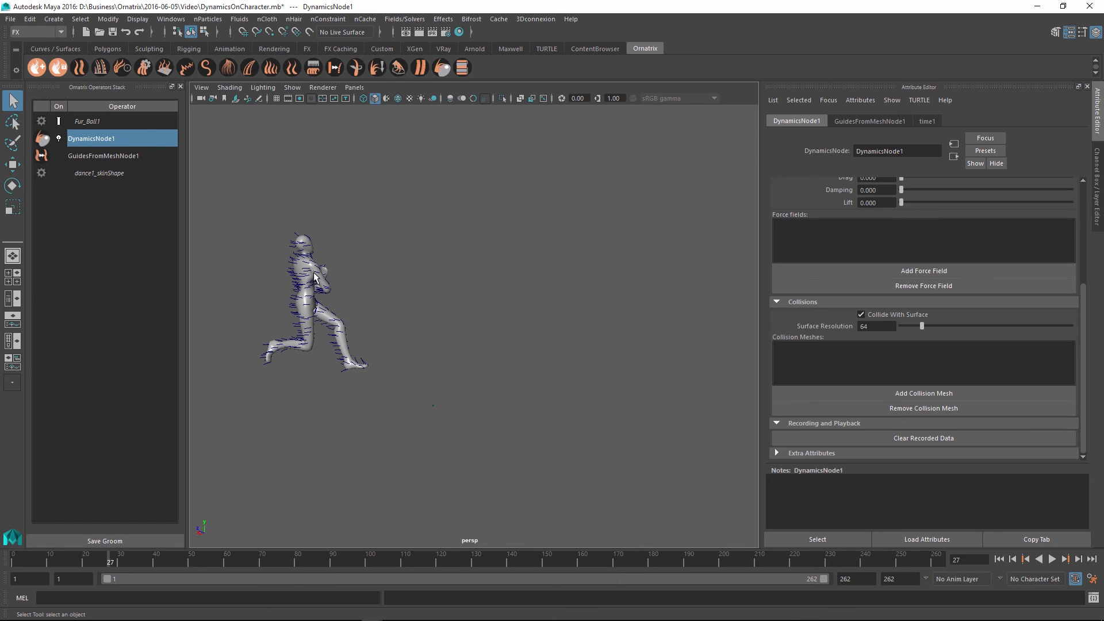
{"action": "mouse_move", "coordinate": [375, 275]}
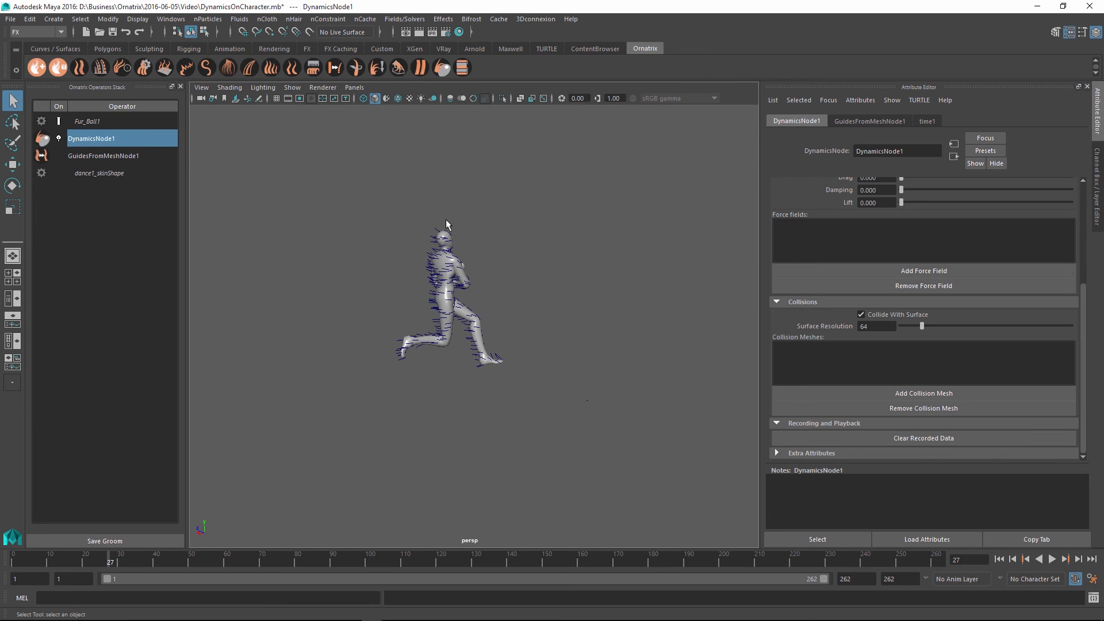
{"action": "mouse_move", "coordinate": [417, 271]}
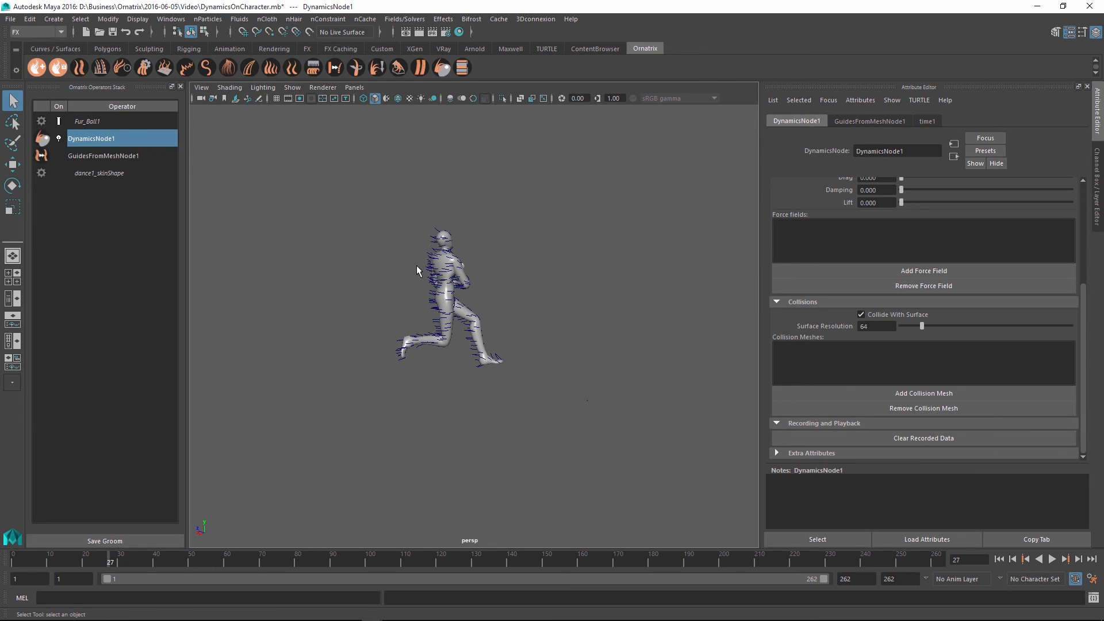
Add Hair From Guides with render settings, reduce the strand Radius, and play the animation
{"action": "left_click", "coordinate": [374, 559]}
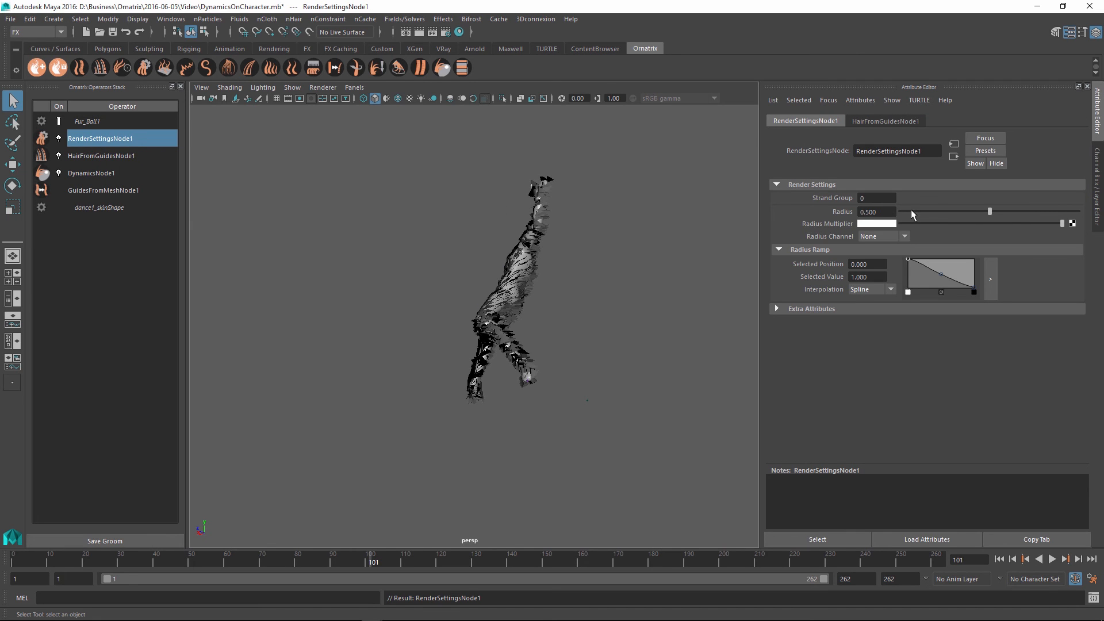
{"action": "left_click_drag", "start_coordinate": [990, 211], "coordinate": [898, 211]}
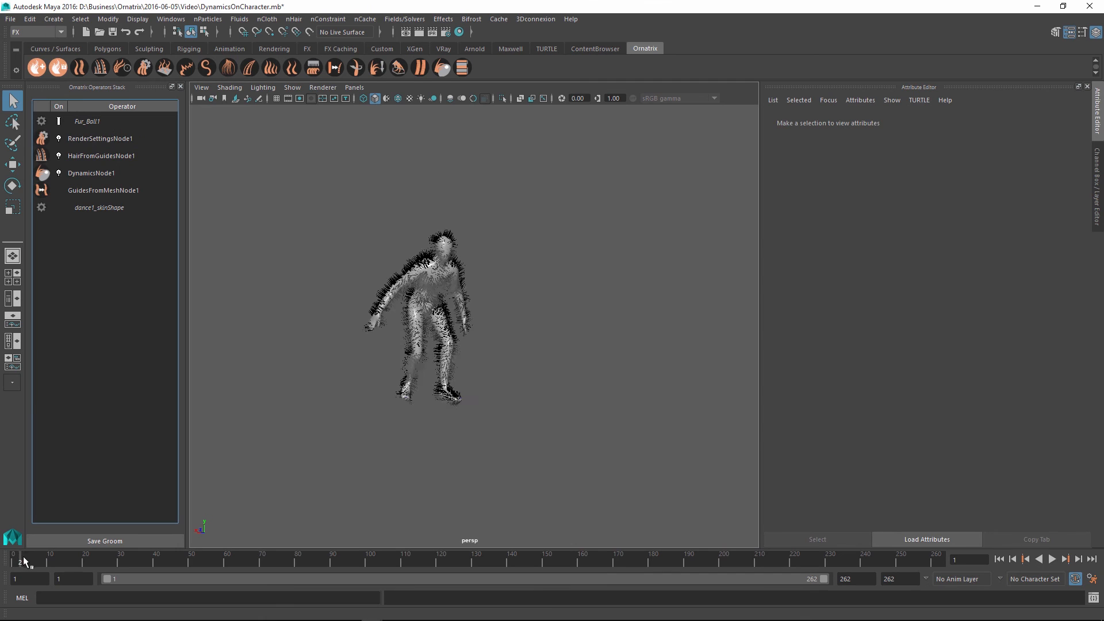
{"action": "left_click", "coordinate": [1065, 559]}
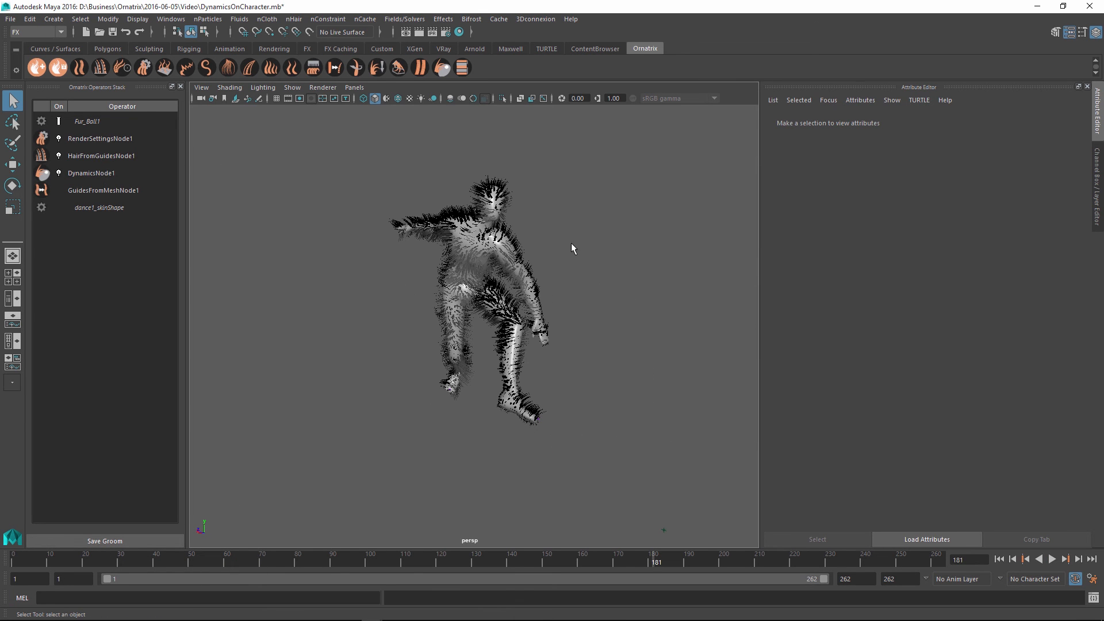
Show DynamicsNode1's settings and scrub the recorded dance through frames 125–186
{"action": "left_click", "coordinate": [92, 173]}
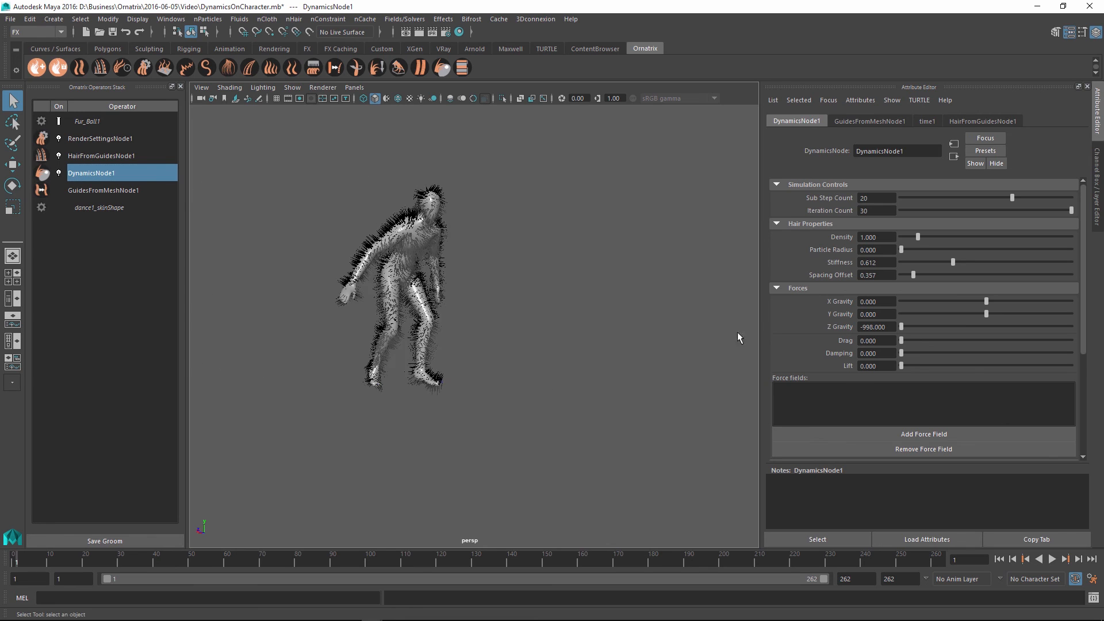
{"action": "left_click_drag", "start_coordinate": [954, 263], "coordinate": [917, 263]}
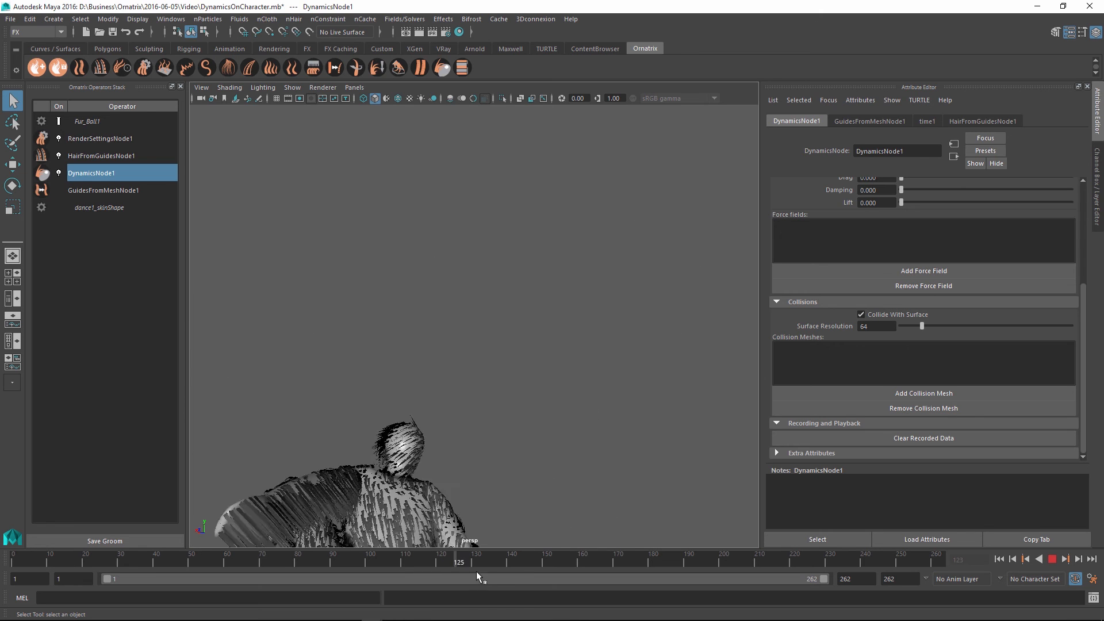
{"action": "left_click_drag", "start_coordinate": [458, 563], "coordinate": [593, 564]}
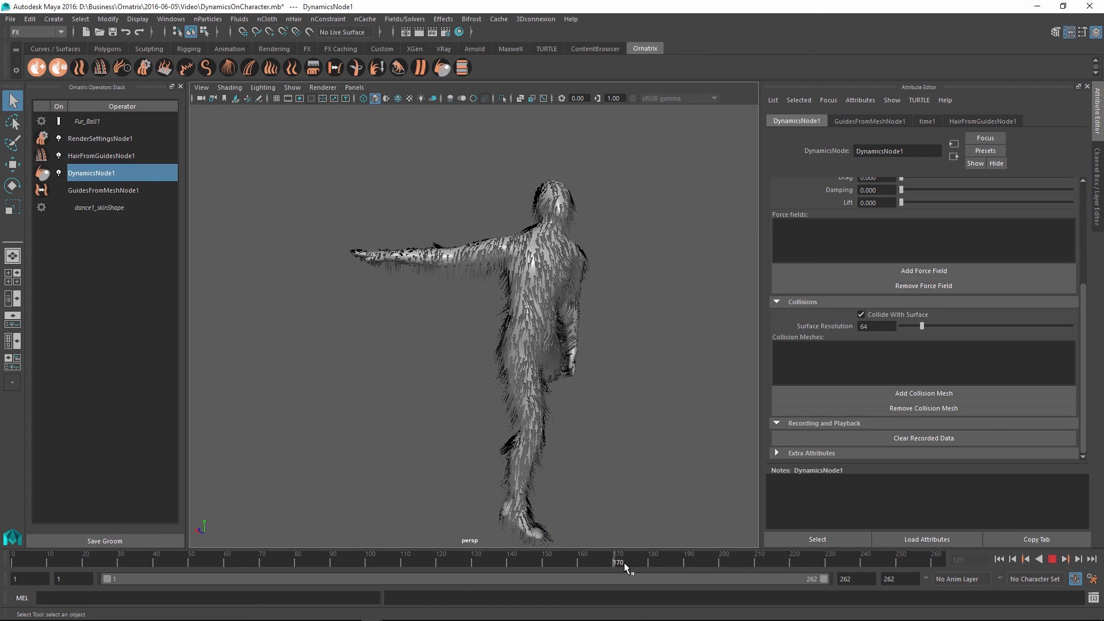
{"action": "left_click", "coordinate": [675, 563]}
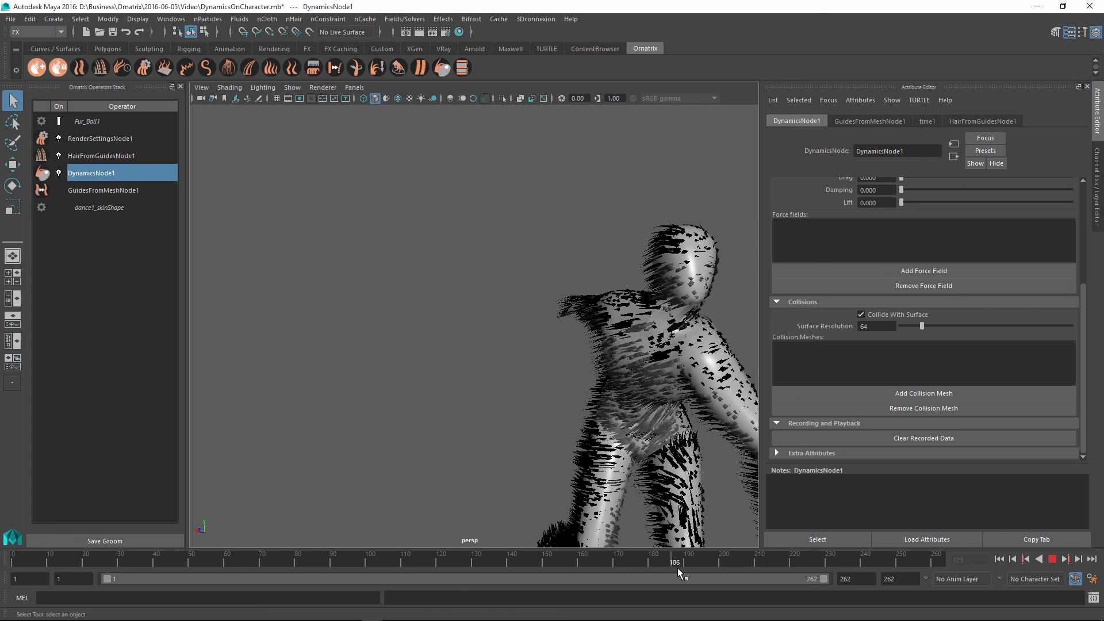